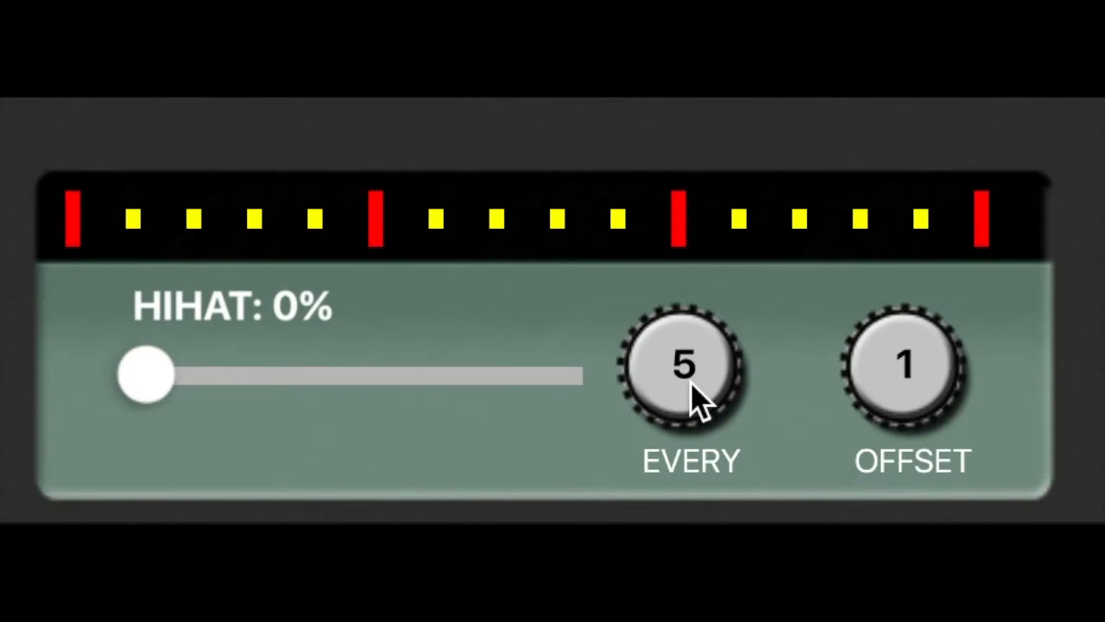
- Set the pattern to play every 4 steps with offset 3, and raise the hi-hat fill to 27%
drag(686, 367, 708, 345)
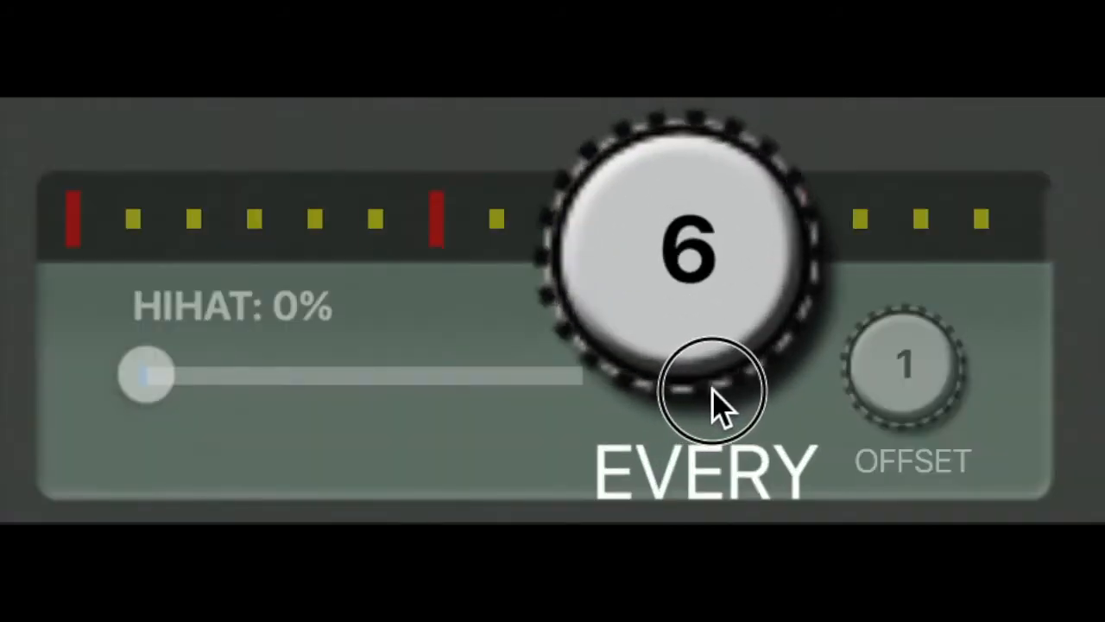
drag(712, 393, 665, 410)
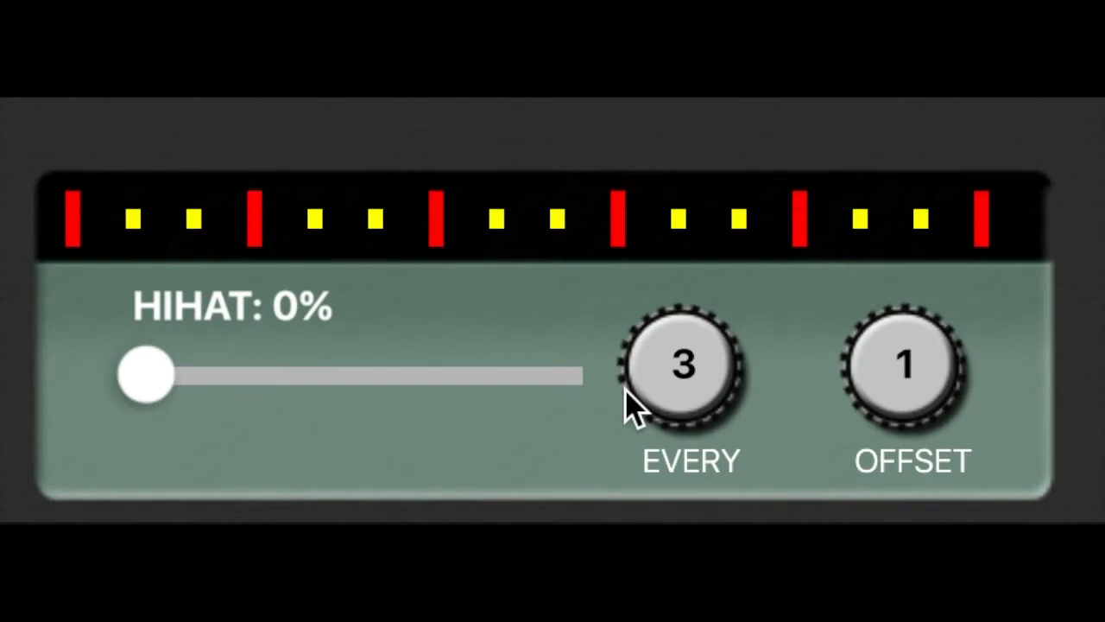
mouse_move(670, 415)
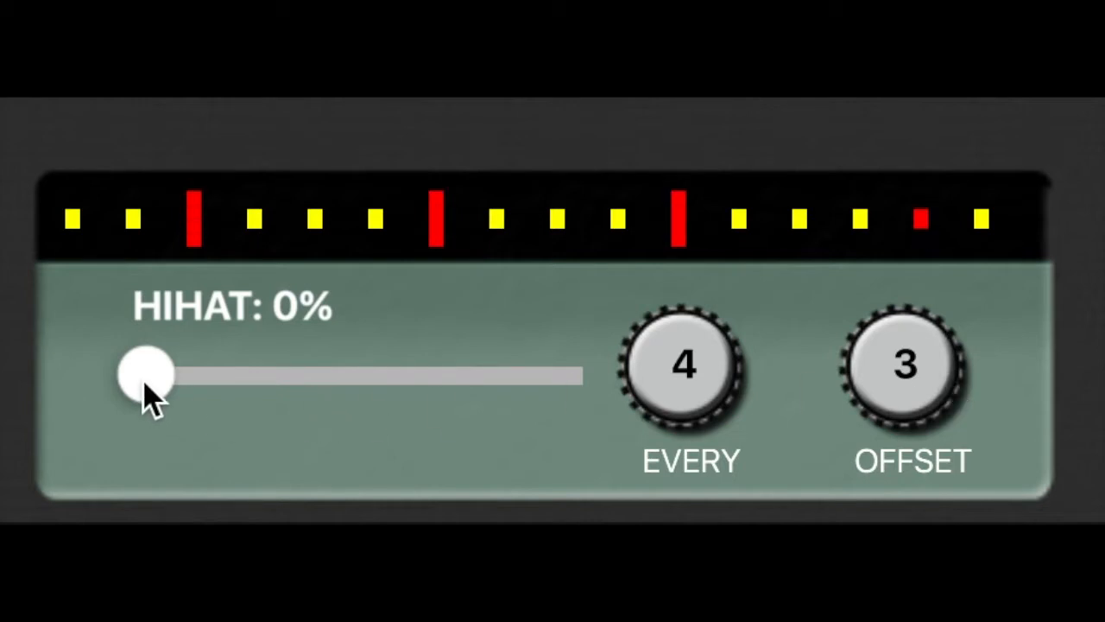
drag(142, 376, 255, 376)
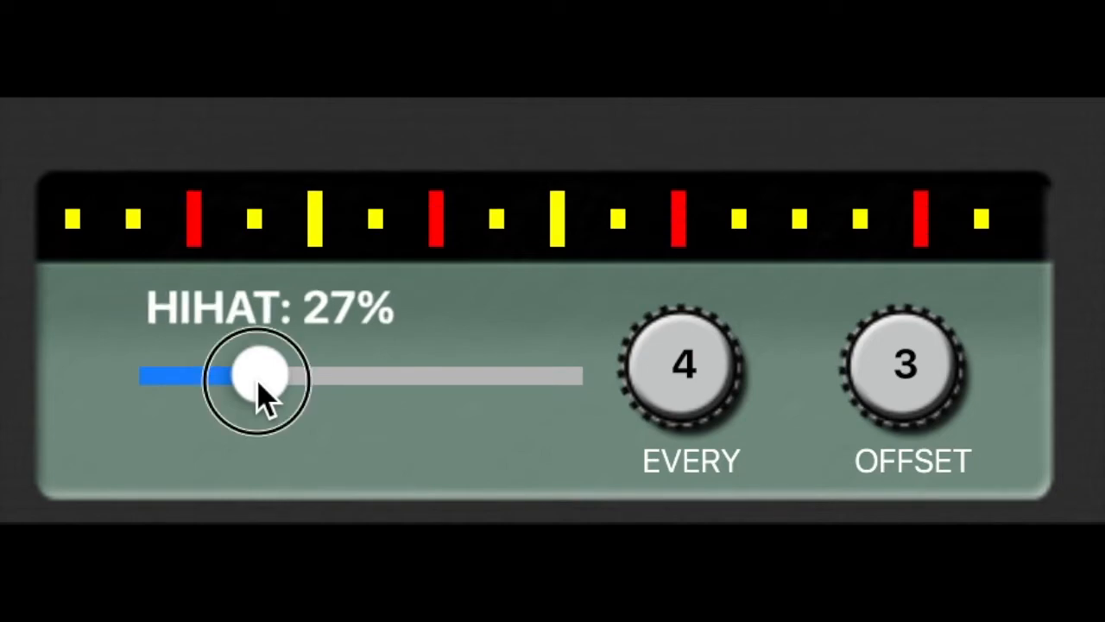
- Sweep the hi-hat fill up to 100%, settle it near 28%, and touch the EVERY knob
drag(254, 376, 574, 375)
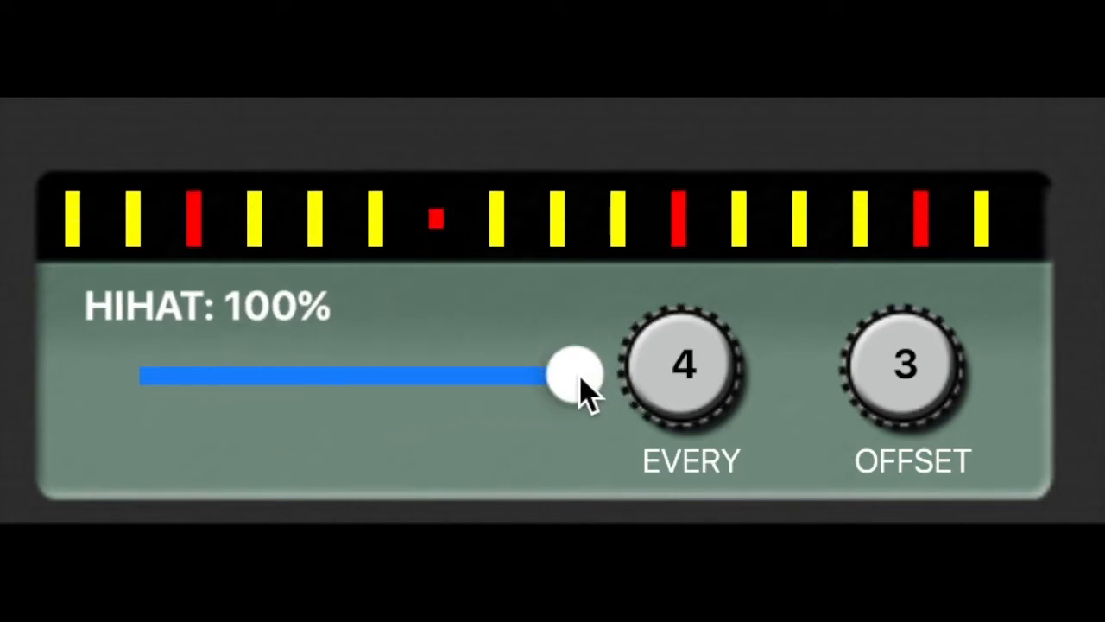
drag(570, 376, 272, 376)
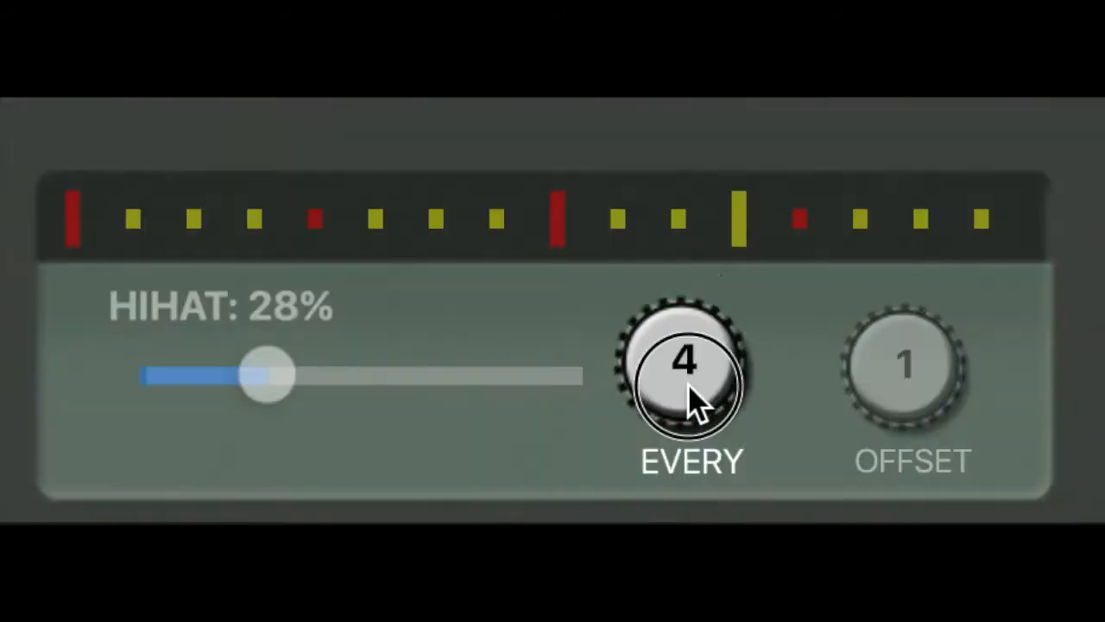
click(685, 363)
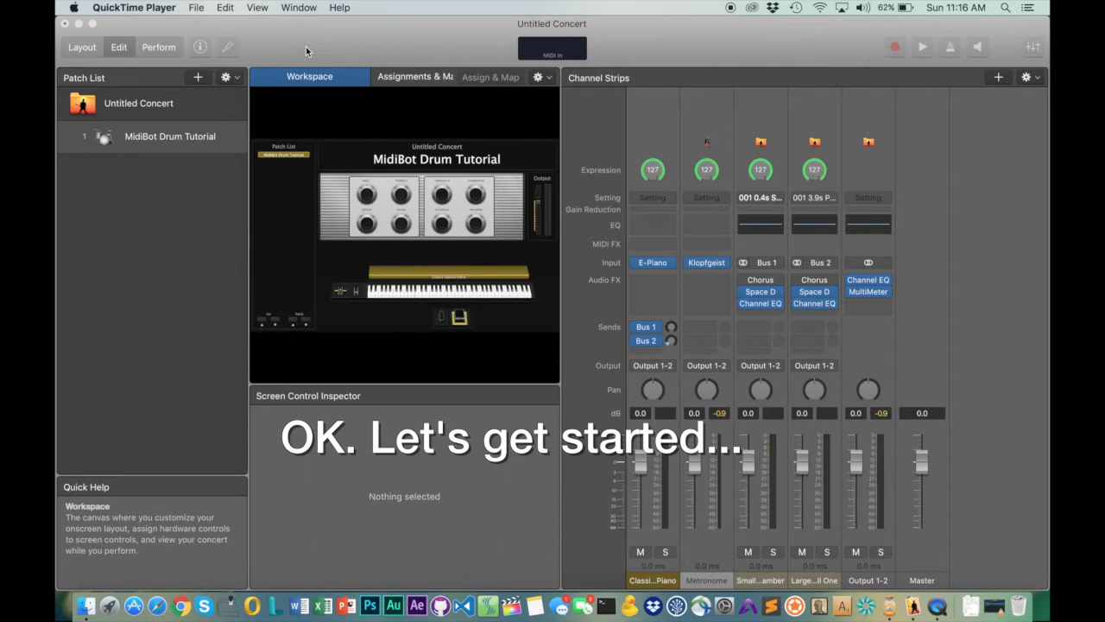
mouse_move(458, 11)
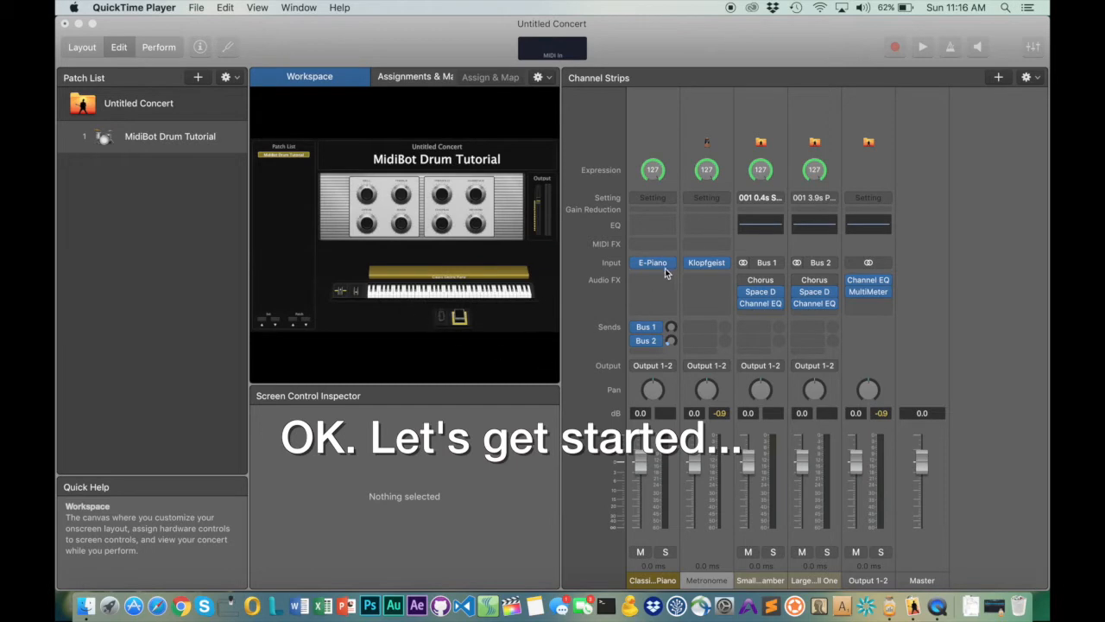
- Swap the first channel strip's E-Piano for Ultrabeat and close the Ultrabeat window
click(653, 261)
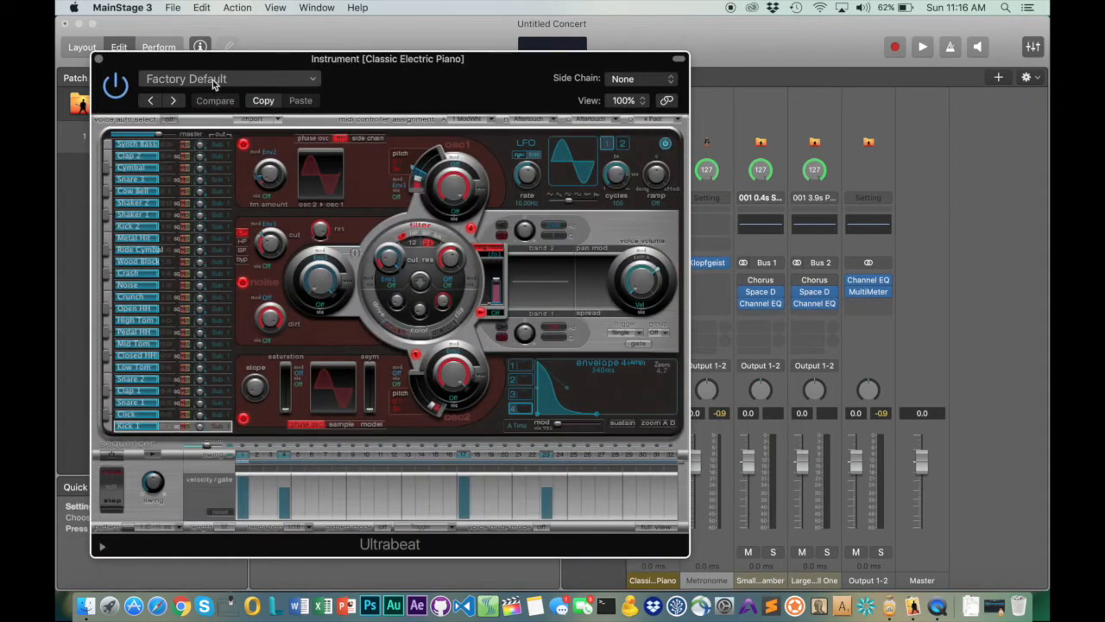
click(229, 79)
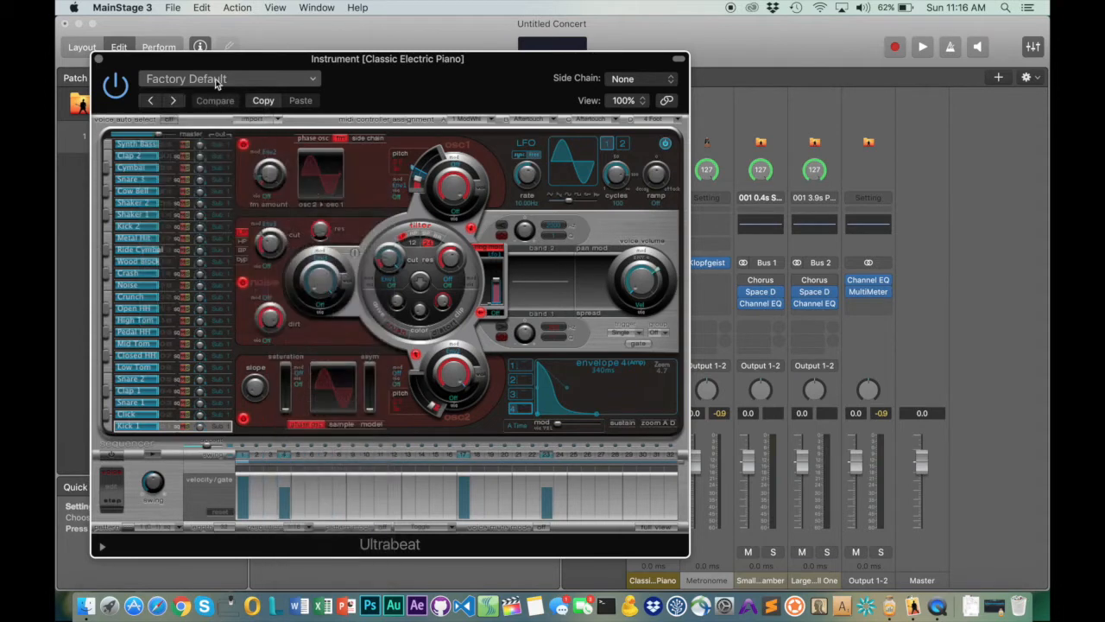
click(99, 58)
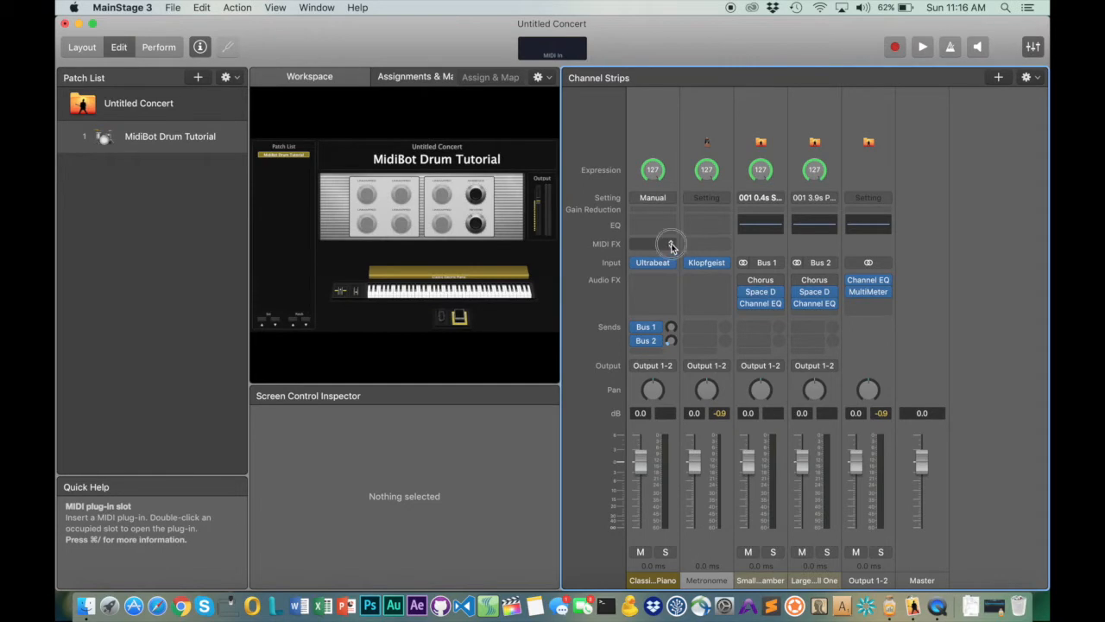
- Insert Scripter loaded with MidiBot, glance at its script code, and start playback
click(652, 244)
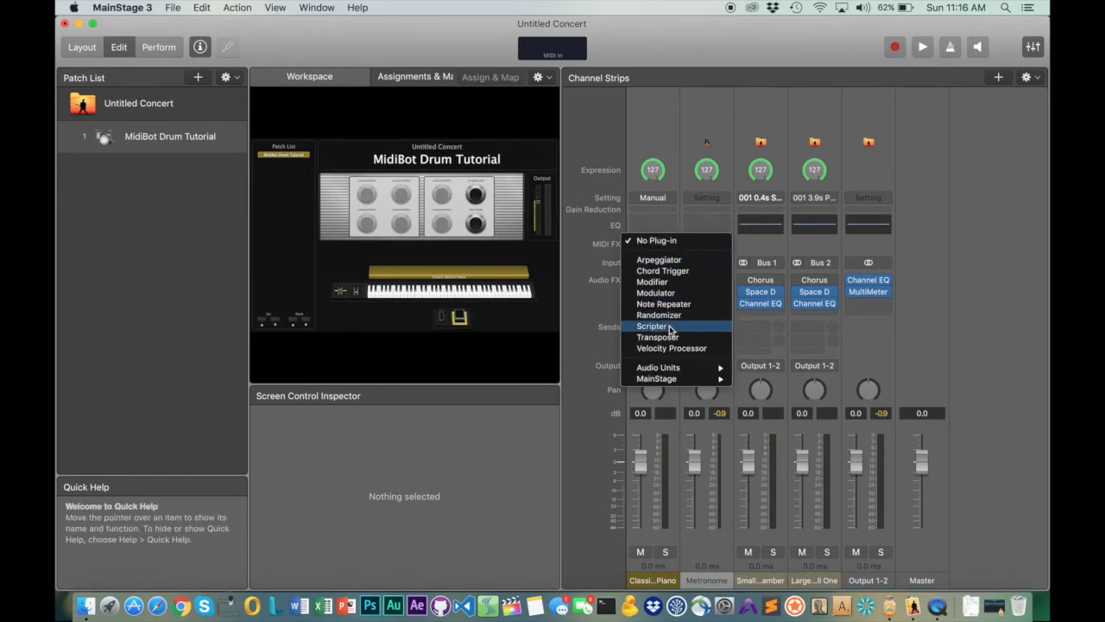
click(652, 325)
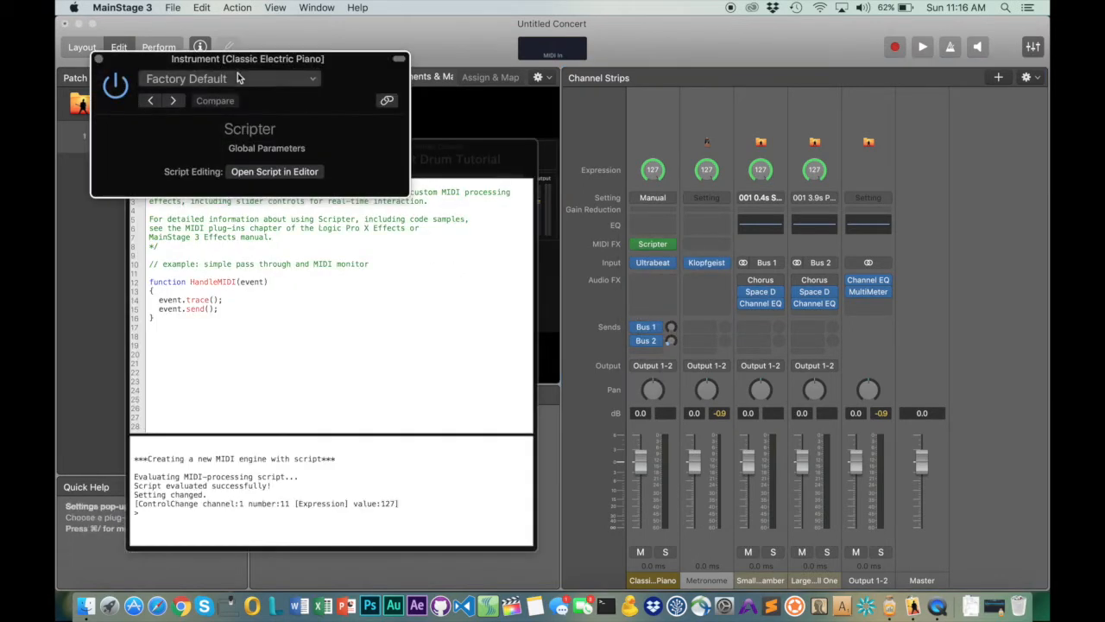
click(228, 79)
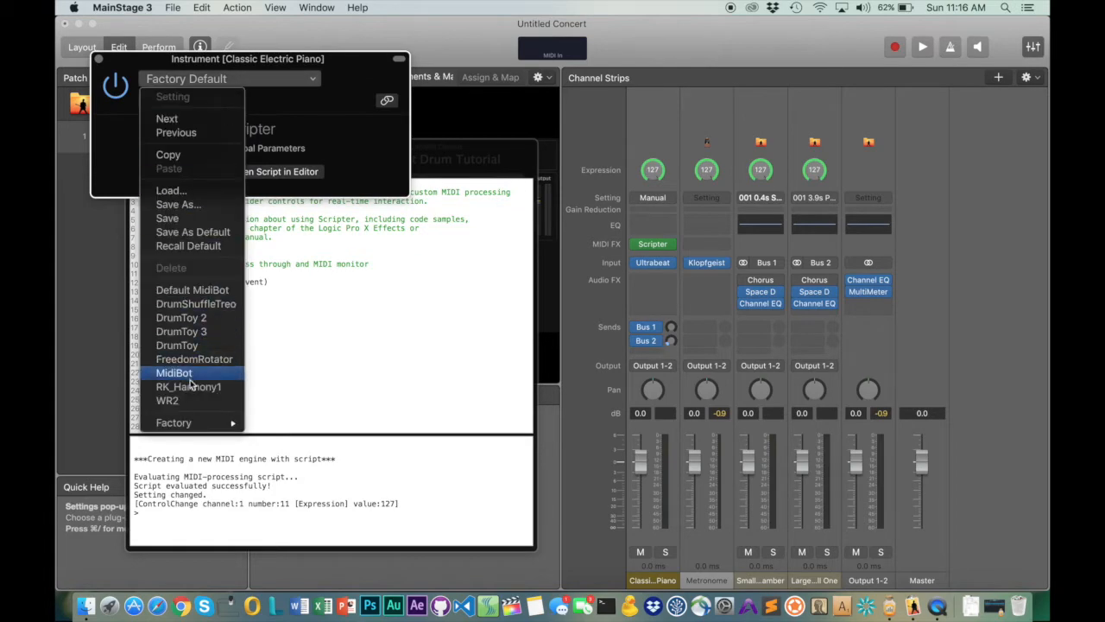
click(173, 372)
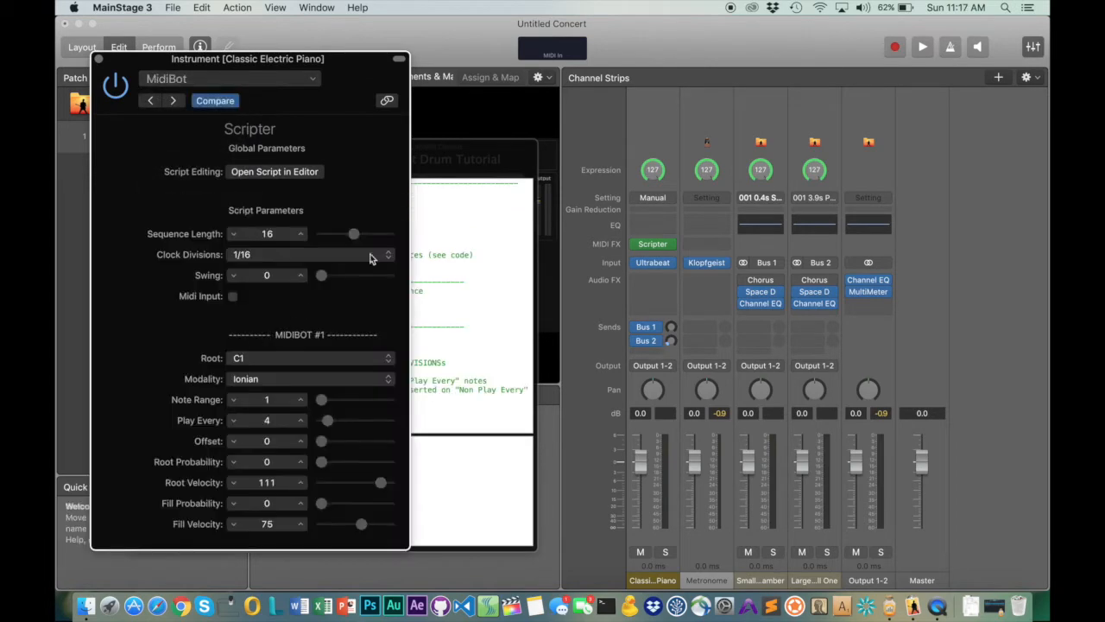
click(274, 170)
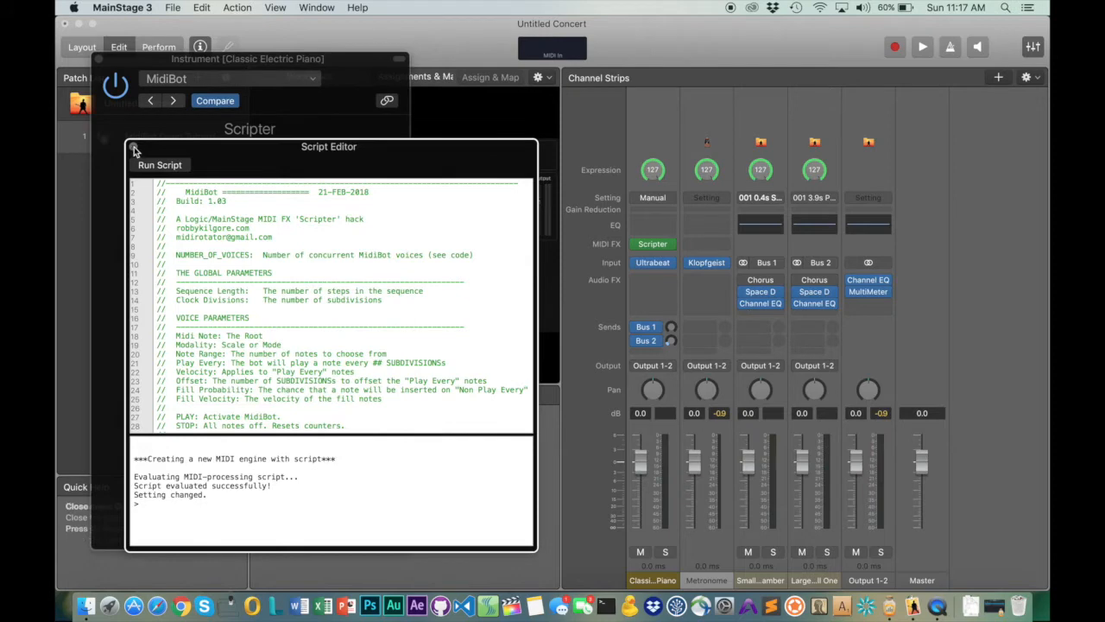
click(135, 147)
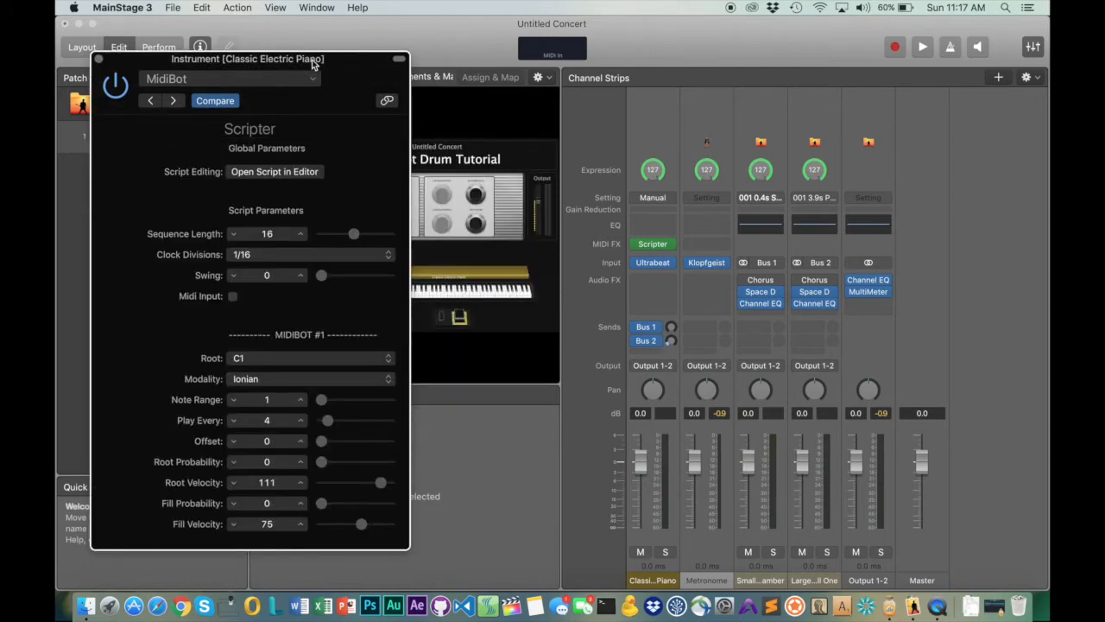
click(922, 46)
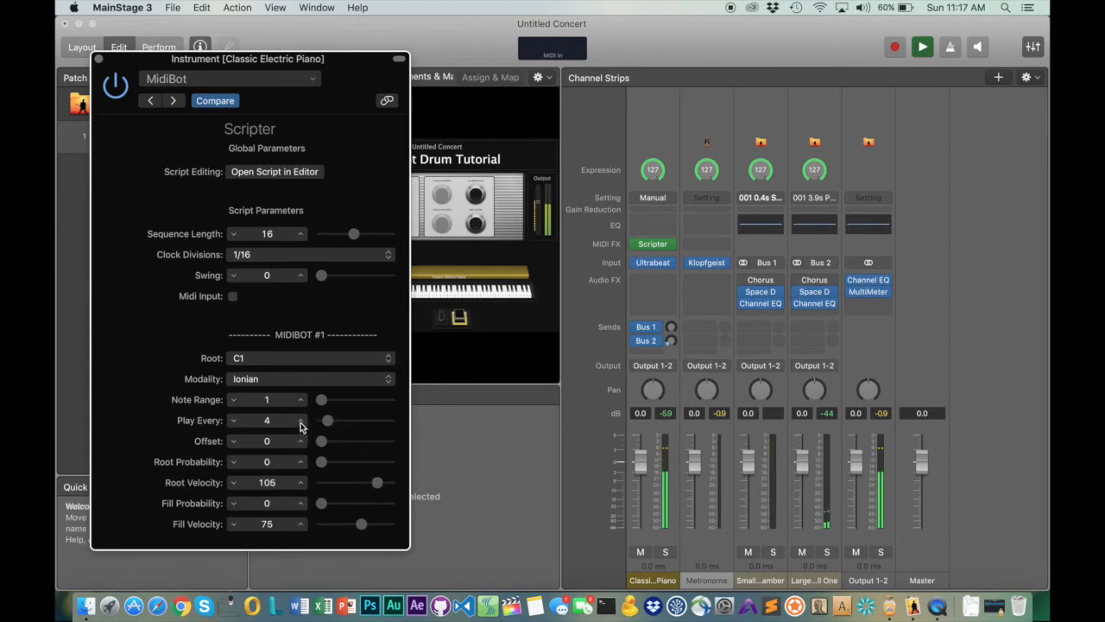
mouse_move(337, 346)
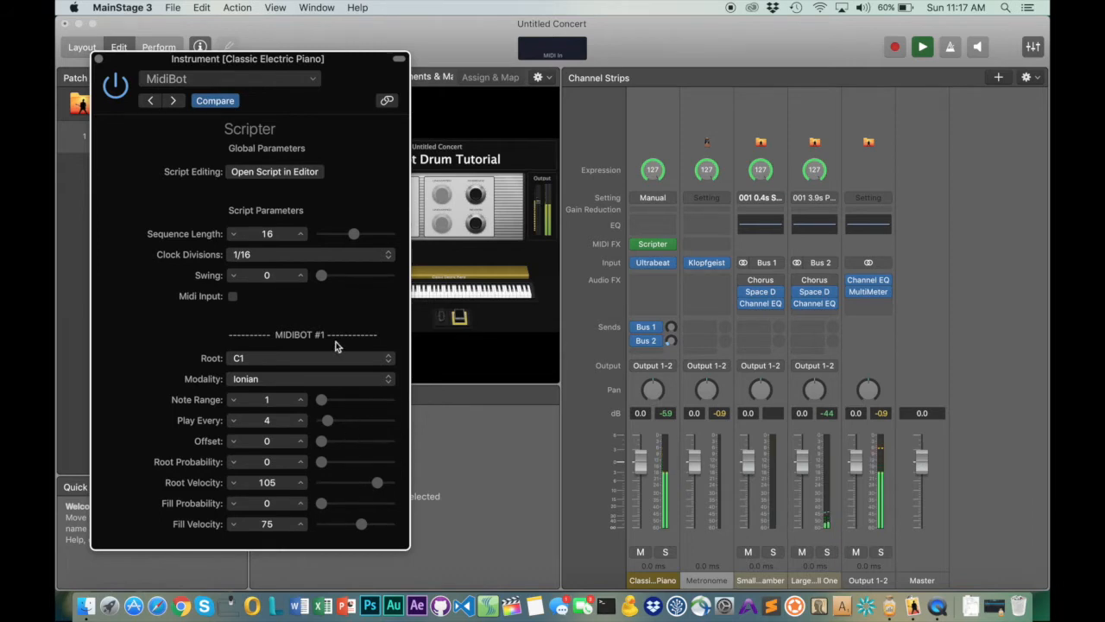
mouse_move(351, 239)
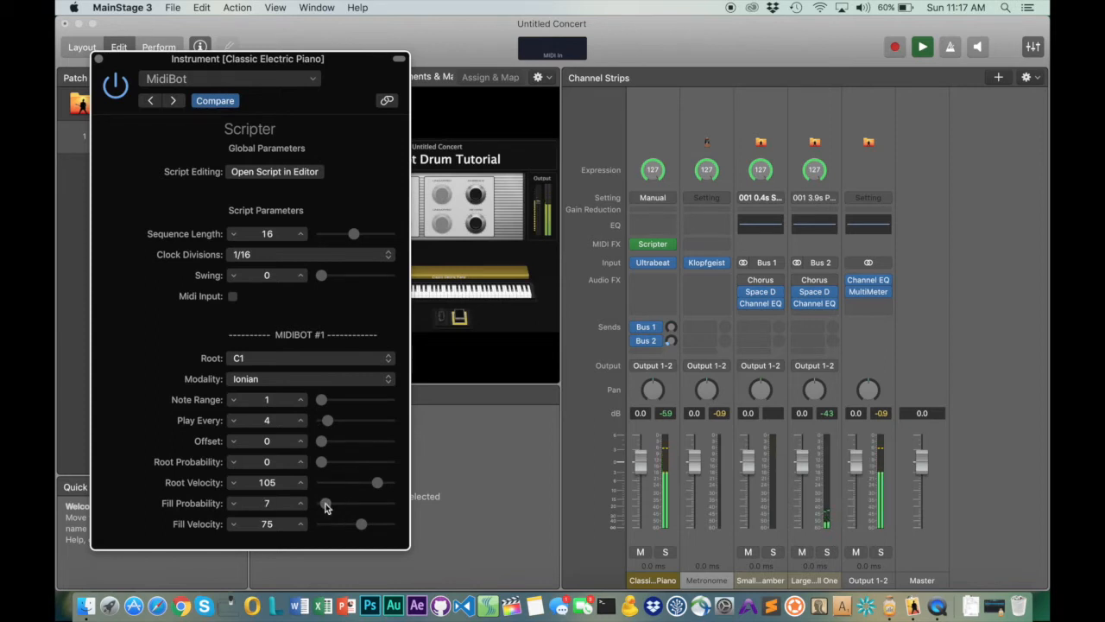
- Lower the MidiBot fill velocity through 40 down to 37
drag(361, 524, 343, 524)
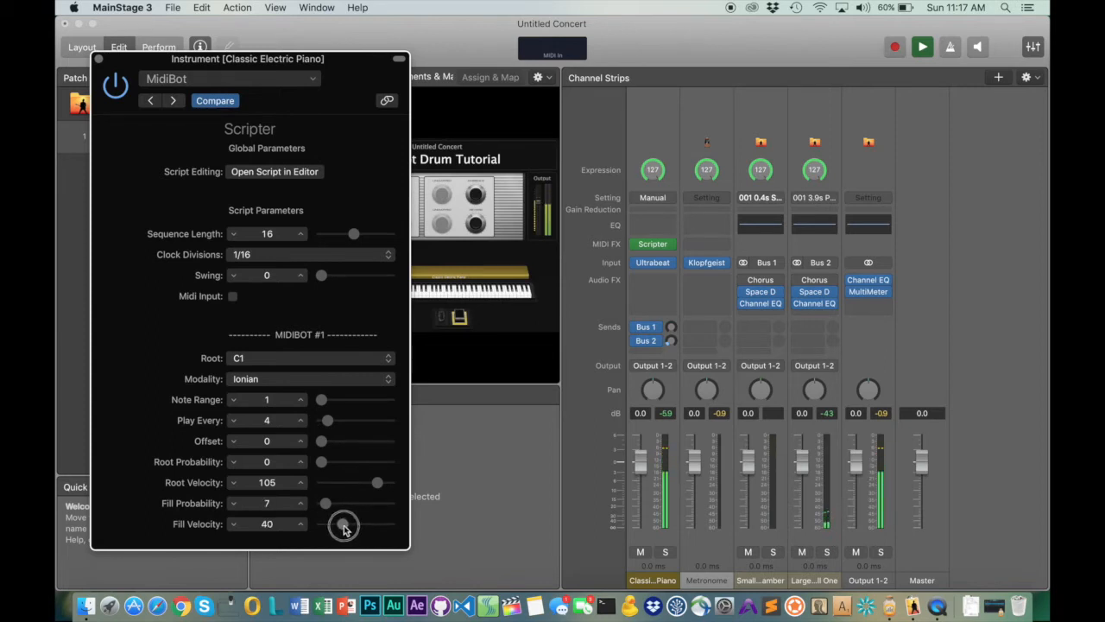
drag(345, 524, 341, 524)
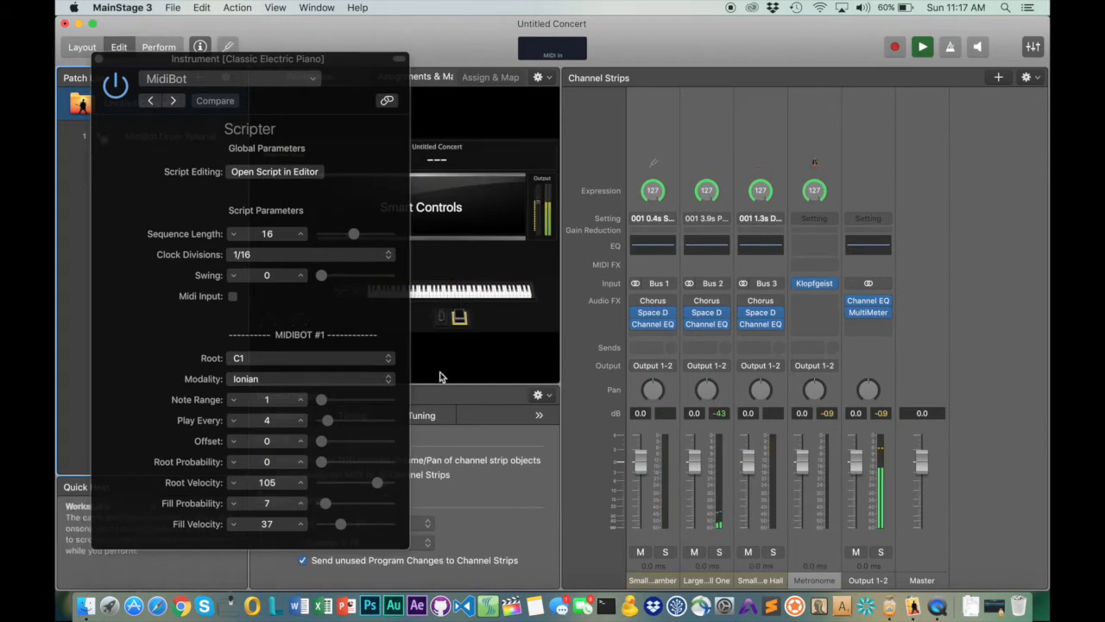
- Drop the concert tempo from 120 to 92, then reselect the MidiBot Drum Tutorial patch
click(398, 59)
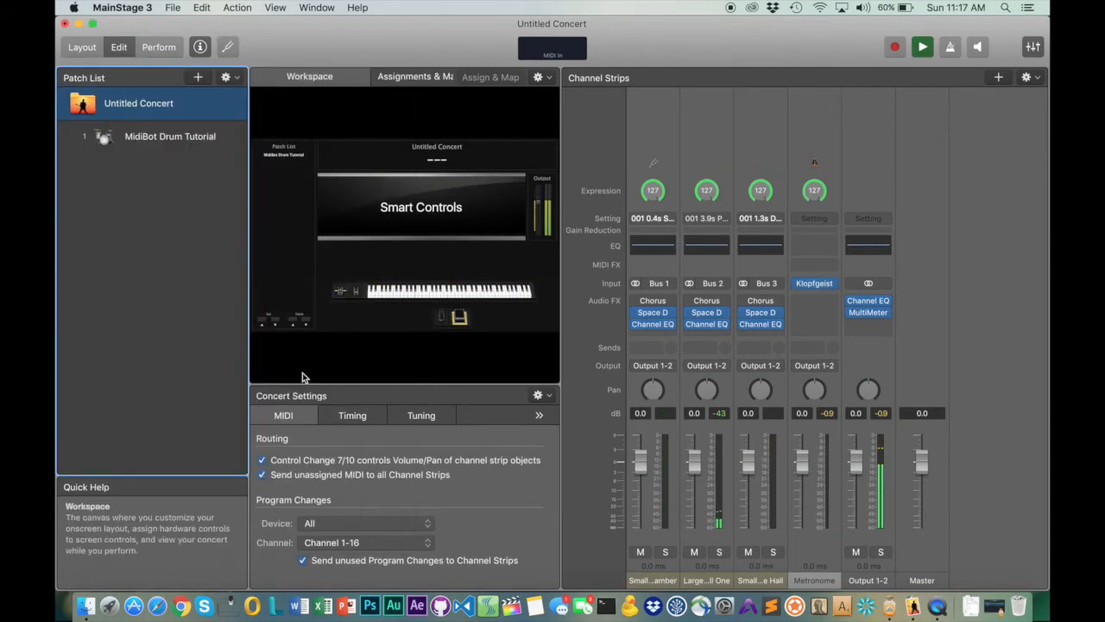
click(351, 416)
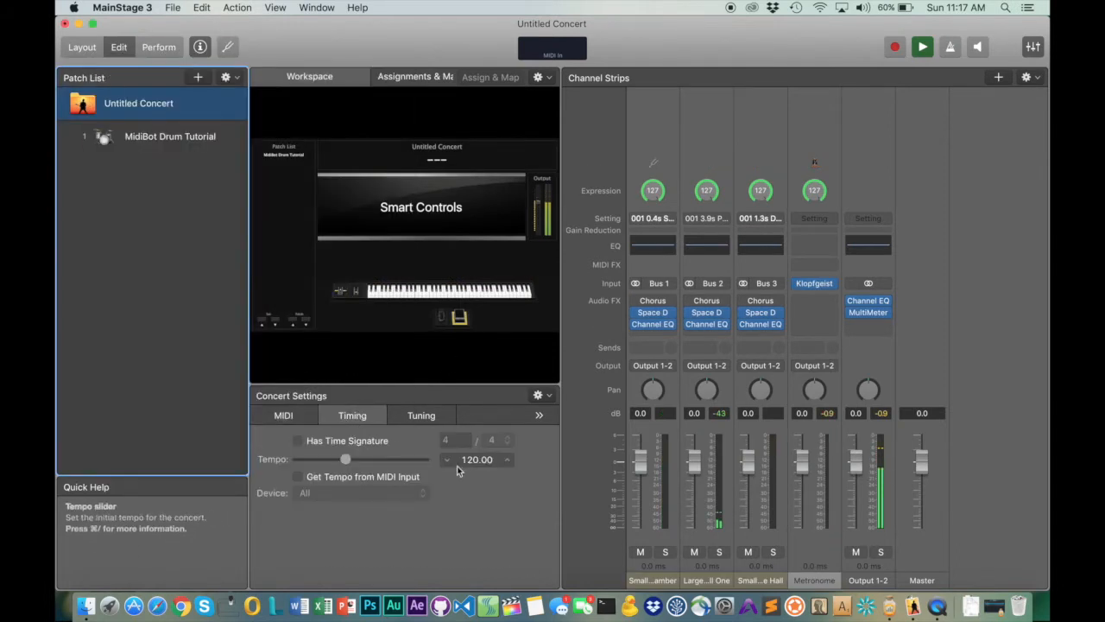
drag(345, 459, 339, 459)
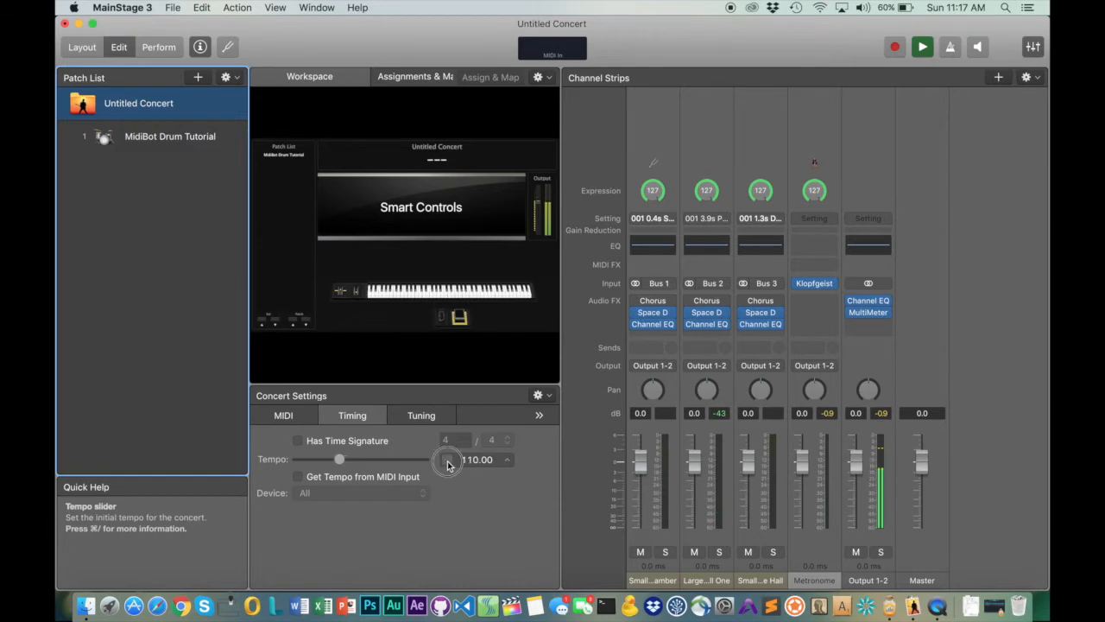
drag(340, 459, 328, 459)
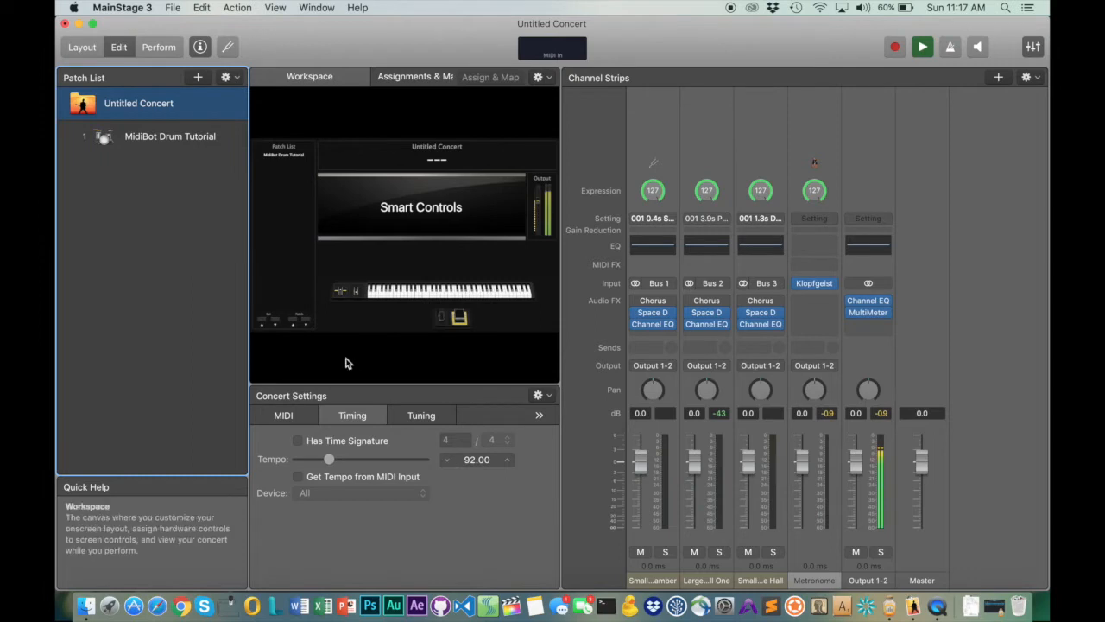
click(169, 135)
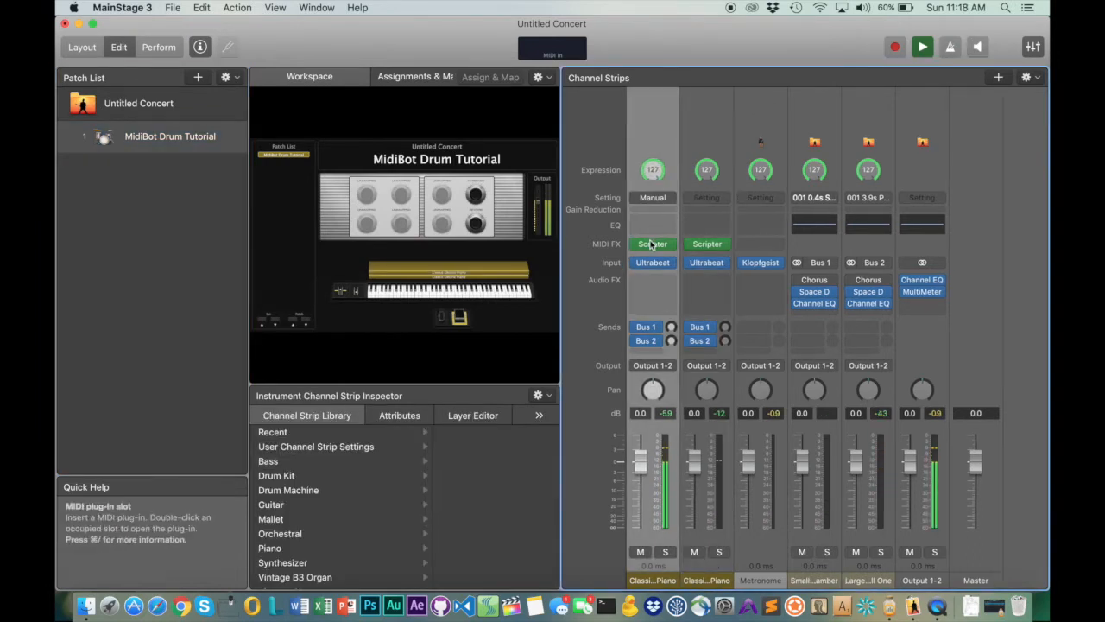
- Set the MidiBot root to D1 and offset to 4, then close its window
double_click(653, 243)
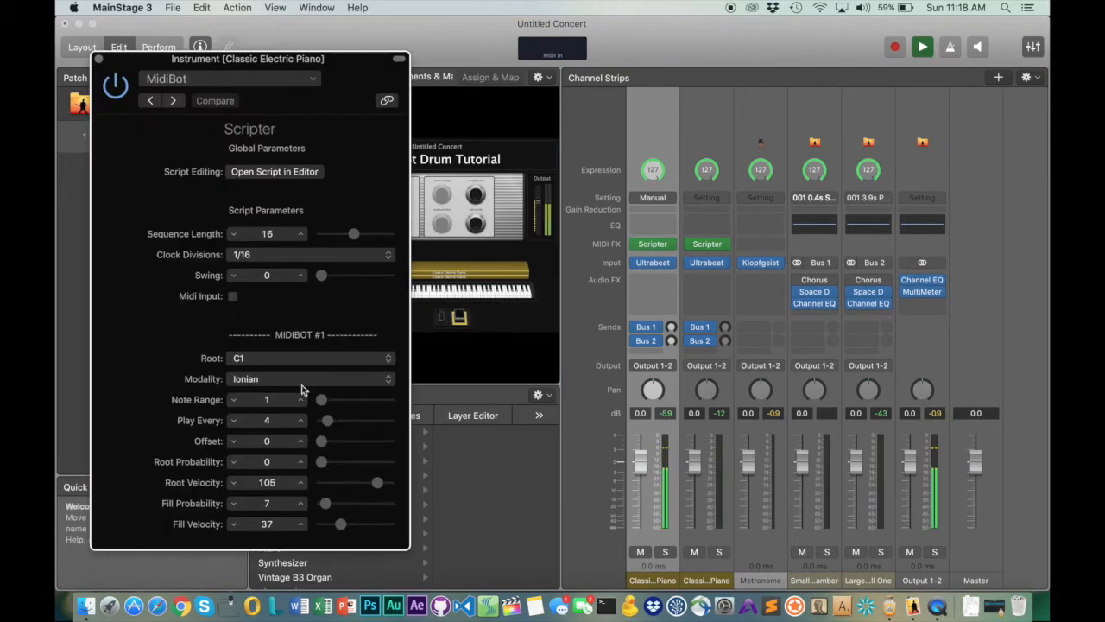
click(308, 357)
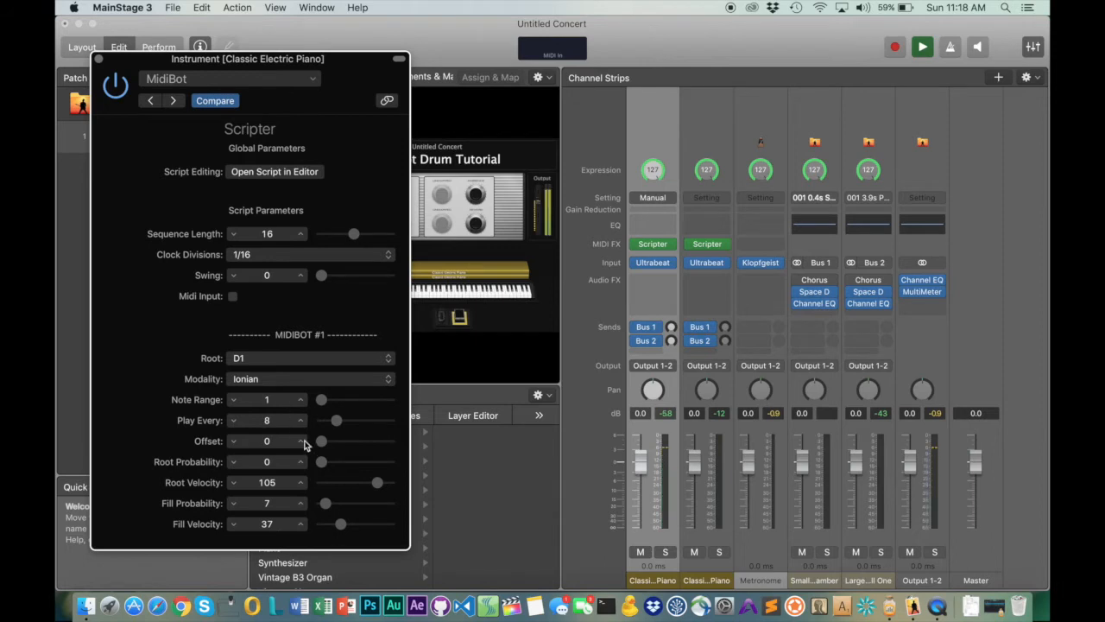
click(301, 437)
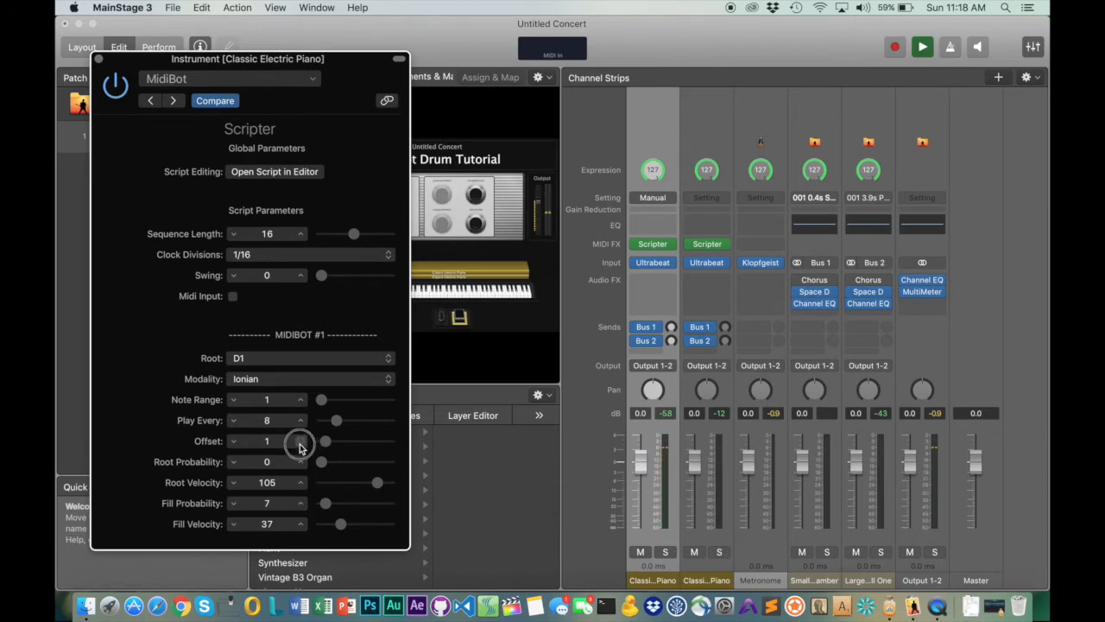
drag(327, 440, 335, 440)
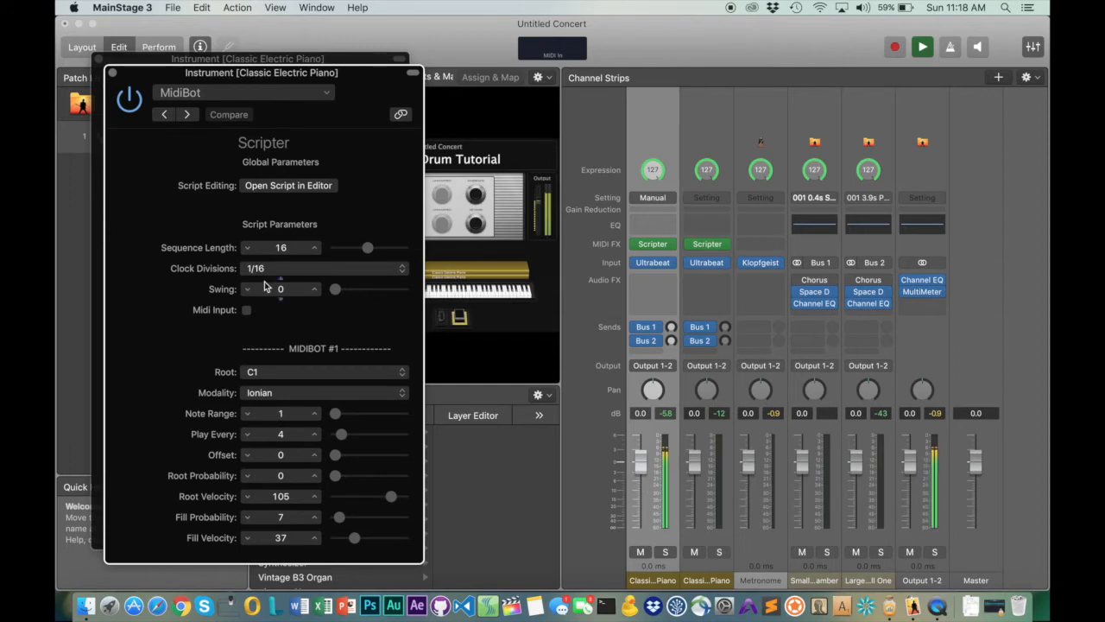
mouse_move(164, 114)
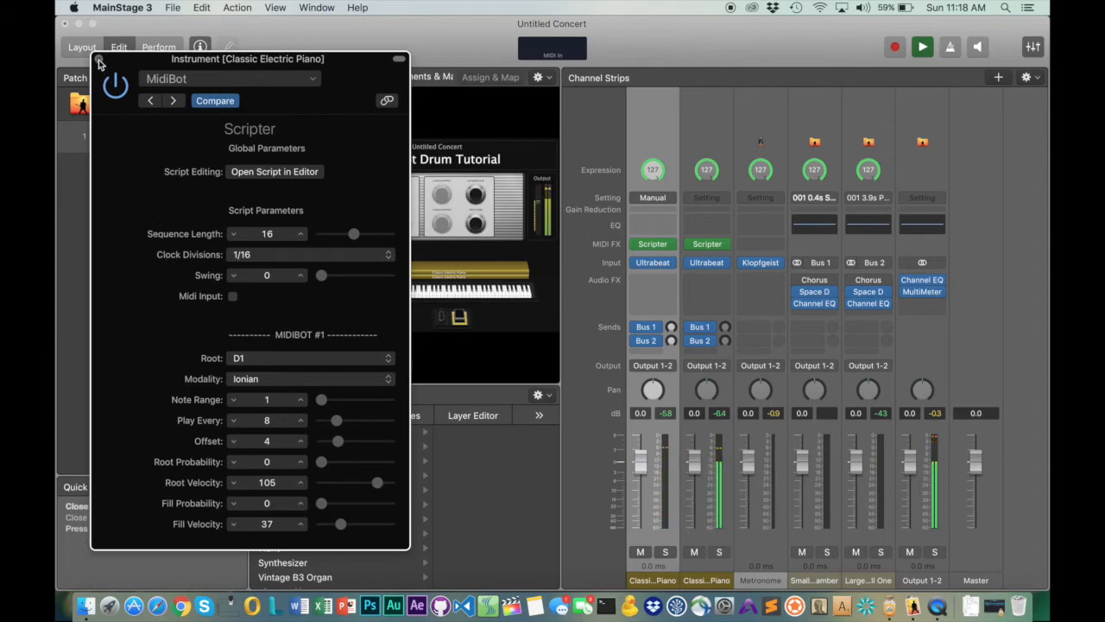
click(101, 62)
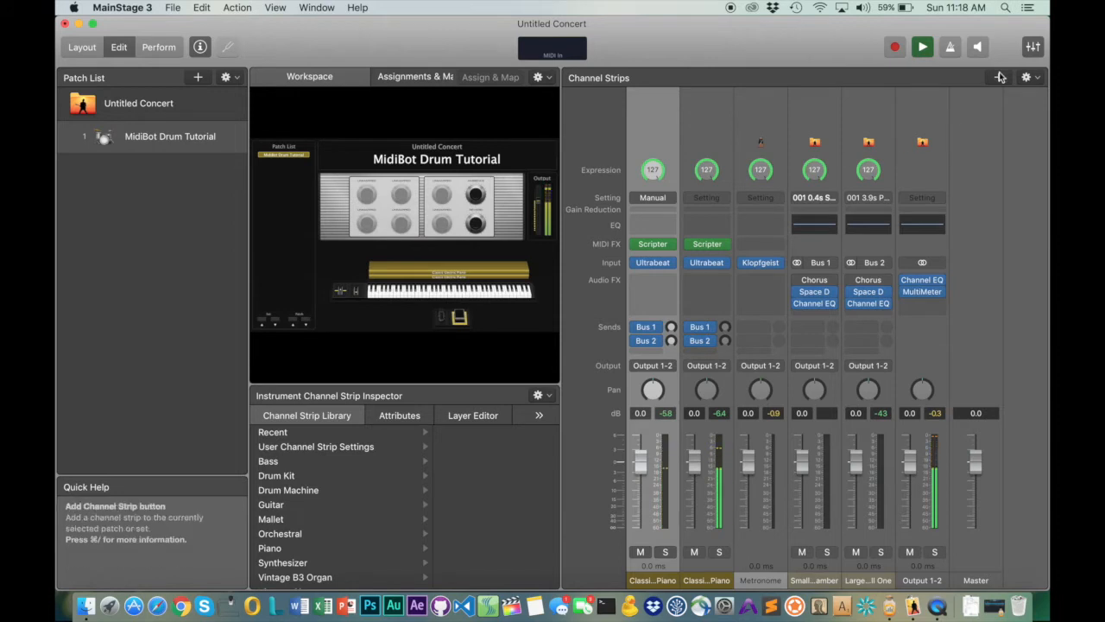
- Create instrument channel strip Inst 3 and browse its instrument choices
click(998, 77)
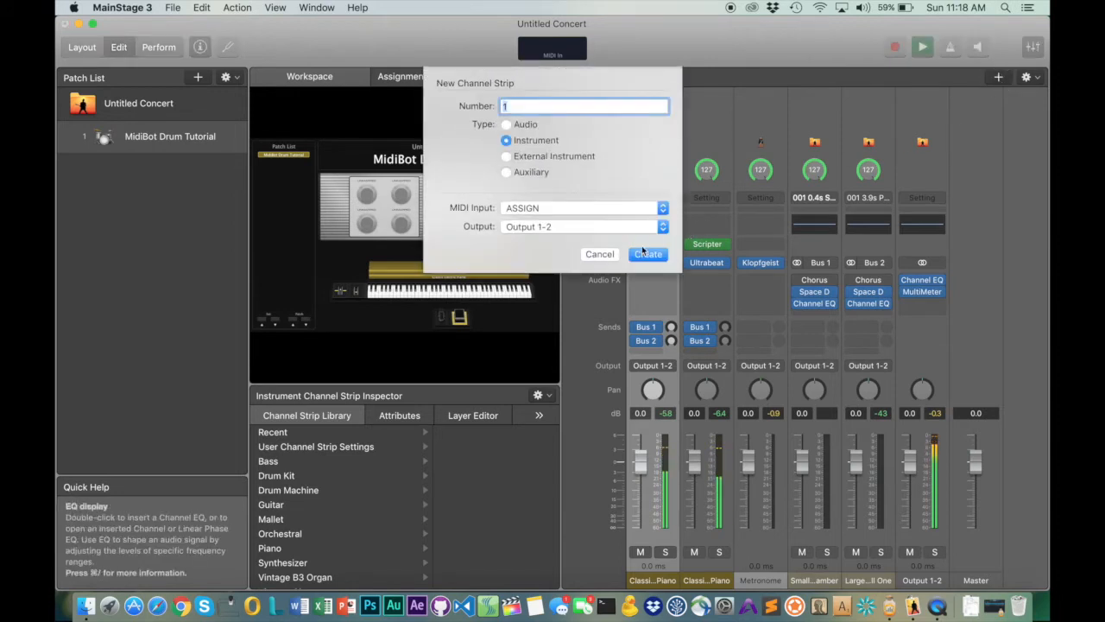
click(648, 254)
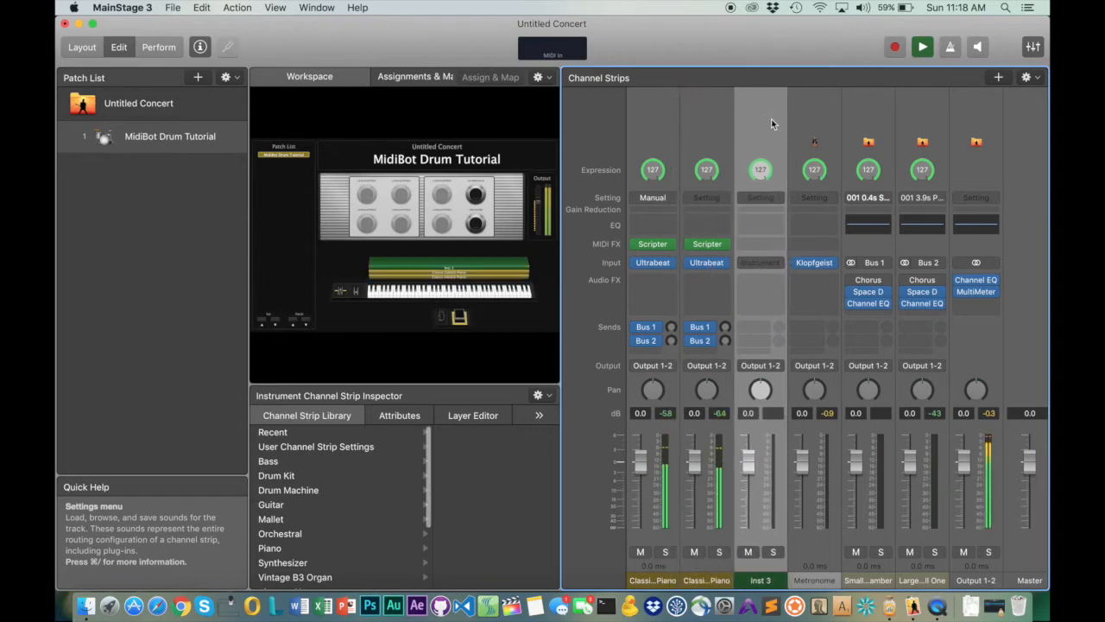
click(760, 263)
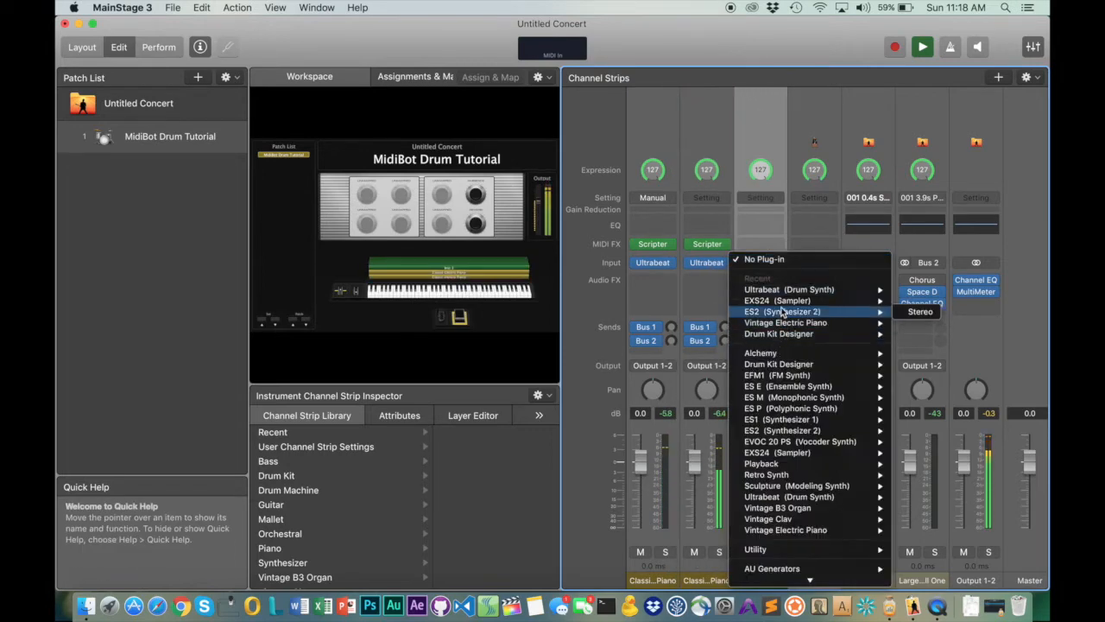
mouse_move(788, 288)
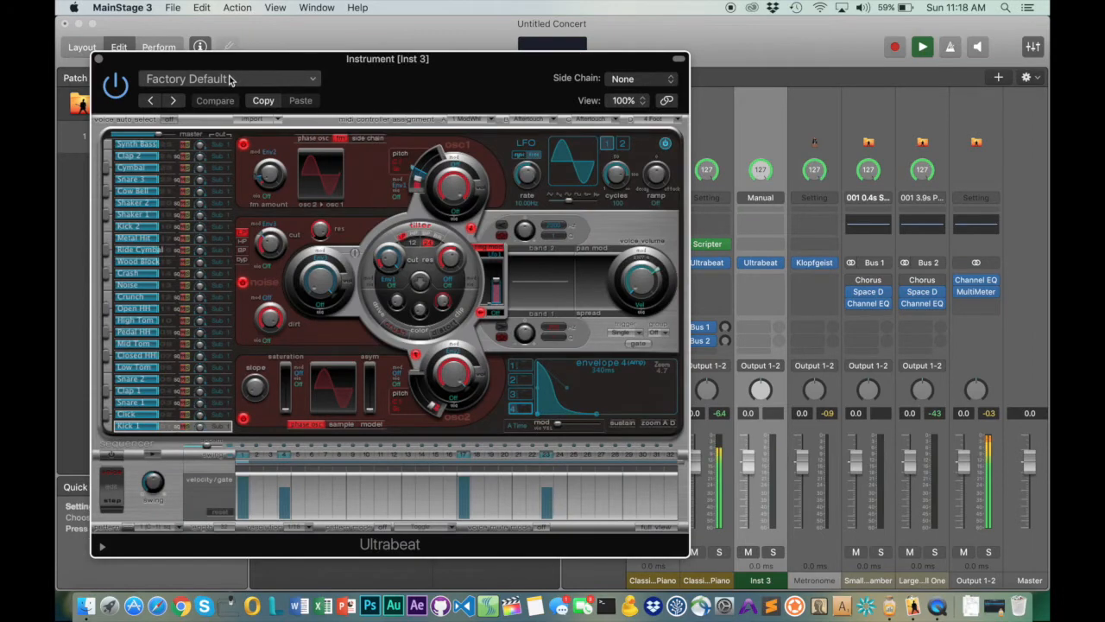
- Load the Boutique SP12 drum kit from Ultrabeat's settings menu
click(229, 78)
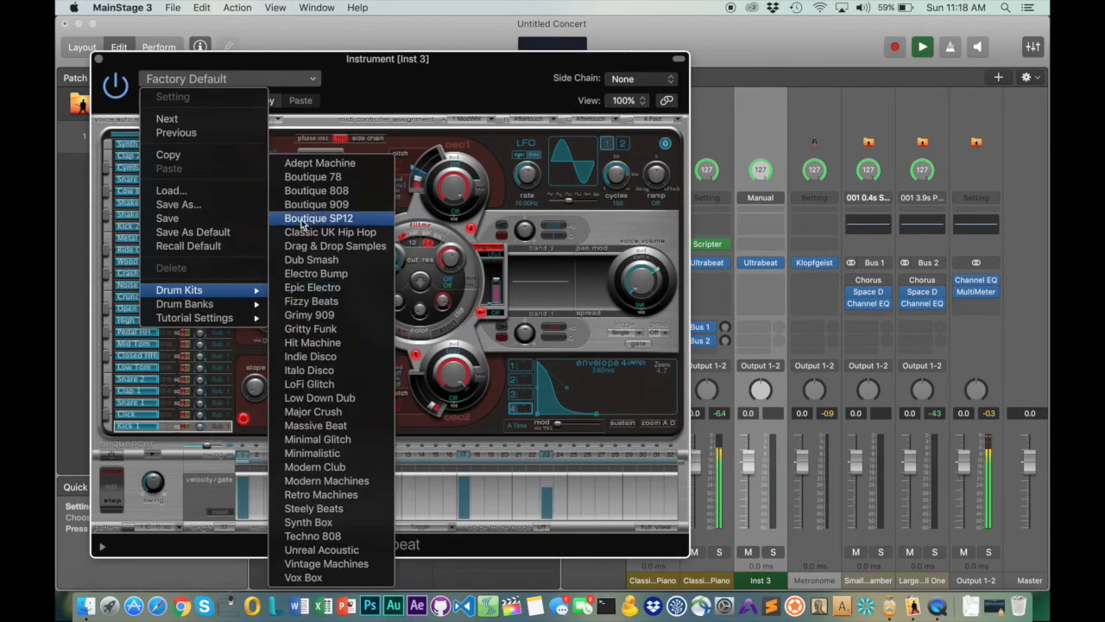
click(316, 190)
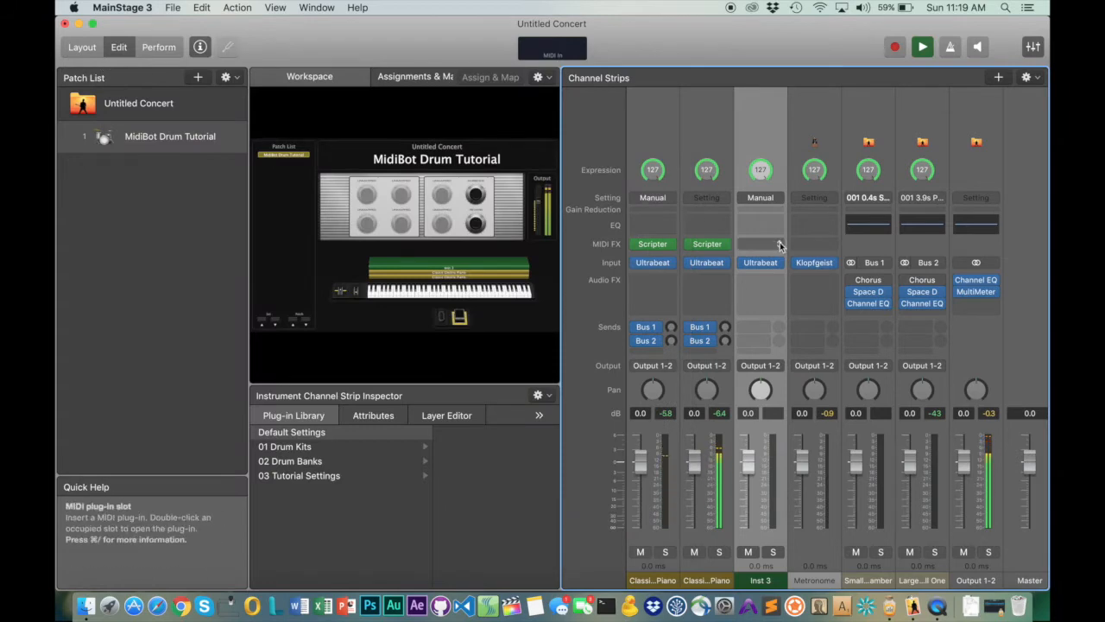
- Add a Scripter MIDI effect to Inst 3 and load the MidiBot preset
click(760, 243)
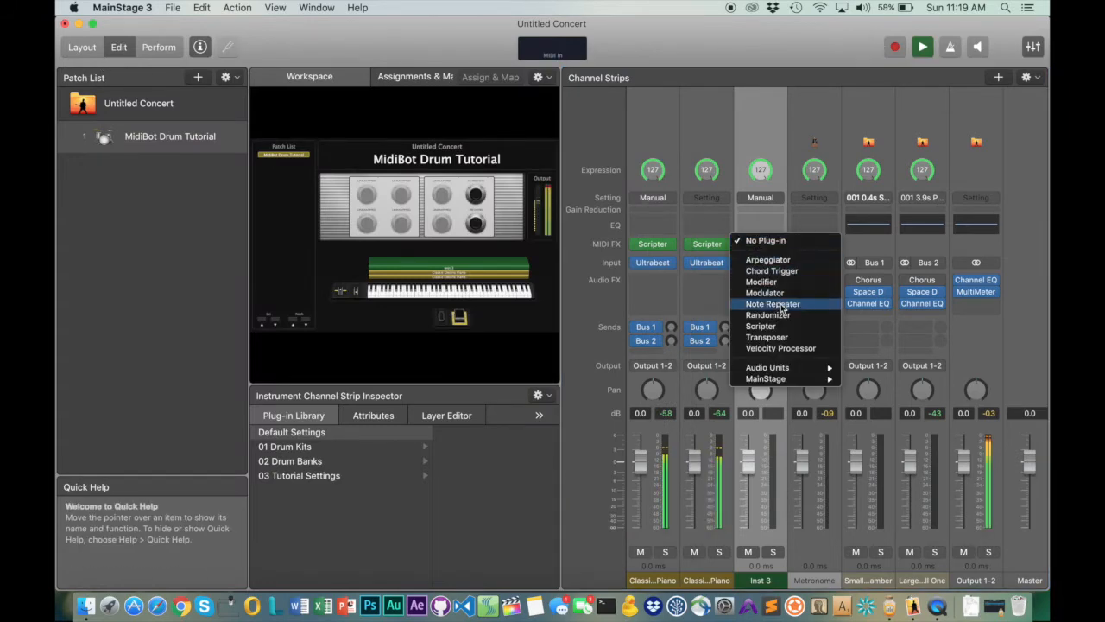
mouse_move(781, 332)
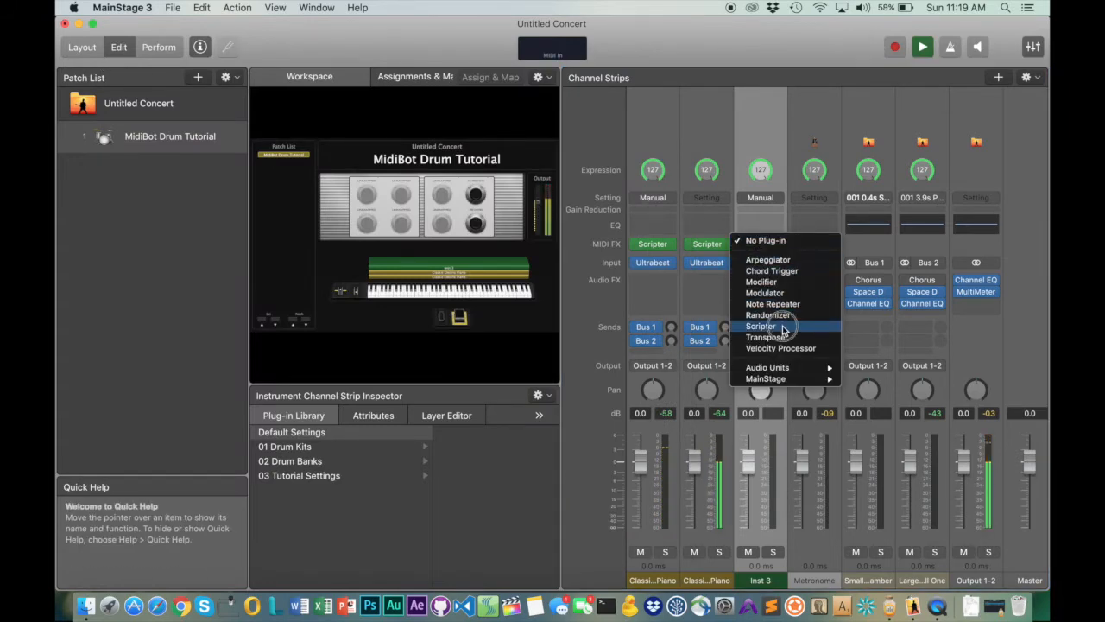
click(760, 325)
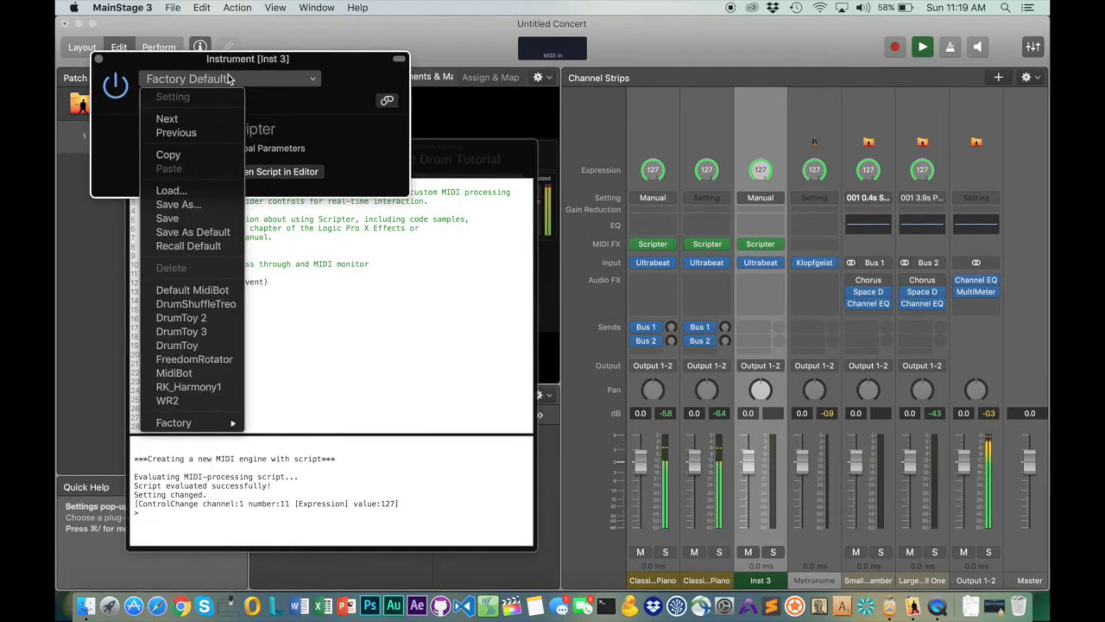
click(174, 372)
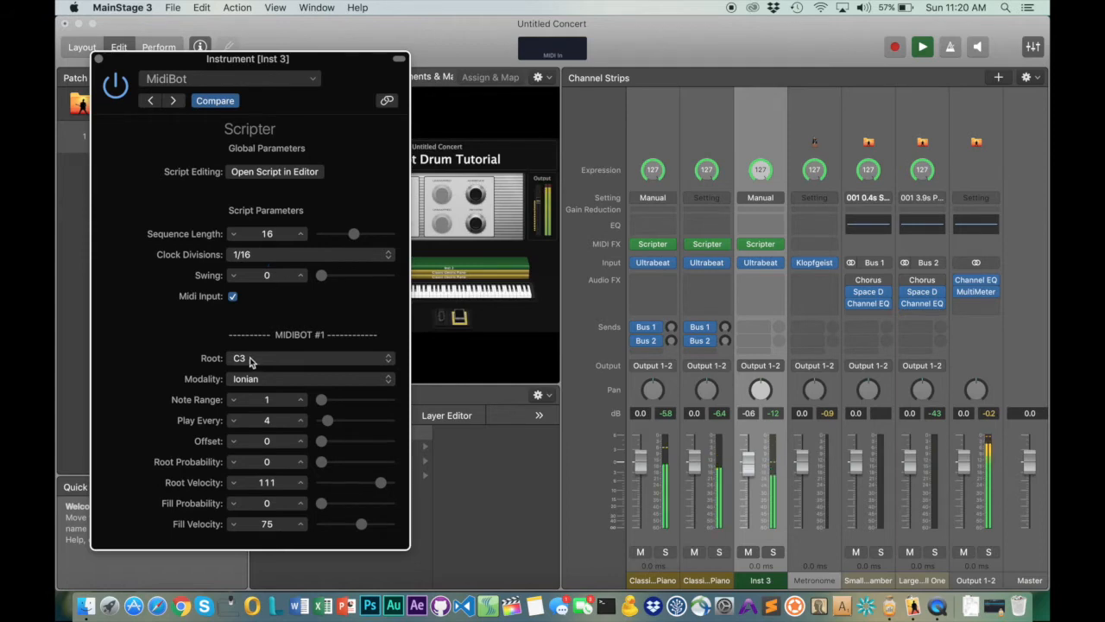
- Set Inst 3's MidiBot to root F#1, note range 3, play every 2, fill probability 10
click(311, 357)
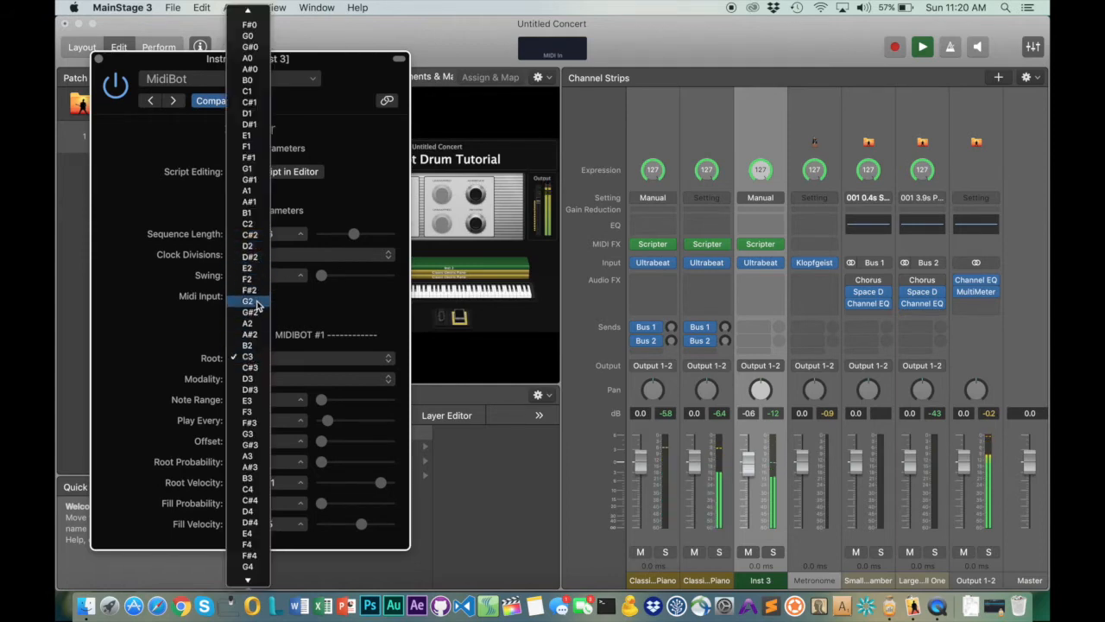
click(250, 289)
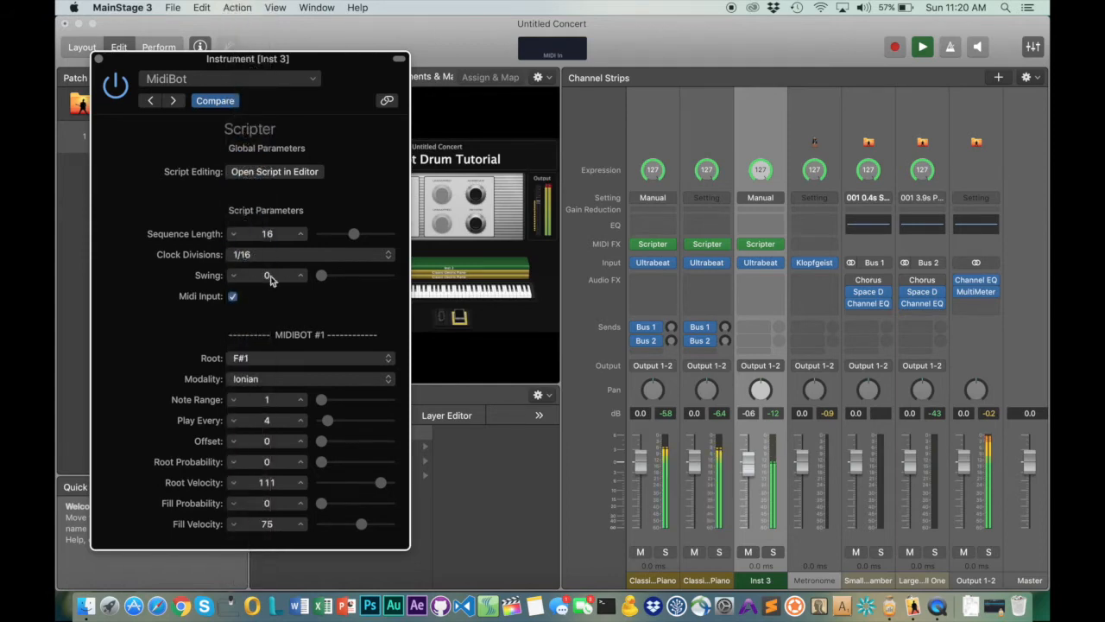
drag(321, 399, 328, 399)
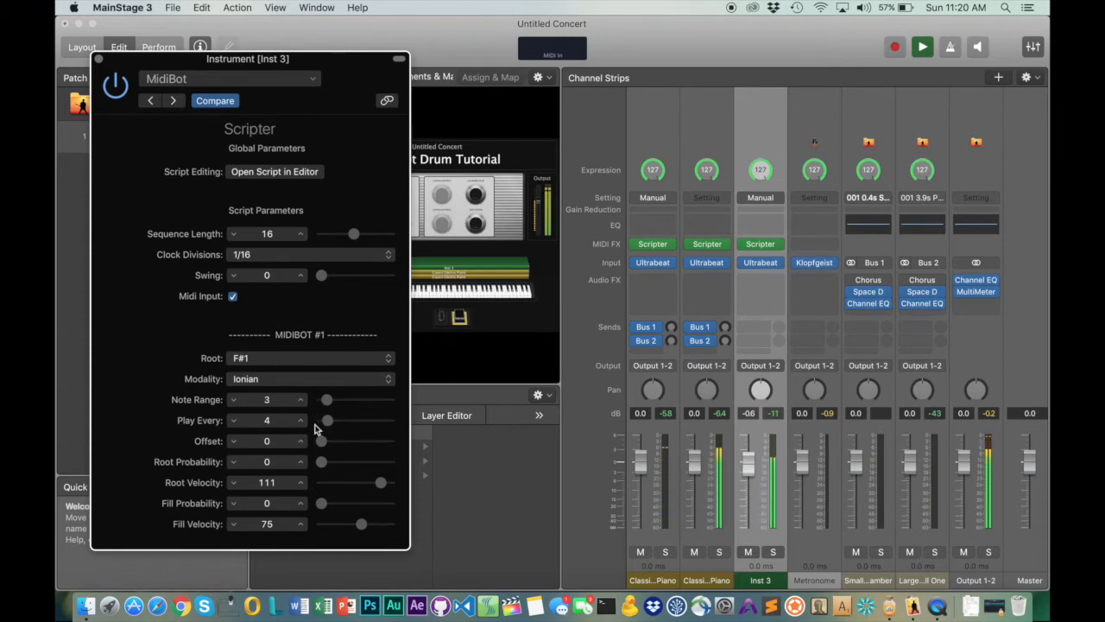
click(233, 423)
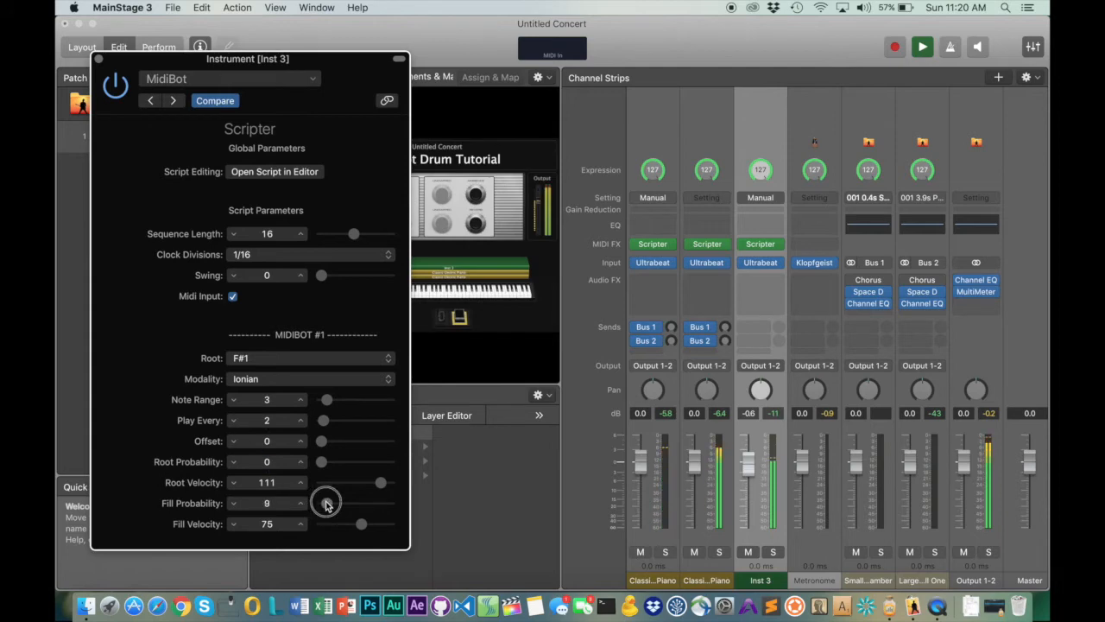
click(326, 503)
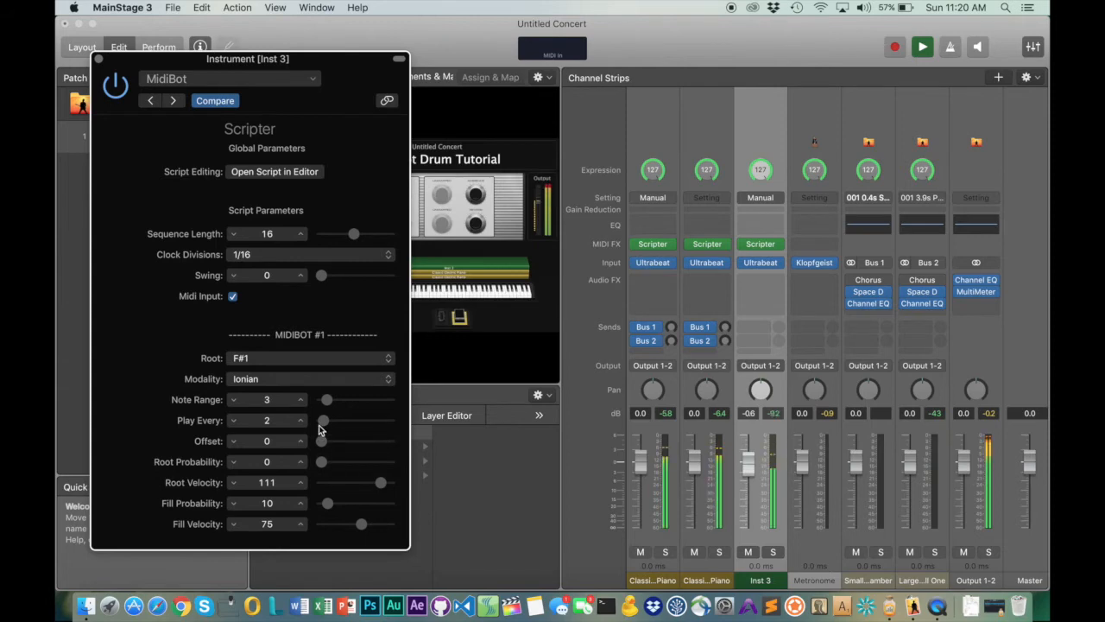
- Drag Inst 3's MidiBot Root Probability slider from 0 up to 91
drag(321, 461, 364, 461)
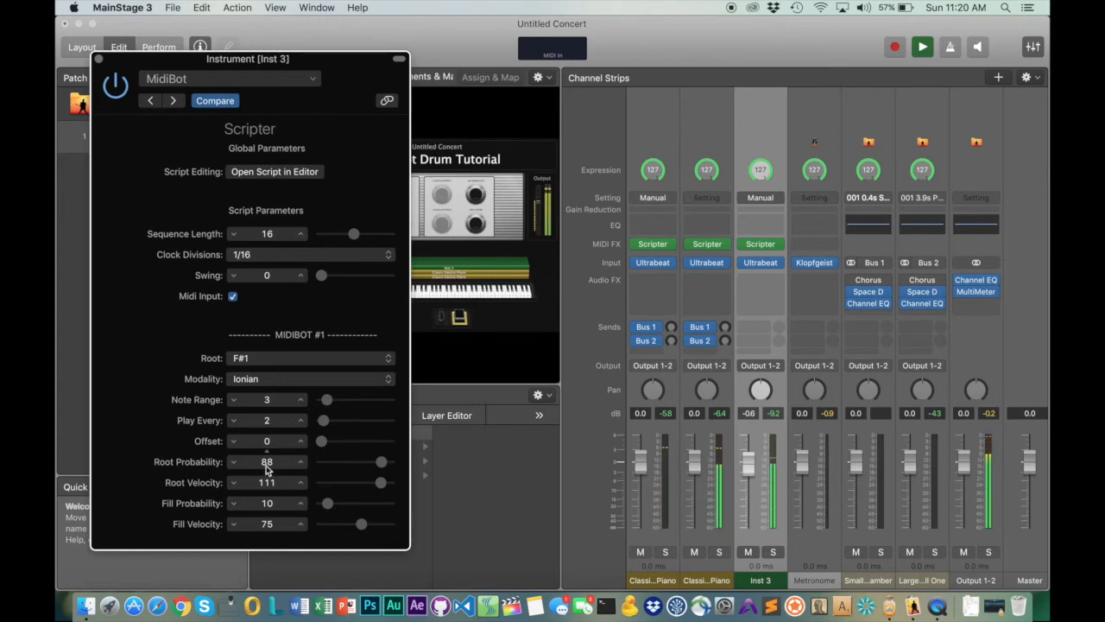
drag(381, 462, 382, 462)
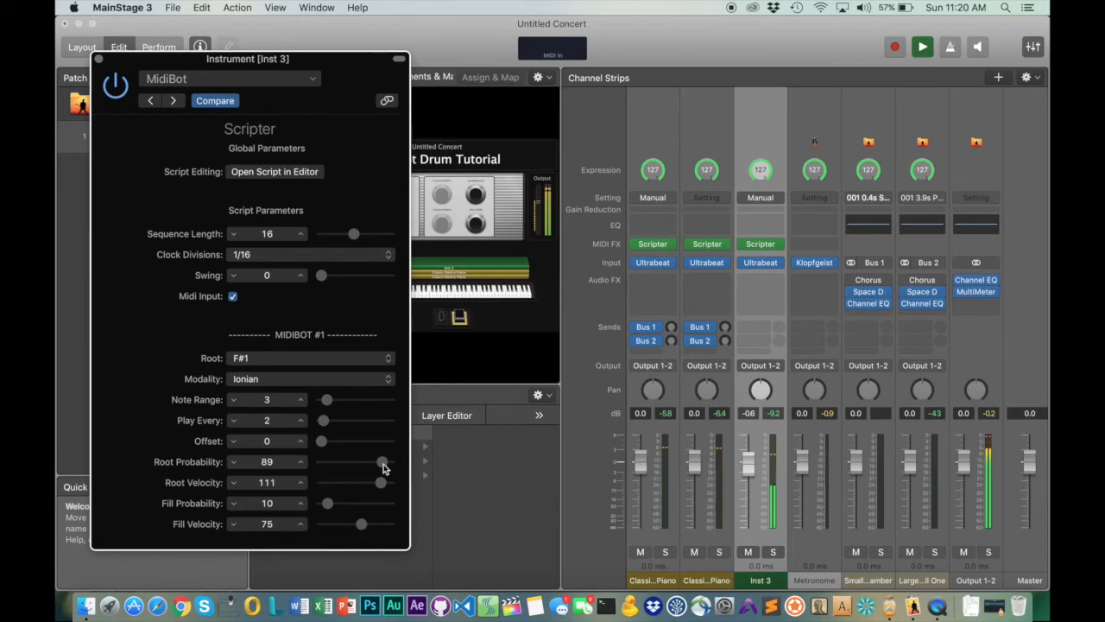
drag(380, 462, 384, 462)
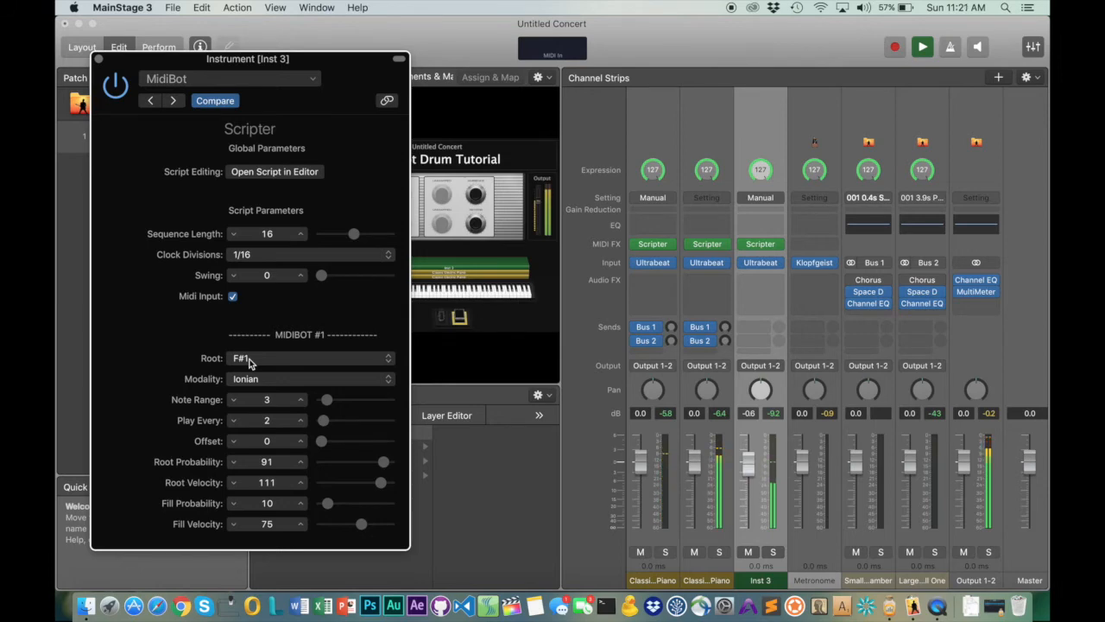
mouse_move(333, 508)
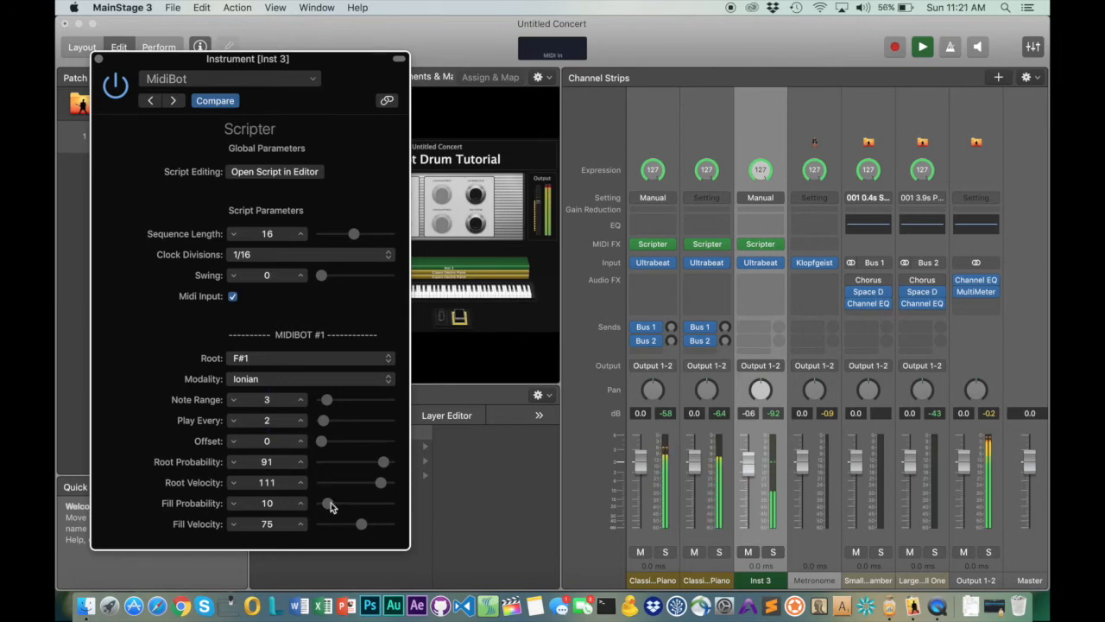
mouse_move(329, 508)
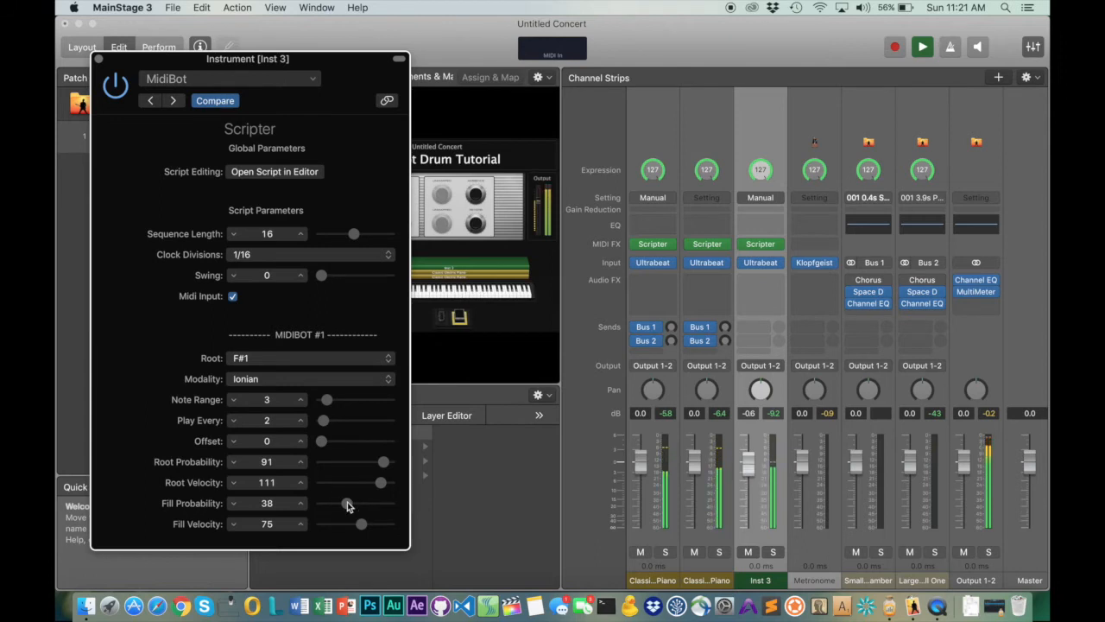
- Set Inst 3's MidiBot fill velocity to 46, fill probability to 68, root probability to 95
drag(354, 503, 333, 503)
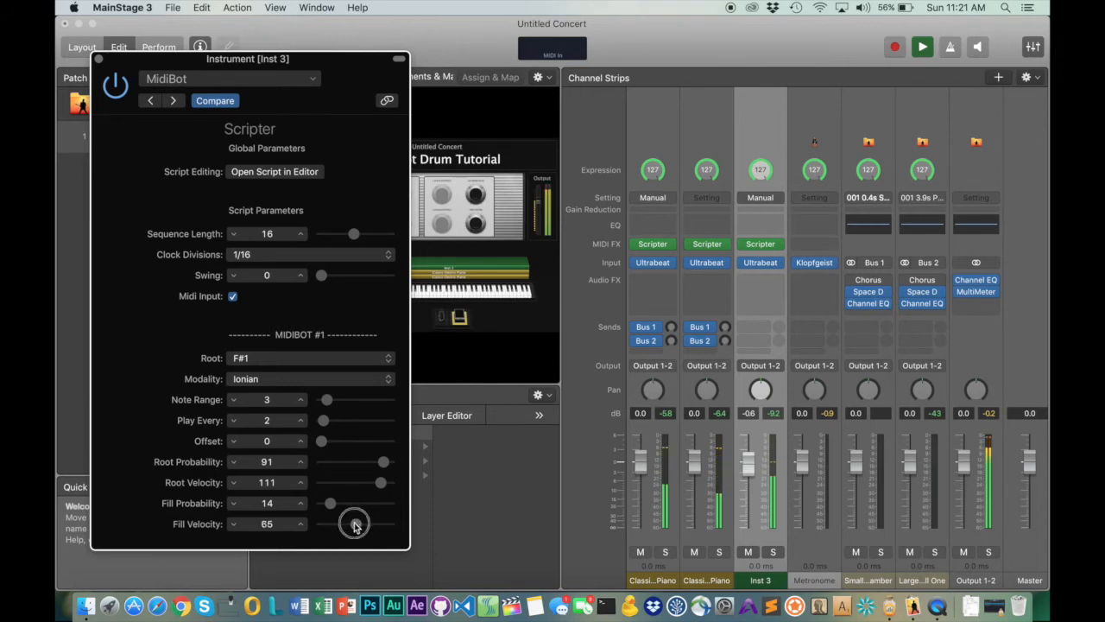
drag(354, 523, 345, 524)
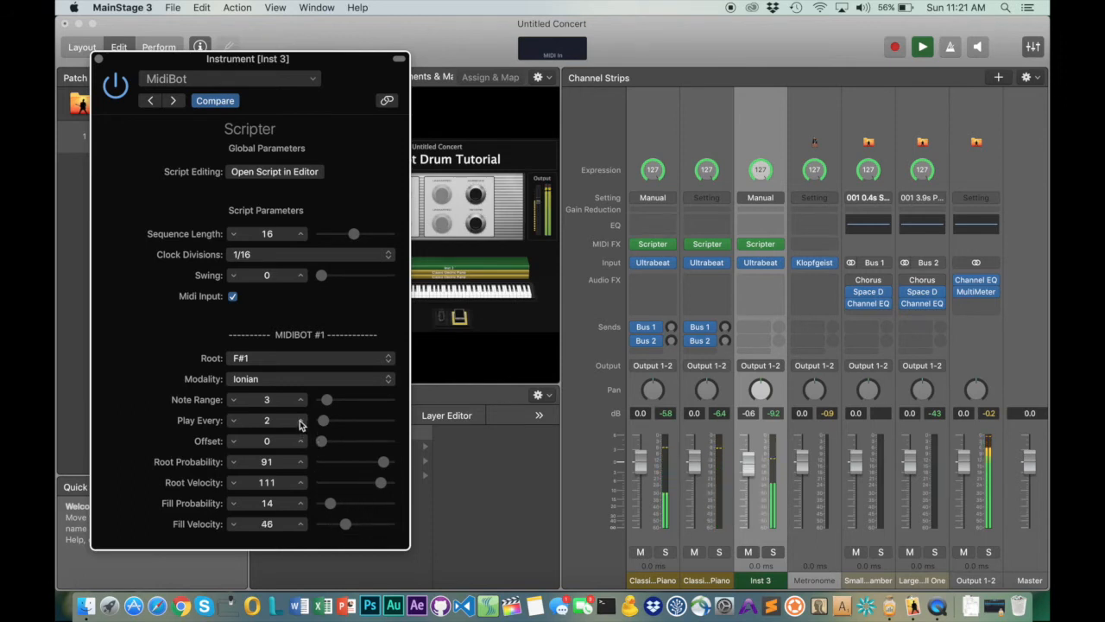
click(301, 417)
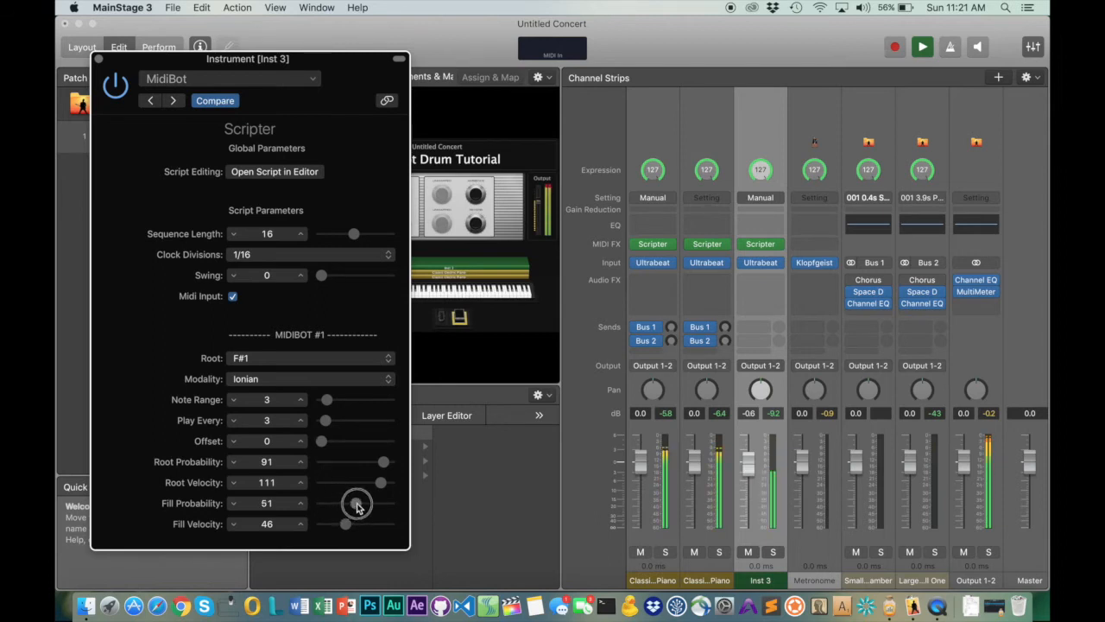
drag(345, 503, 360, 503)
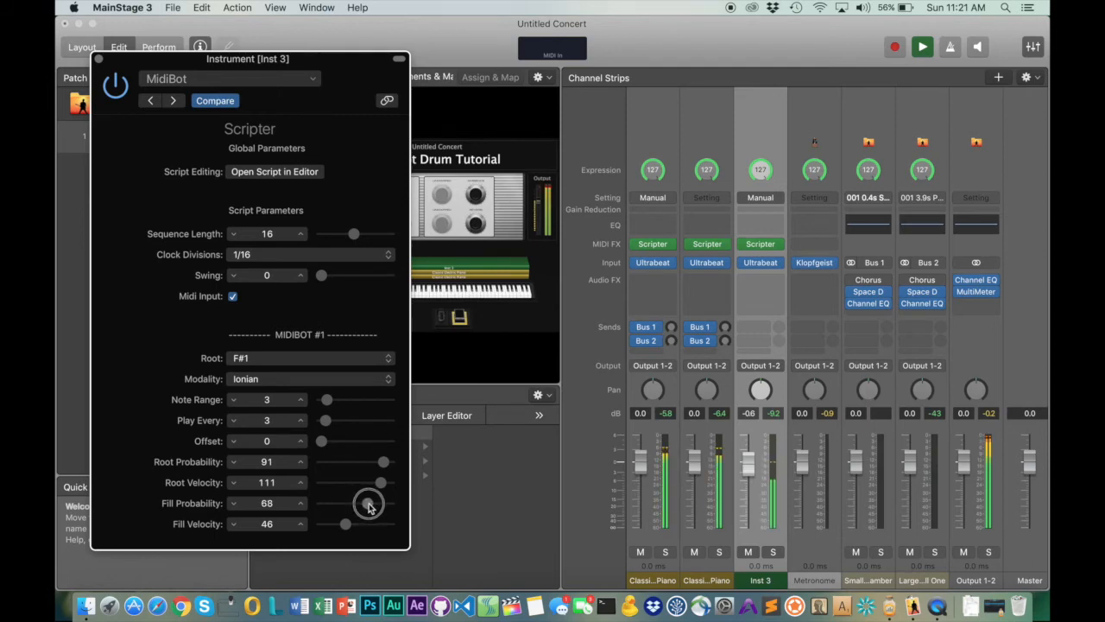
drag(369, 503, 385, 460)
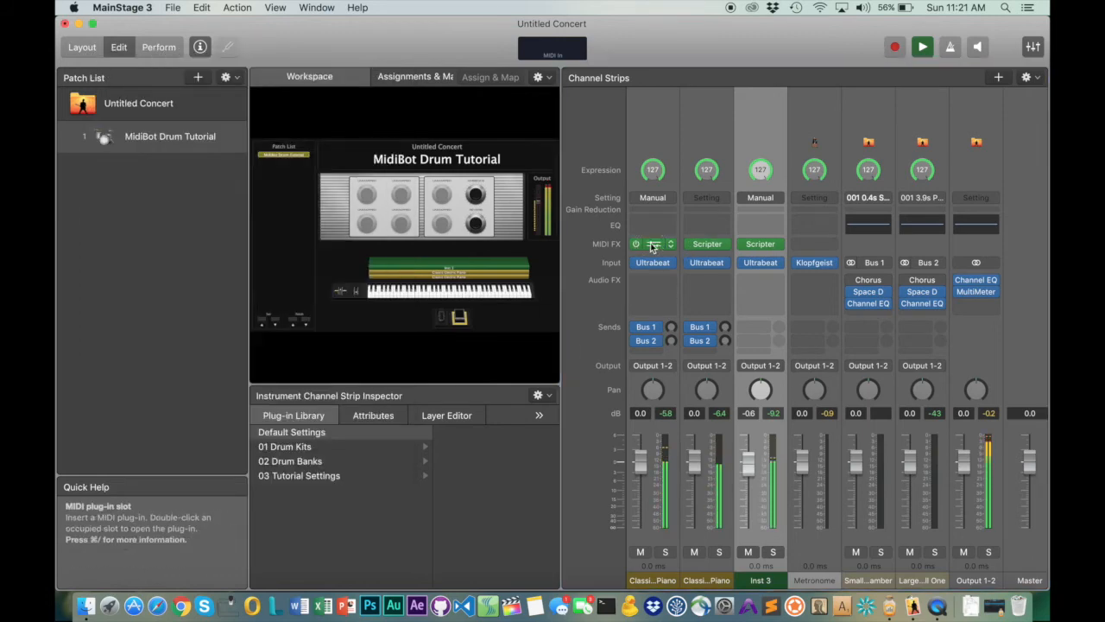
- Open the first piano channel's MidiBot and add a little swing
double_click(652, 243)
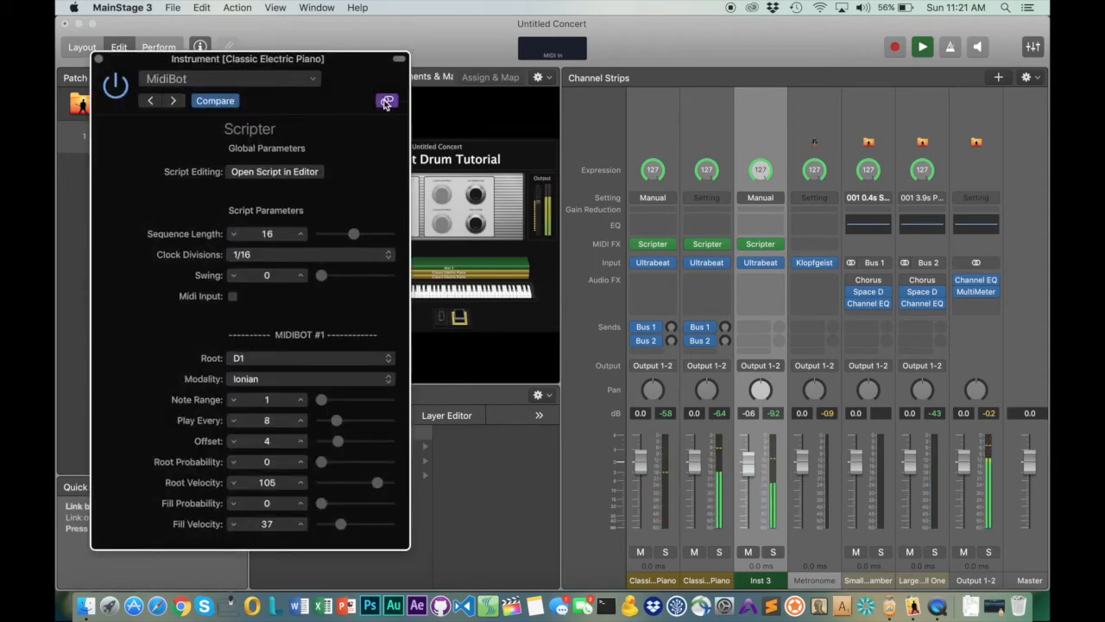
drag(321, 275, 328, 275)
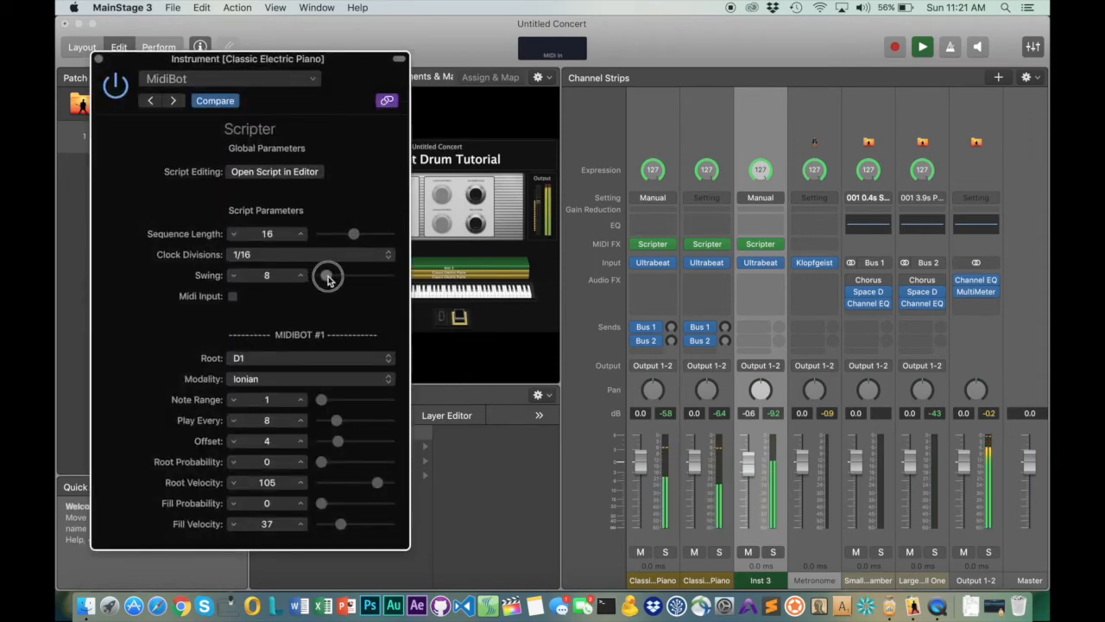
drag(328, 274, 337, 274)
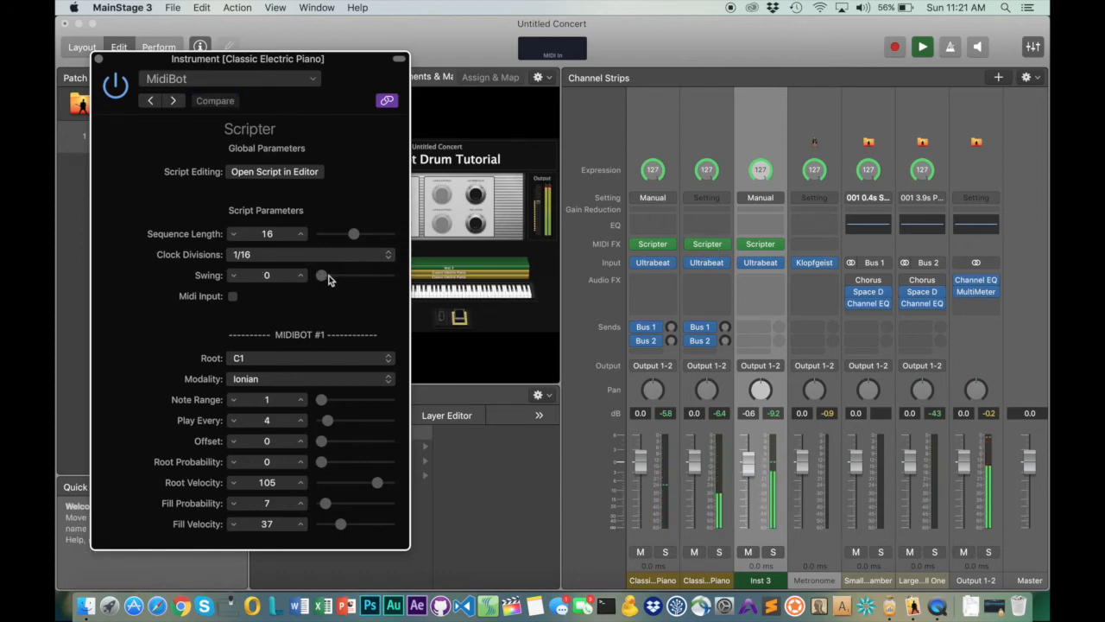
- Give the other piano channel's MidiBot pattern a swing of 16
drag(320, 275, 339, 275)
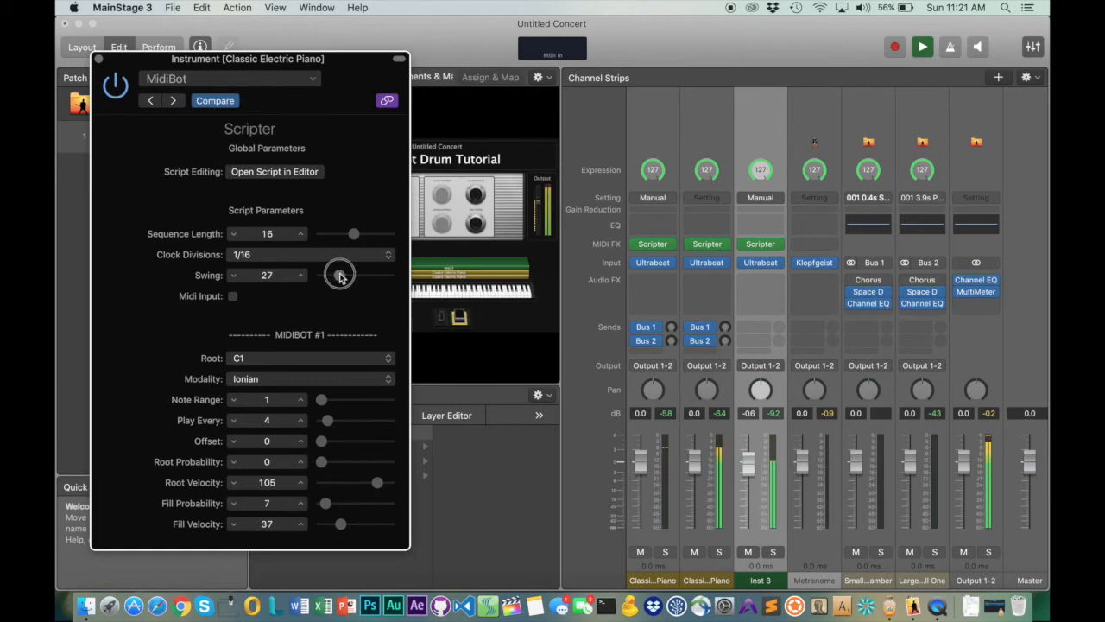
drag(339, 274, 333, 274)
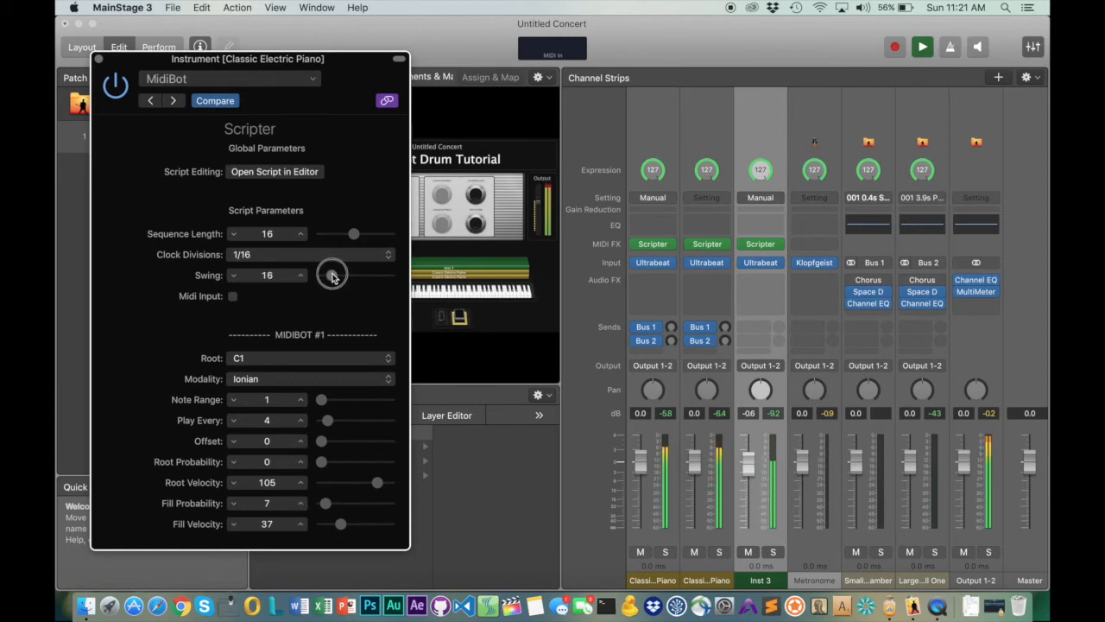
drag(353, 274, 333, 274)
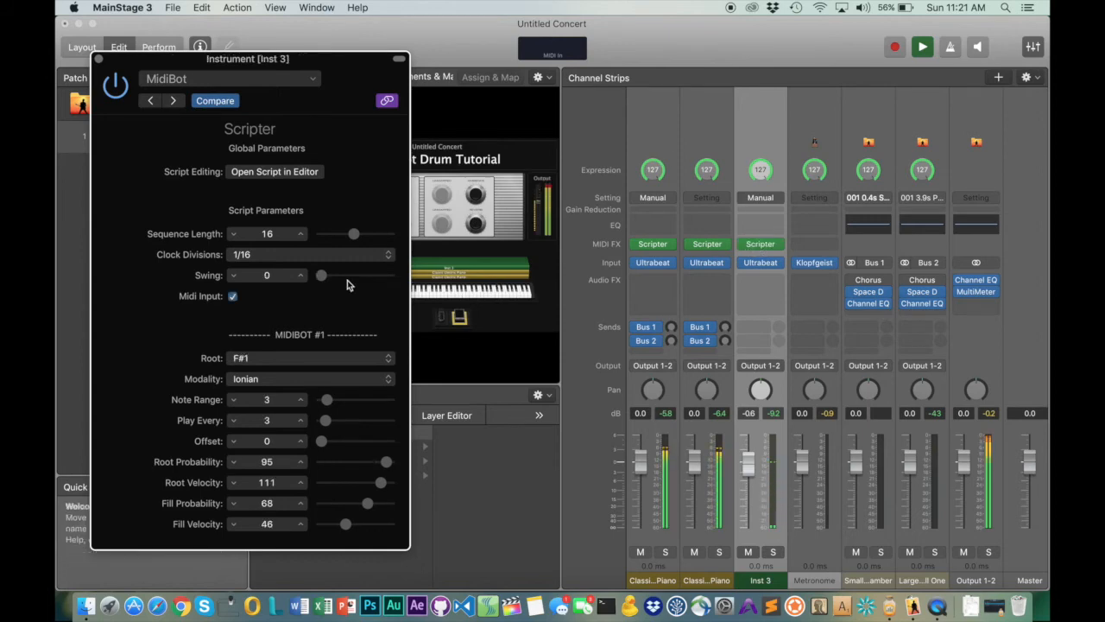
- Set Inst 3's MidiBot to swing 19, play every 4, offset 2, fill probability 87
drag(321, 274, 335, 275)
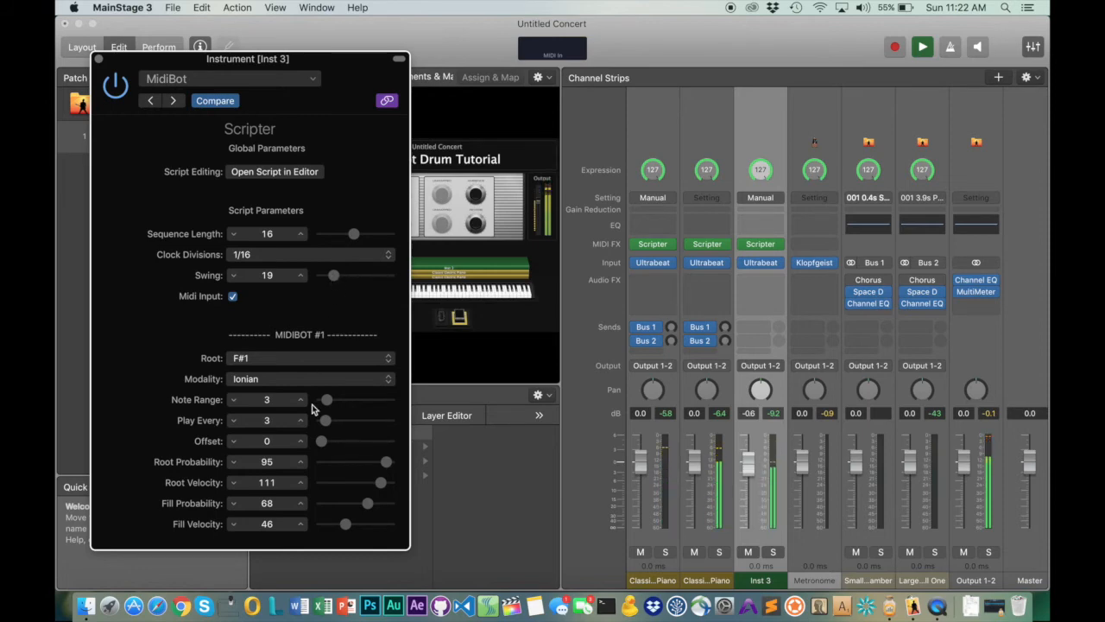
click(301, 416)
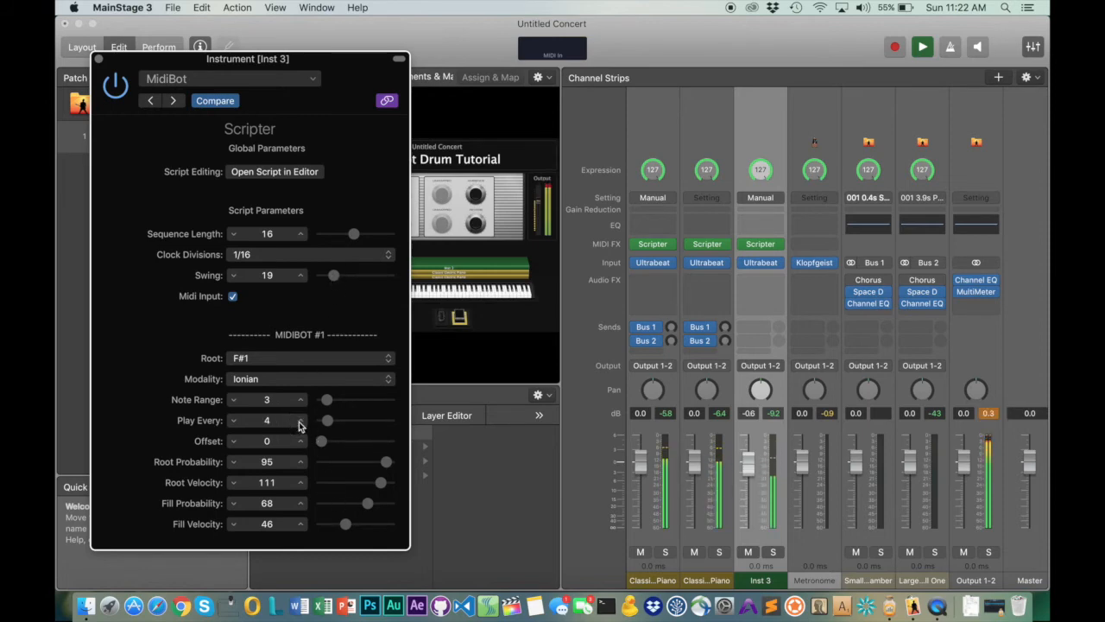
click(301, 437)
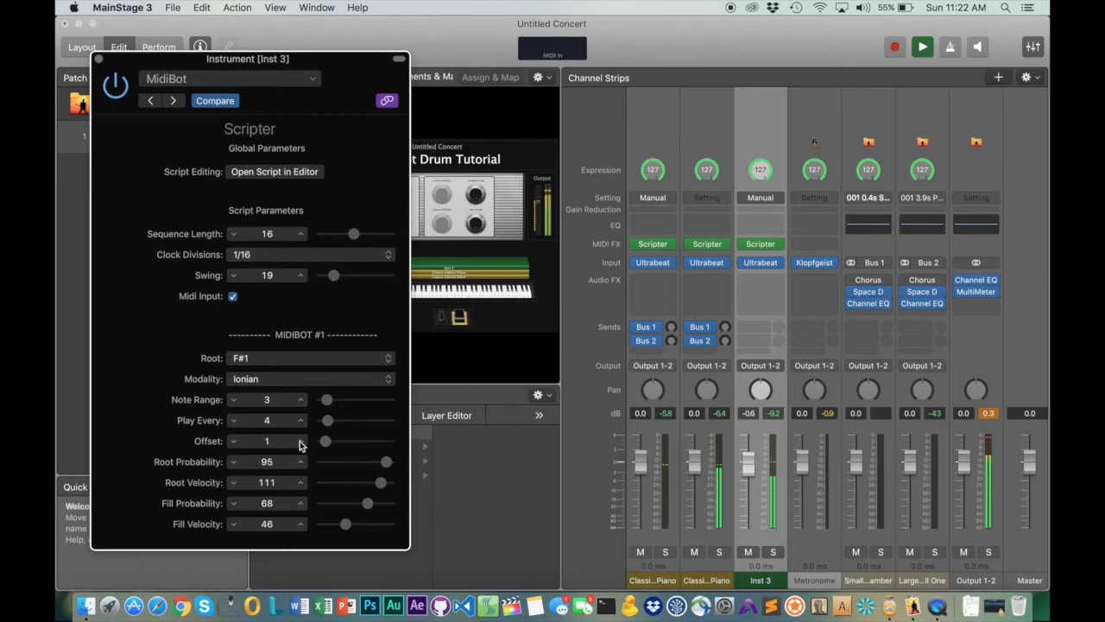
click(301, 437)
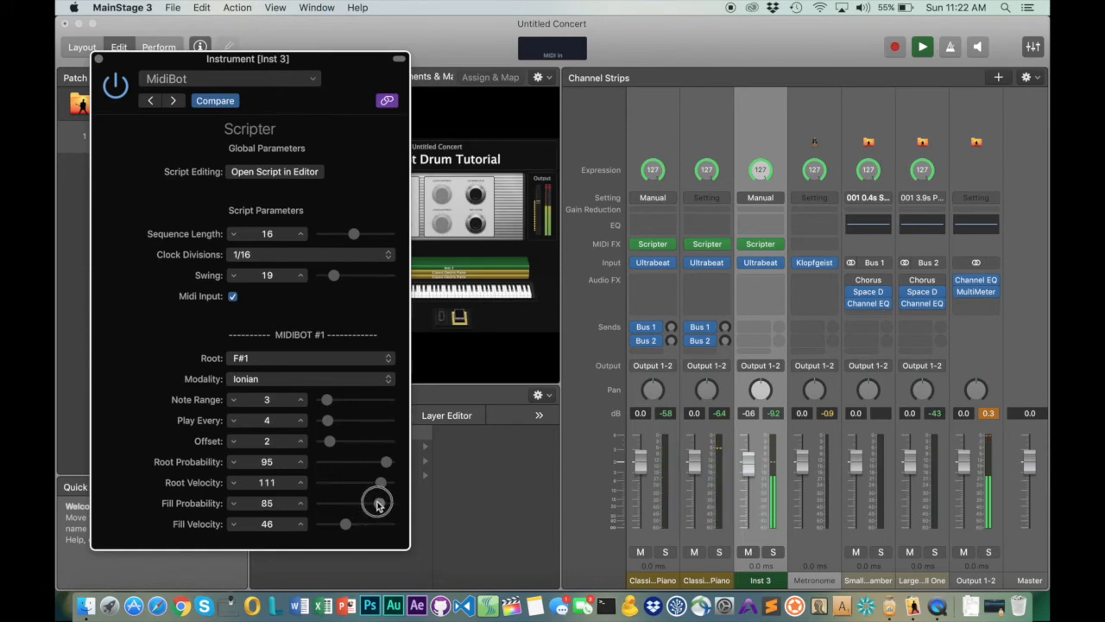
drag(378, 502, 378, 499)
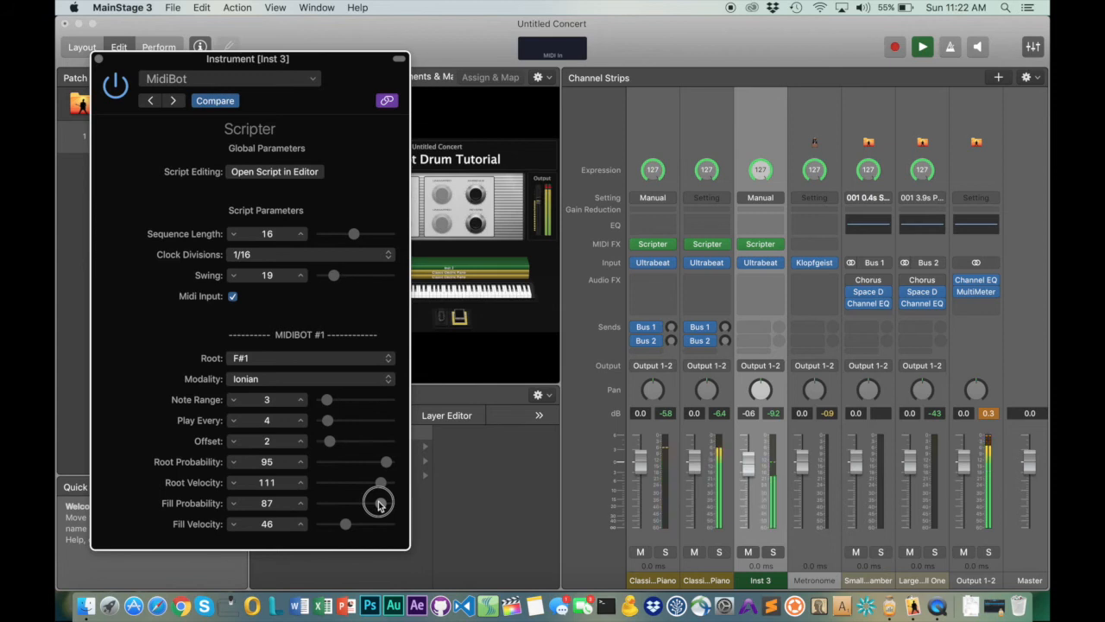
drag(379, 503, 387, 463)
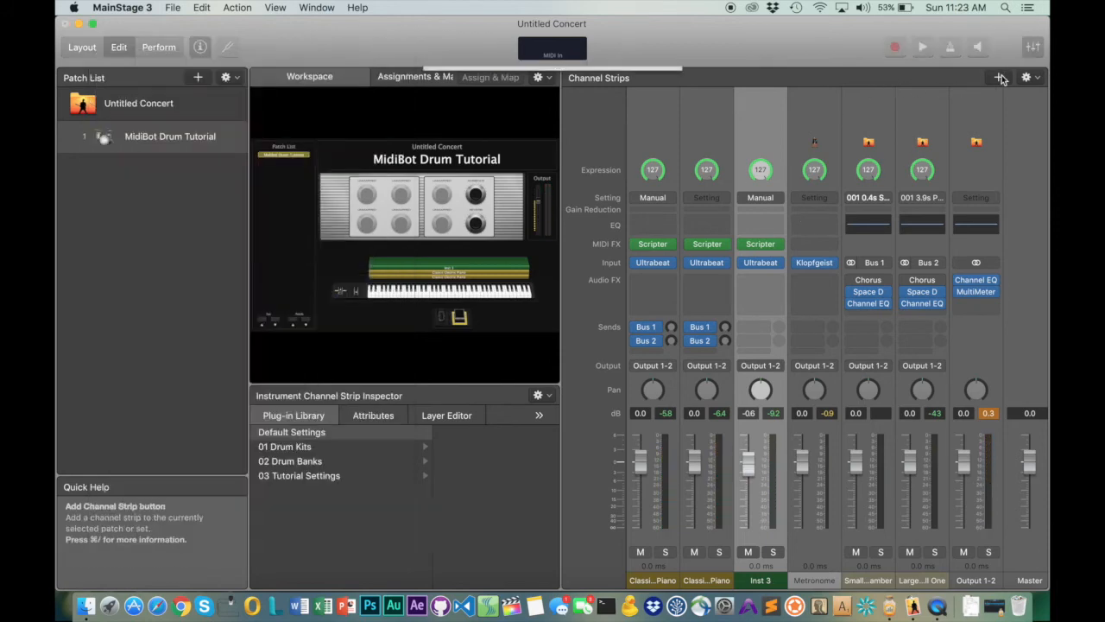
- Add a software instrument strip, Inst 4, and load EXS24 (Sampler) on it
click(999, 76)
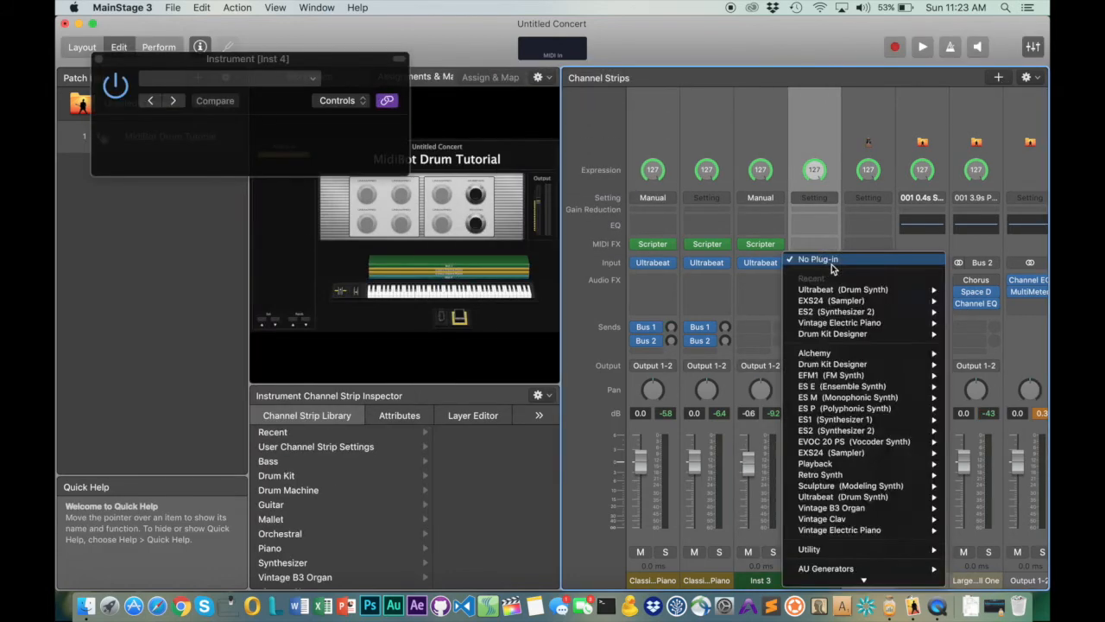
mouse_move(830, 299)
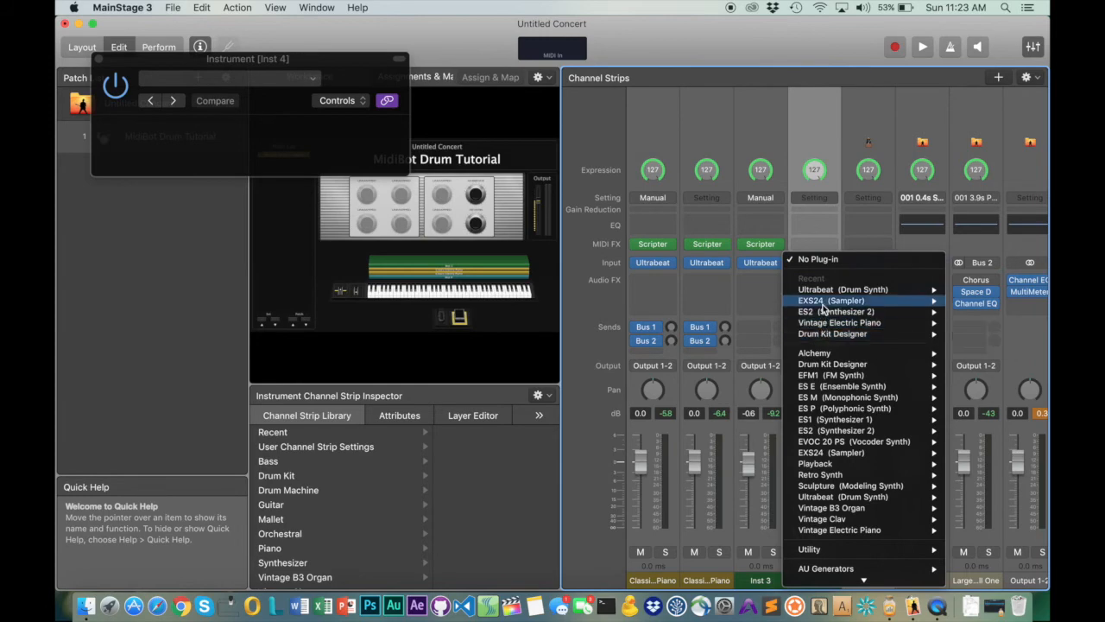
click(830, 299)
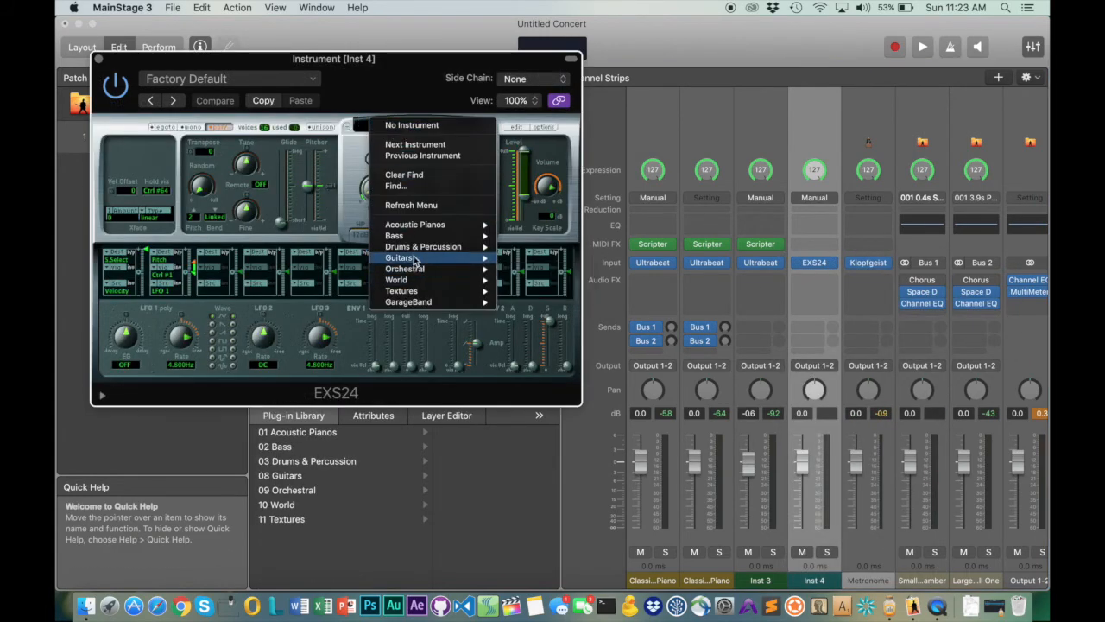
mouse_move(394, 235)
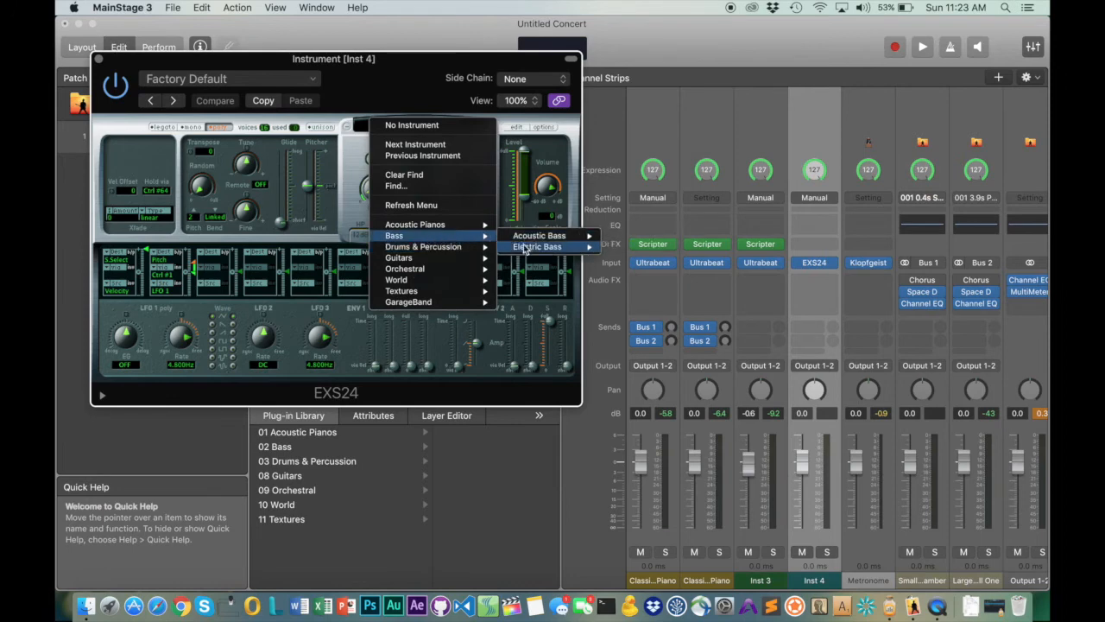
mouse_move(539, 235)
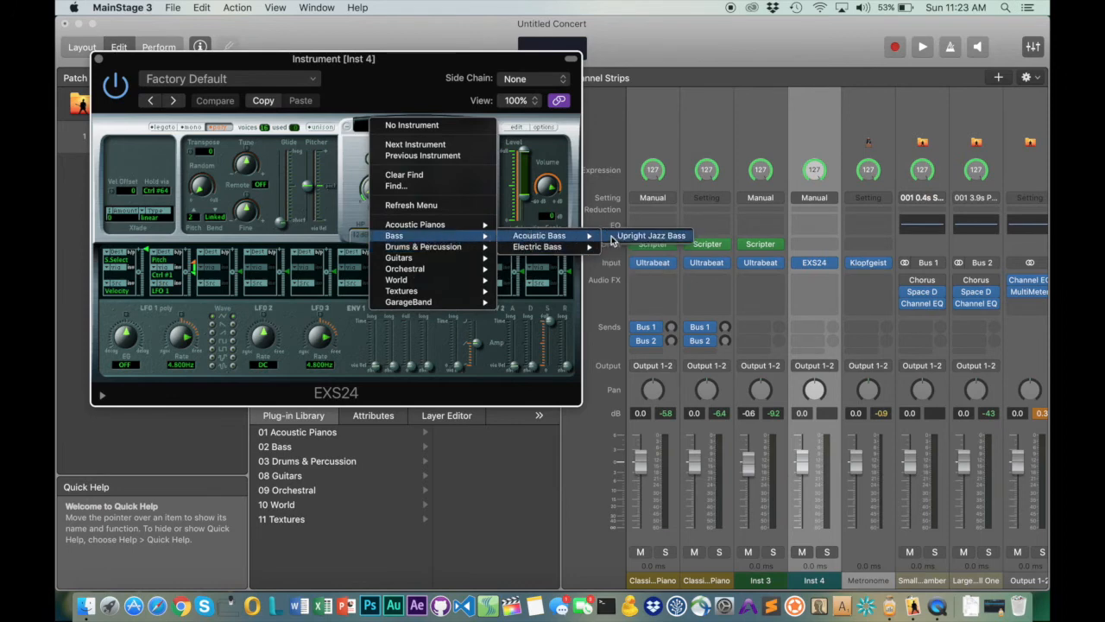
- Load Upright Jazz Bass into Inst 4's EXS24, set release near 498 ms, close the window
click(651, 235)
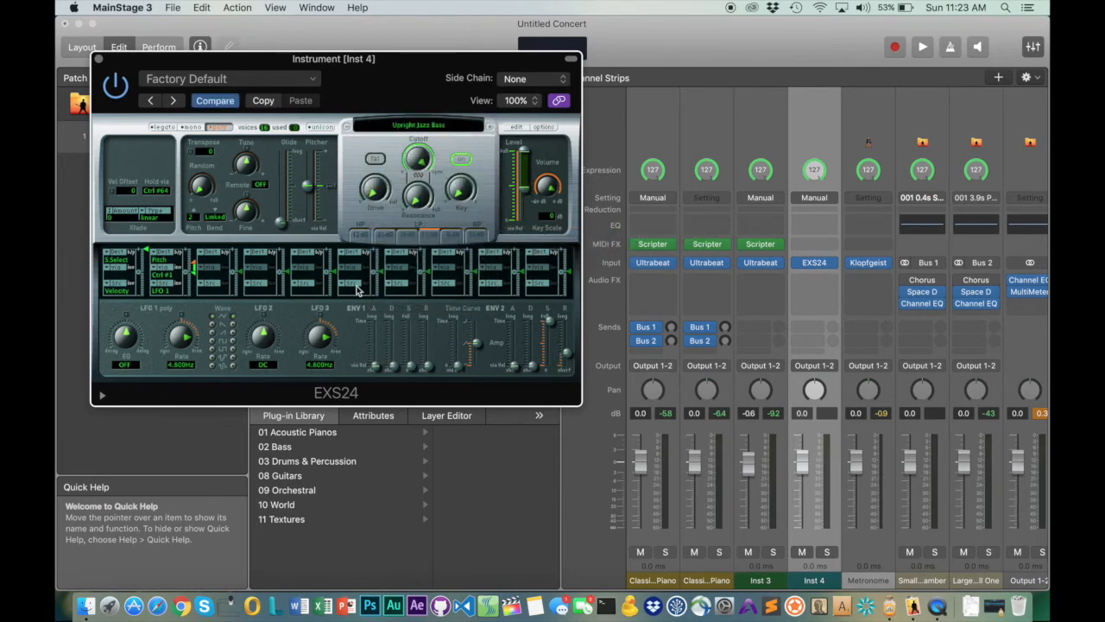
drag(561, 345, 561, 345)
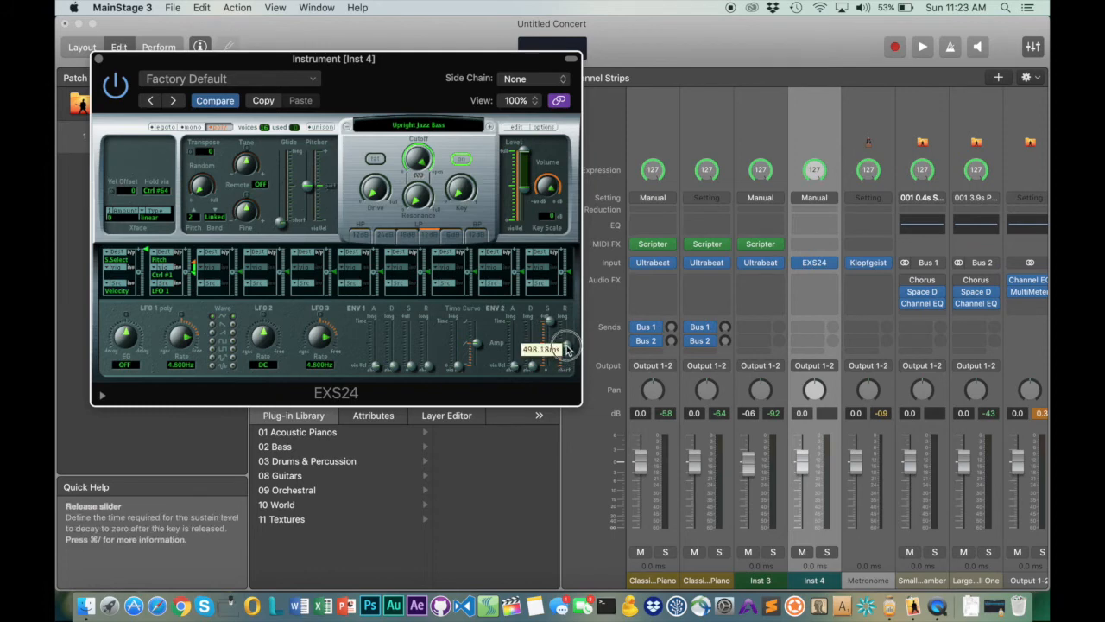
click(922, 47)
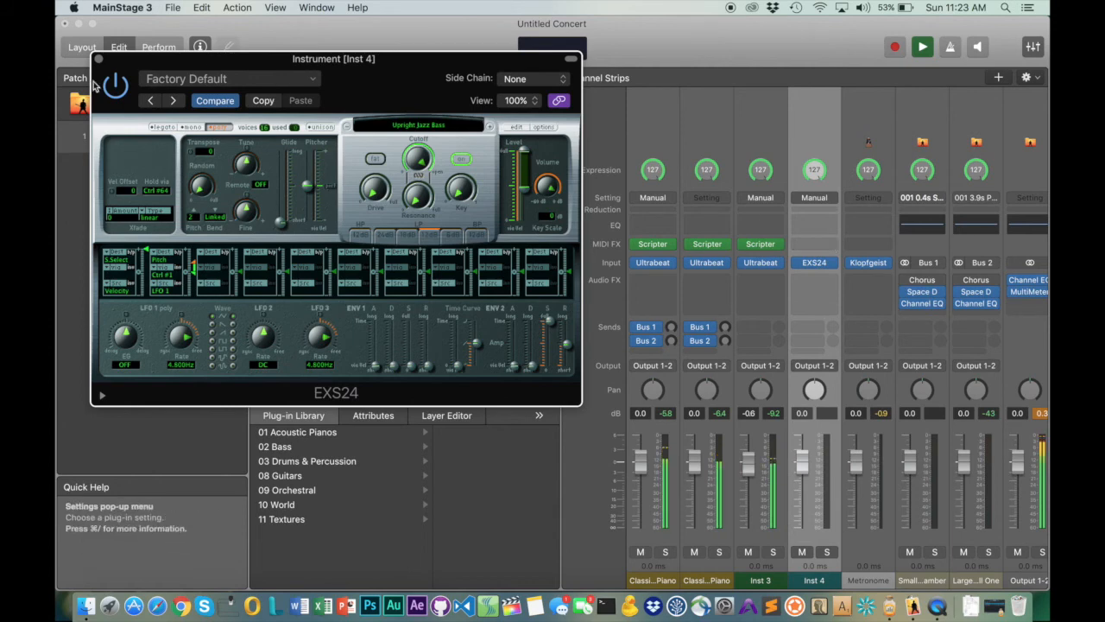
click(98, 59)
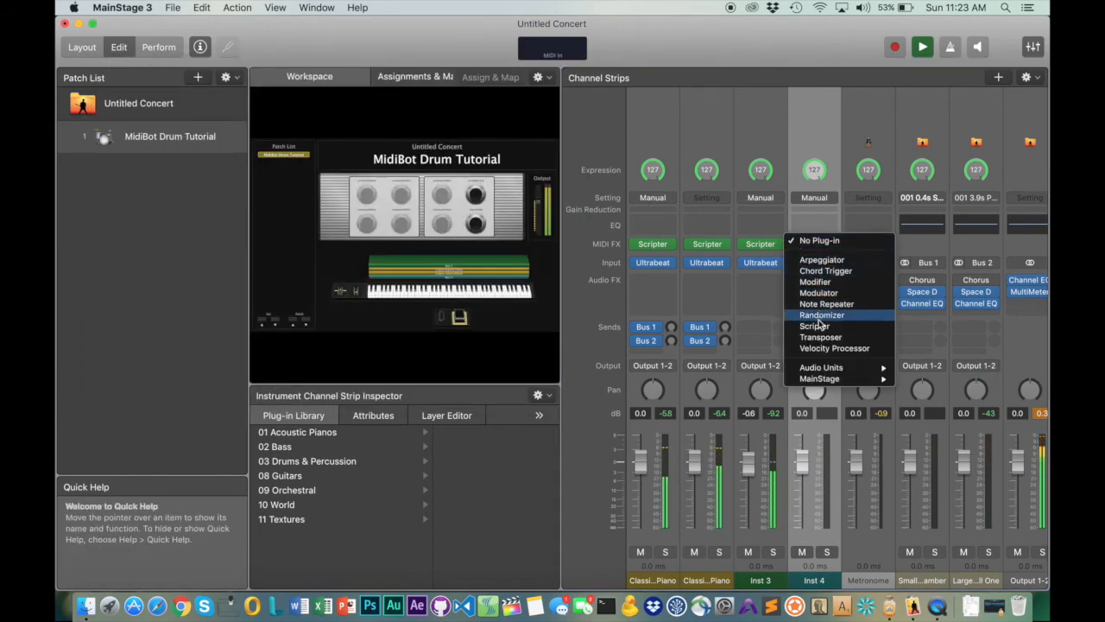
- Add a Scripter MIDI effect to Inst 4 and load the MidiBot script
click(815, 326)
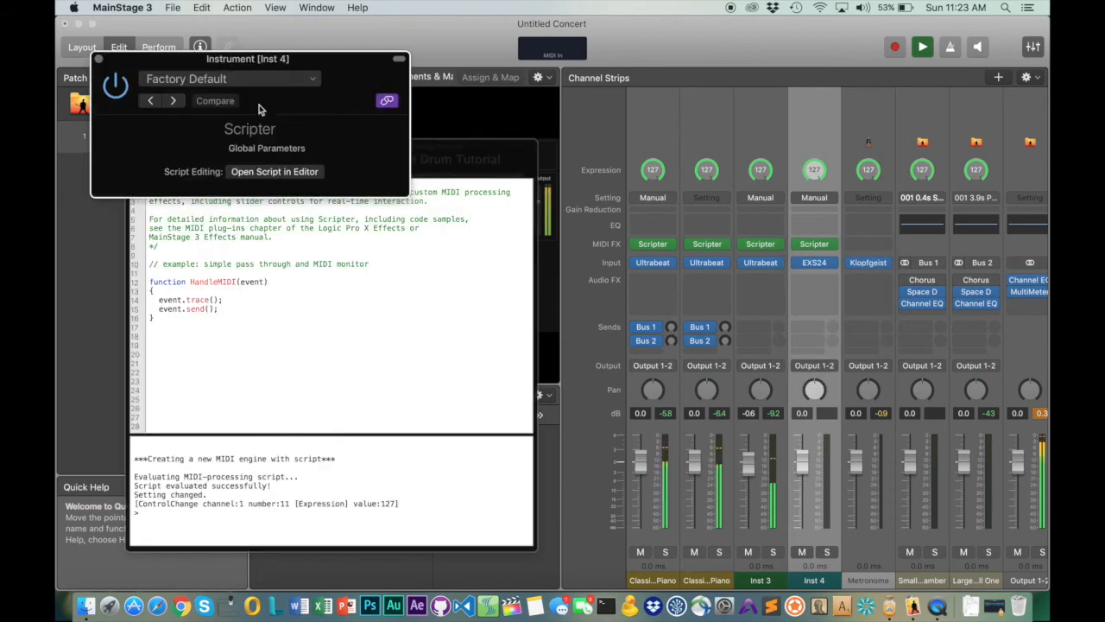
click(229, 79)
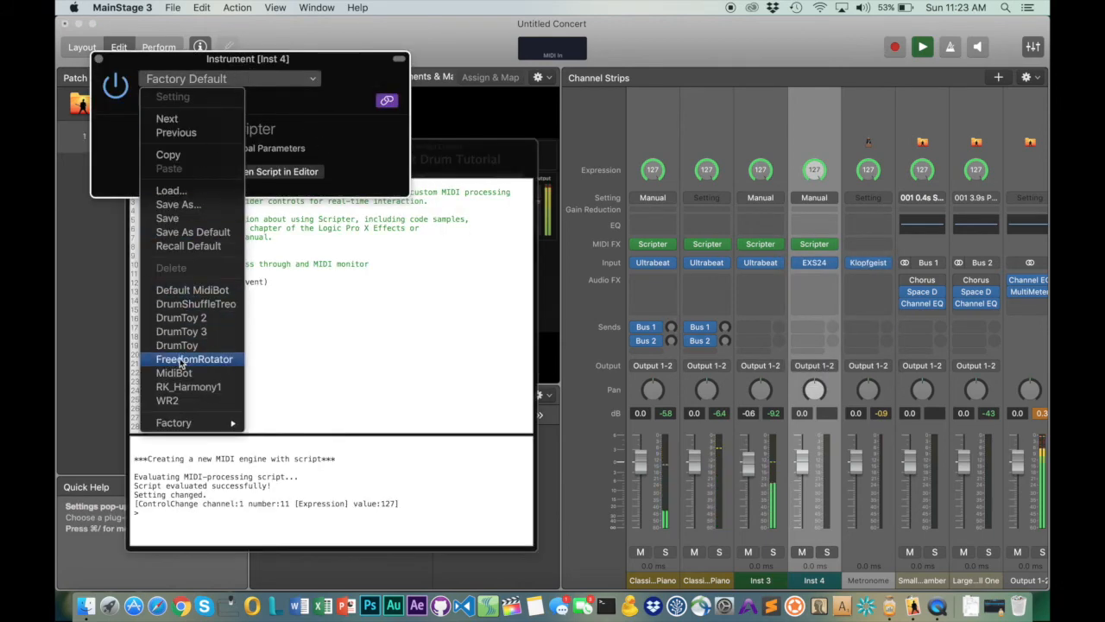
click(175, 372)
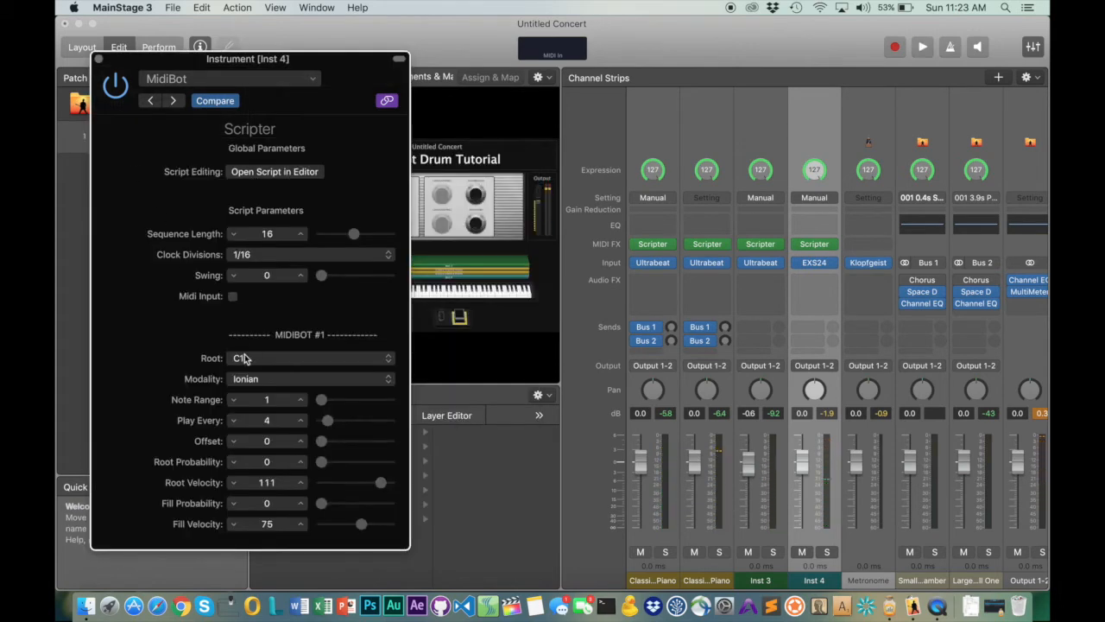
- Set Inst 4's MidiBot root note to C2 and start playback
click(306, 357)
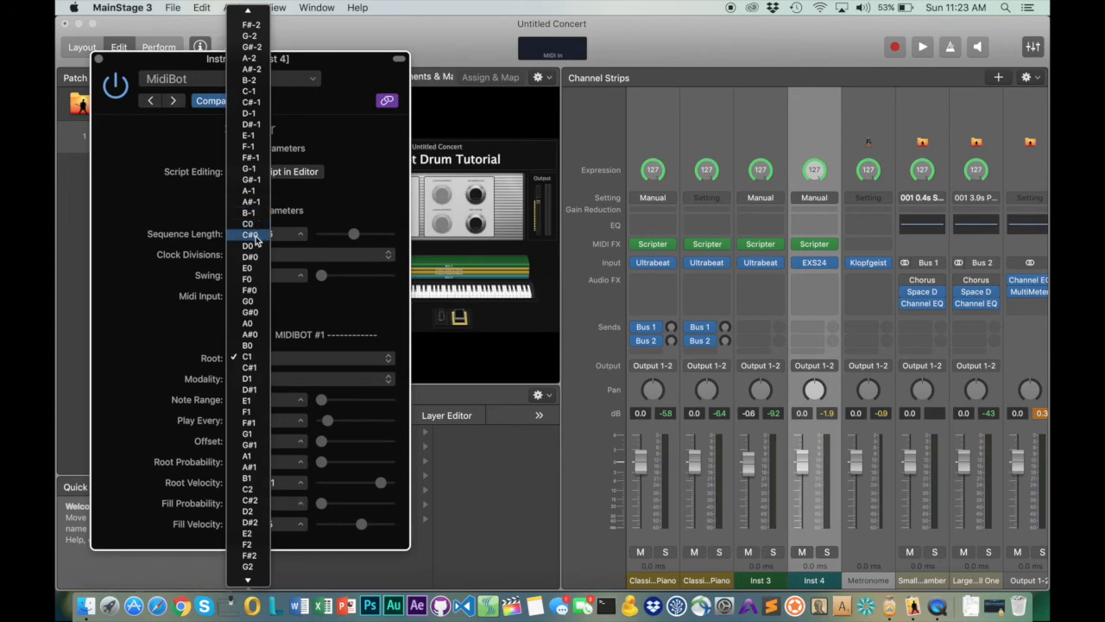
mouse_move(251, 493)
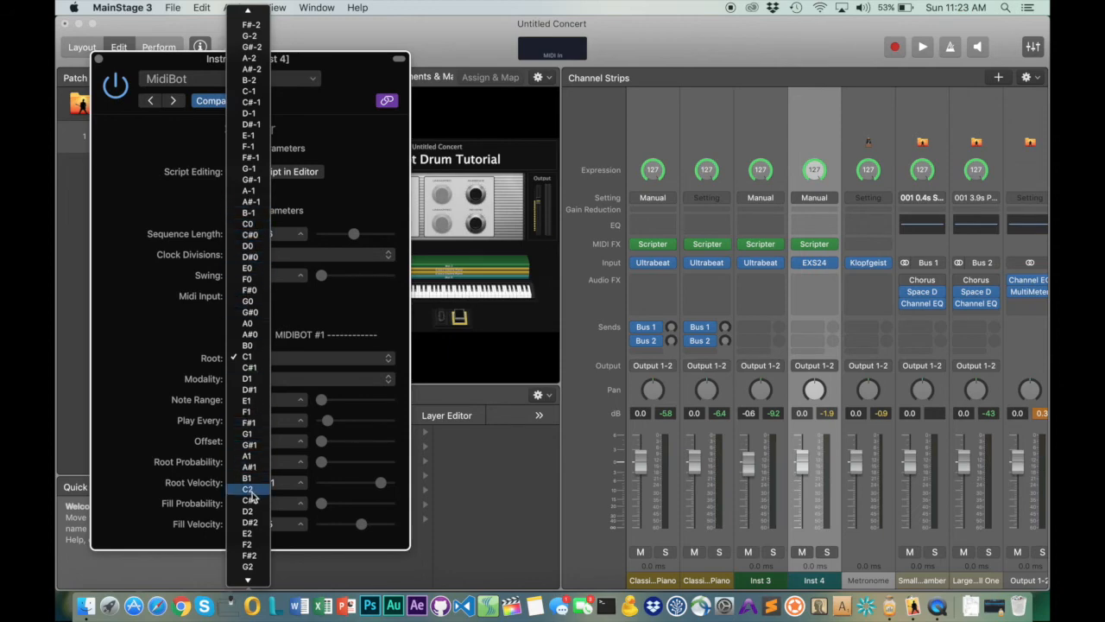
click(248, 489)
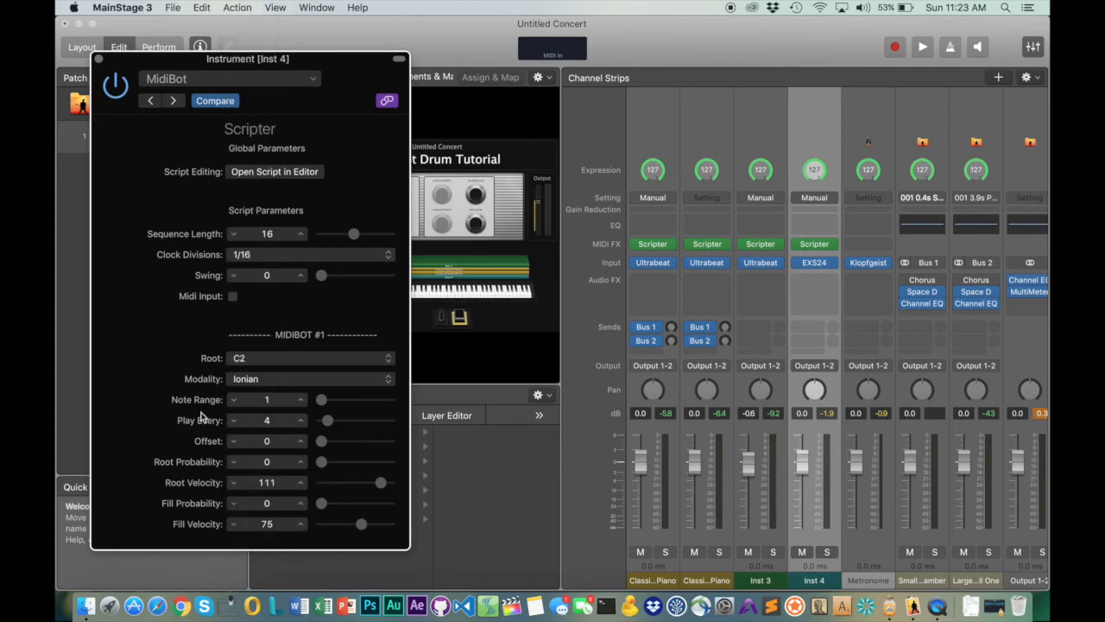
click(922, 47)
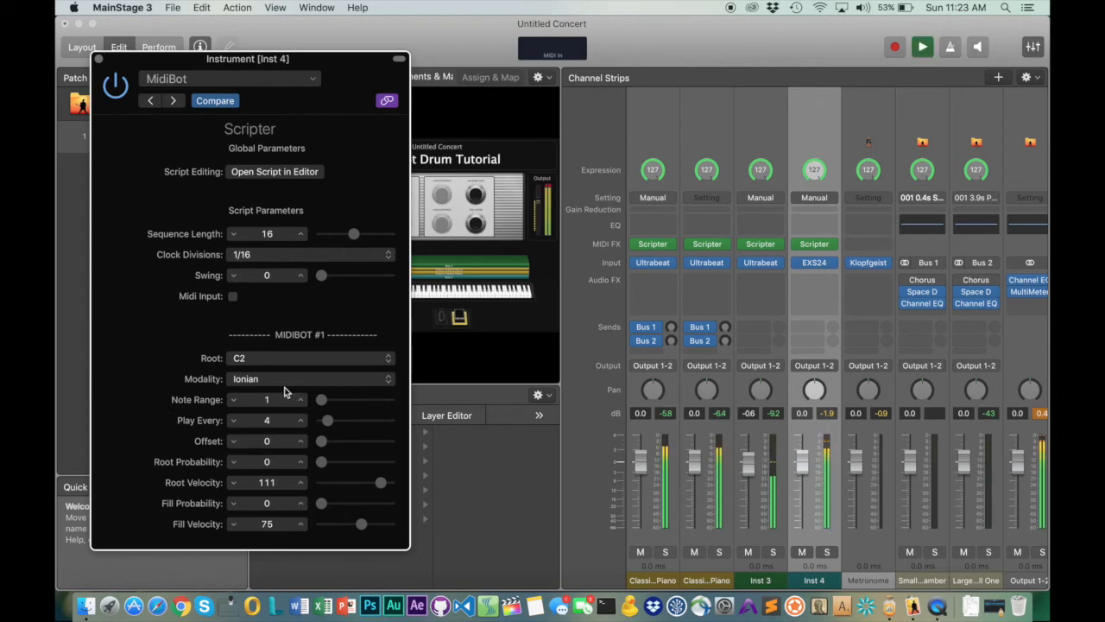
- Choose Pentatonic Minor modality and raise Play Every to 5
click(311, 378)
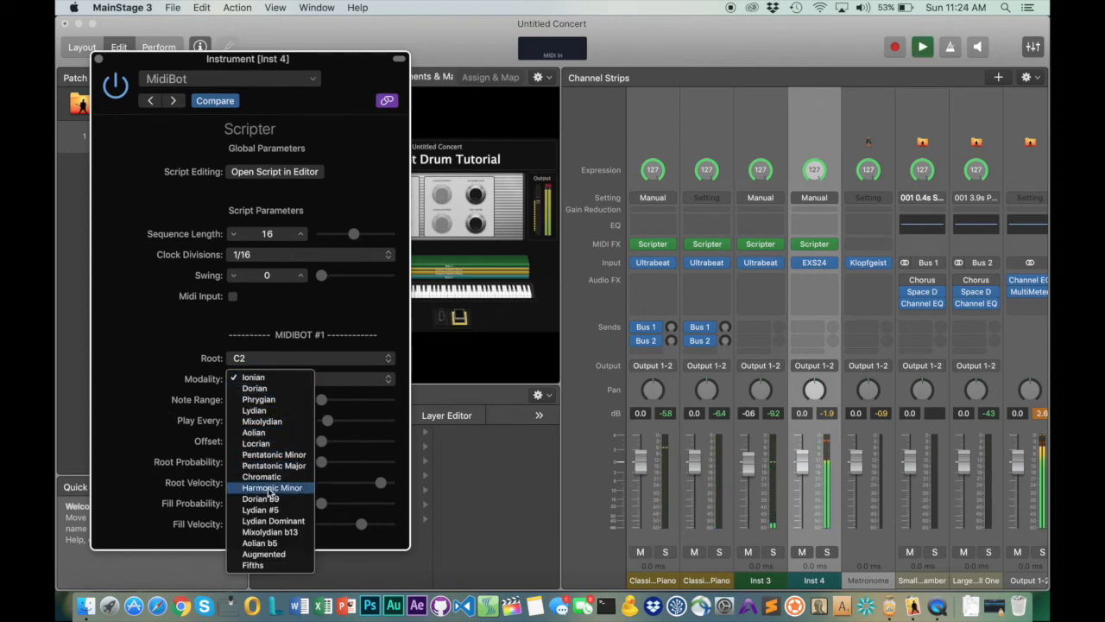
click(274, 454)
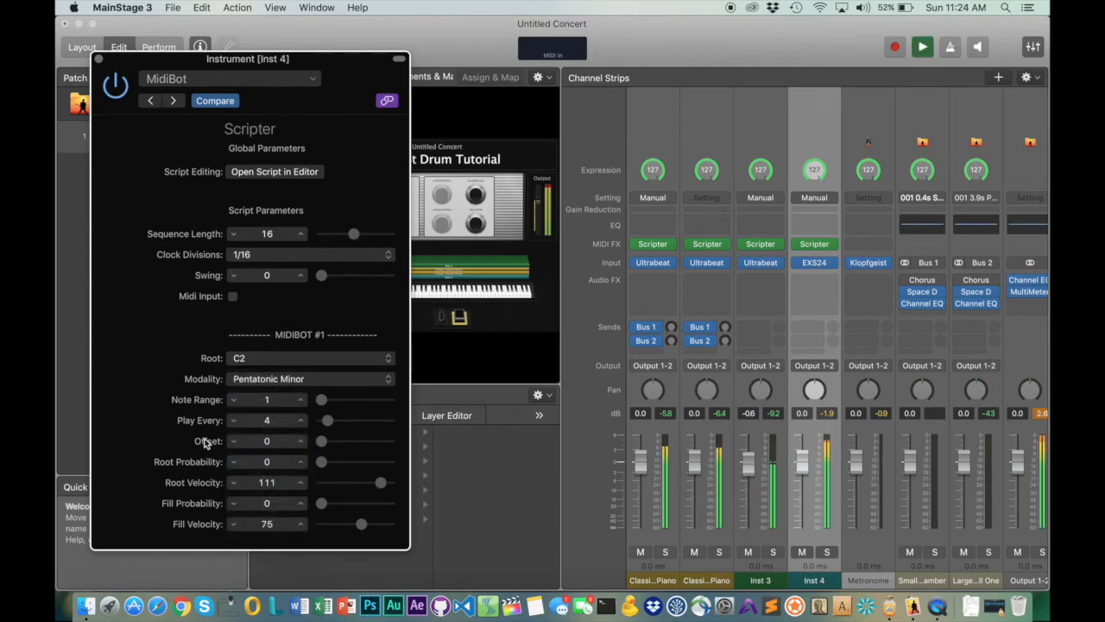
drag(327, 420, 320, 420)
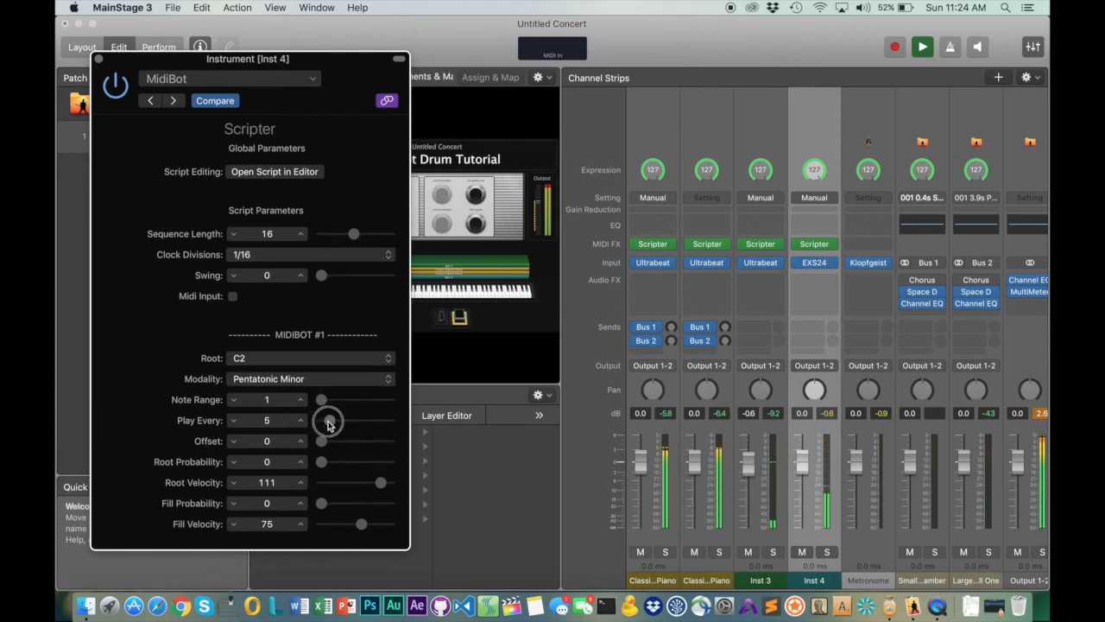
- Set the bass MidiBot to play every 7, note range 8, root velocity 97, fill velocity 58
click(301, 416)
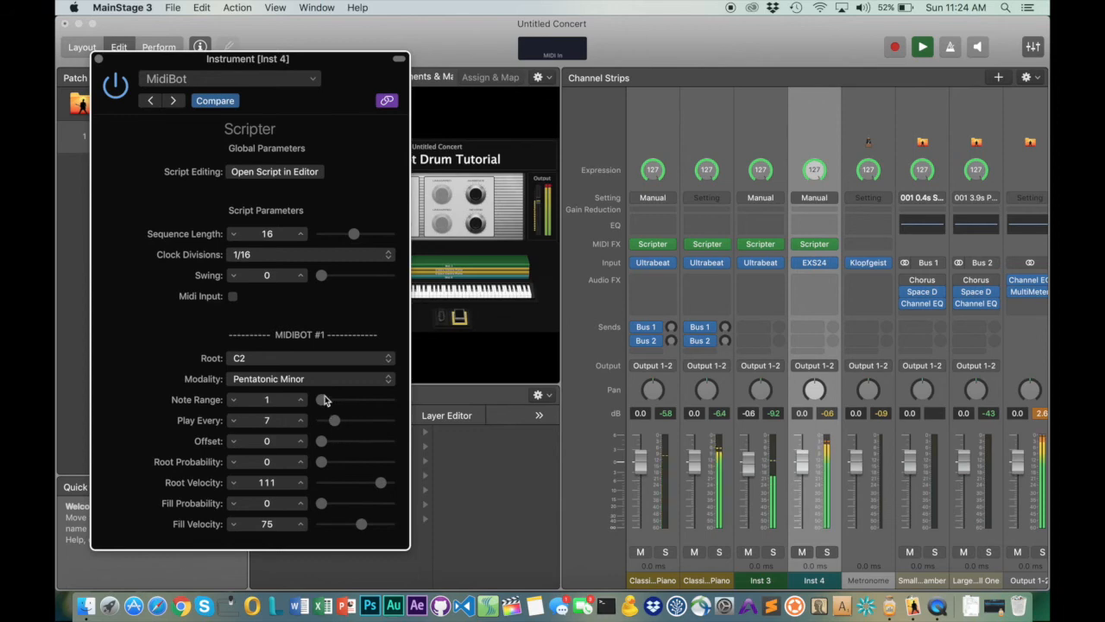
drag(322, 399, 342, 399)
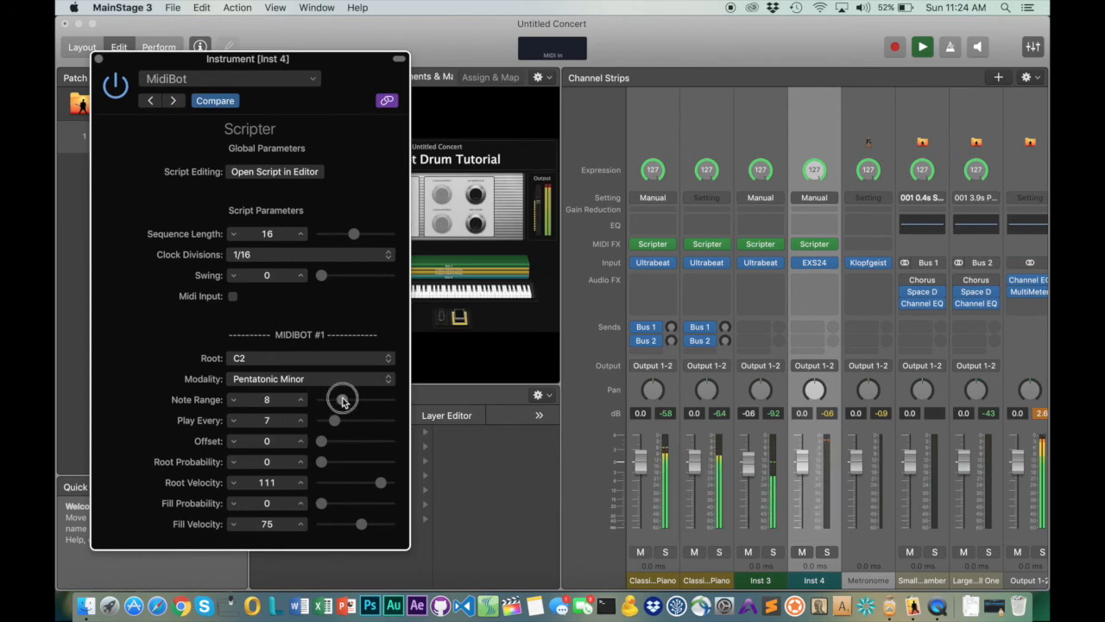
drag(360, 524, 344, 524)
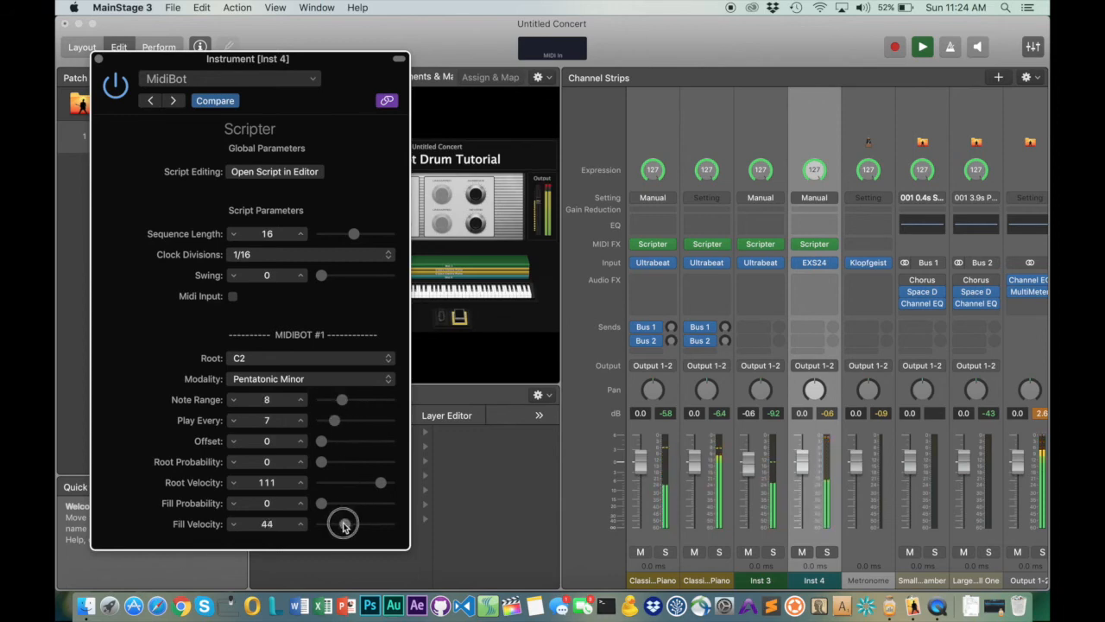
drag(343, 525, 378, 481)
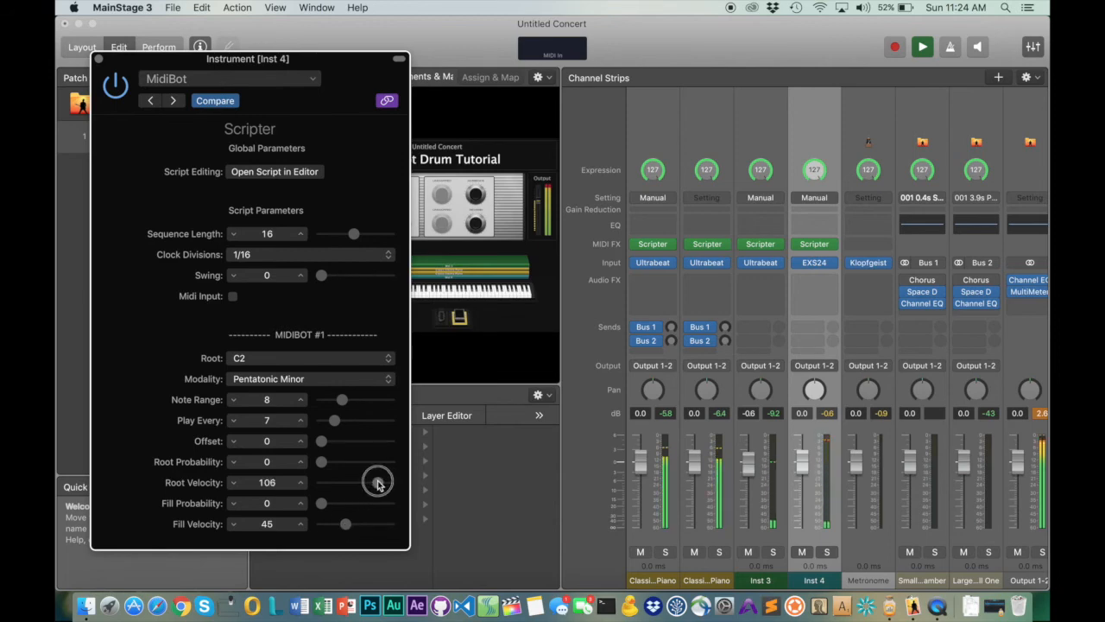
drag(377, 481, 373, 482)
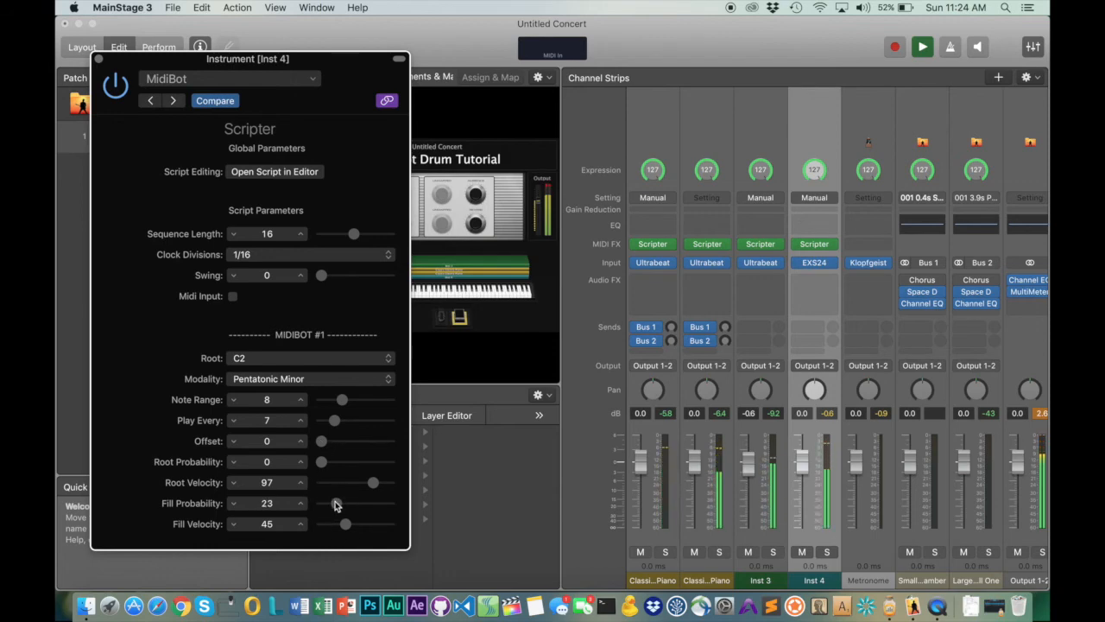
drag(346, 524, 353, 524)
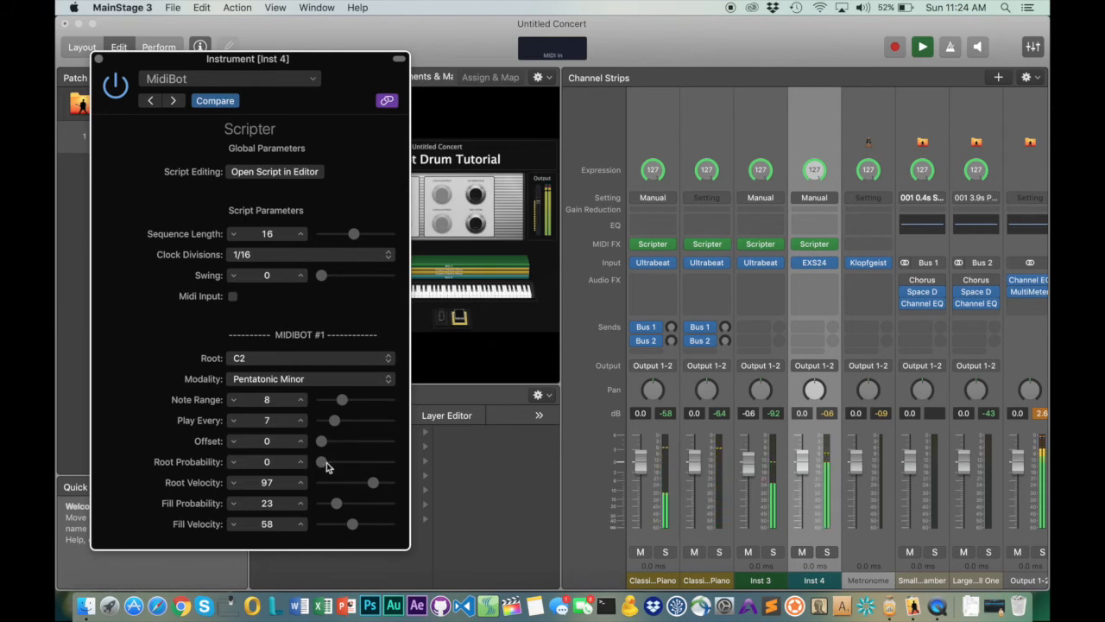
- Raise the bass MidiBot's root probability to about 76
drag(321, 461, 347, 461)
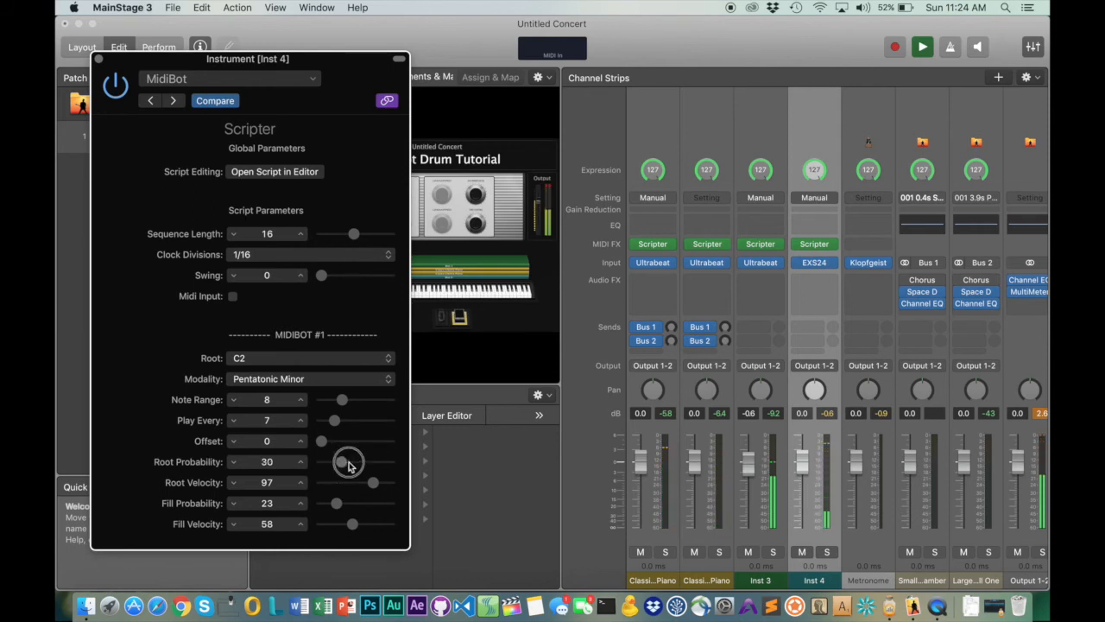
drag(348, 461, 376, 461)
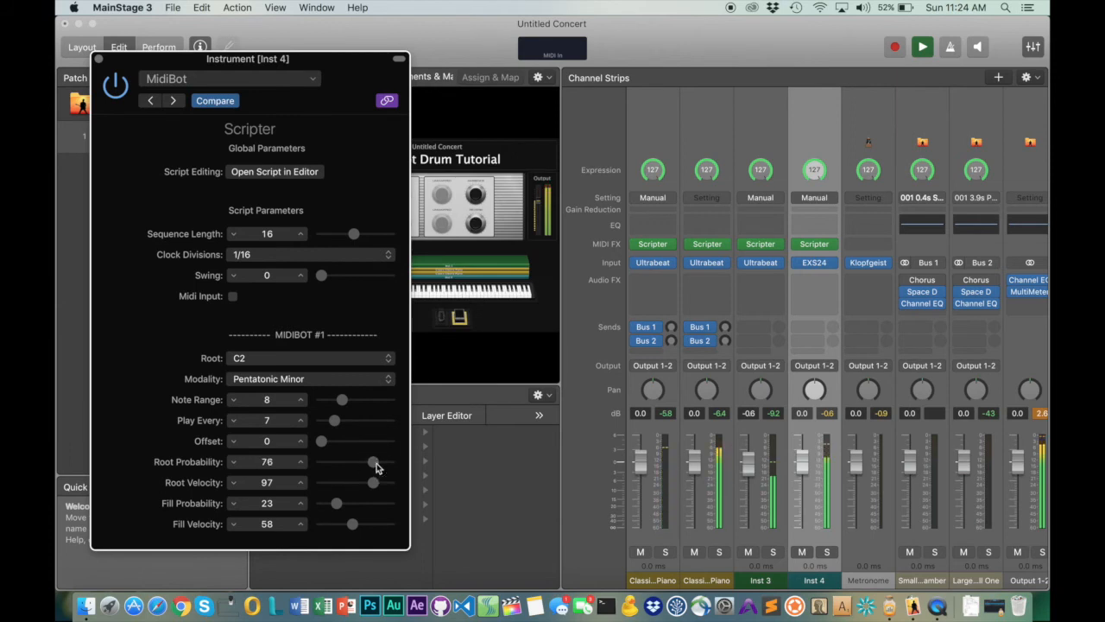
drag(376, 462, 370, 464)
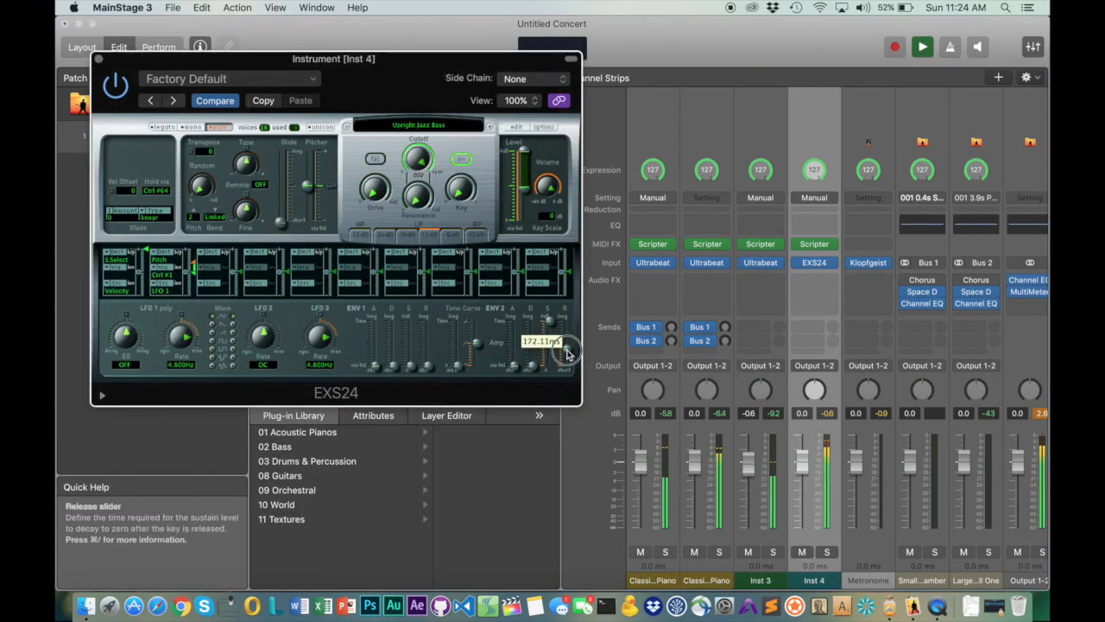
- Raise the EXS24 release to about 204 ms, load Muted Electric Bass, and close the window
drag(557, 345, 561, 332)
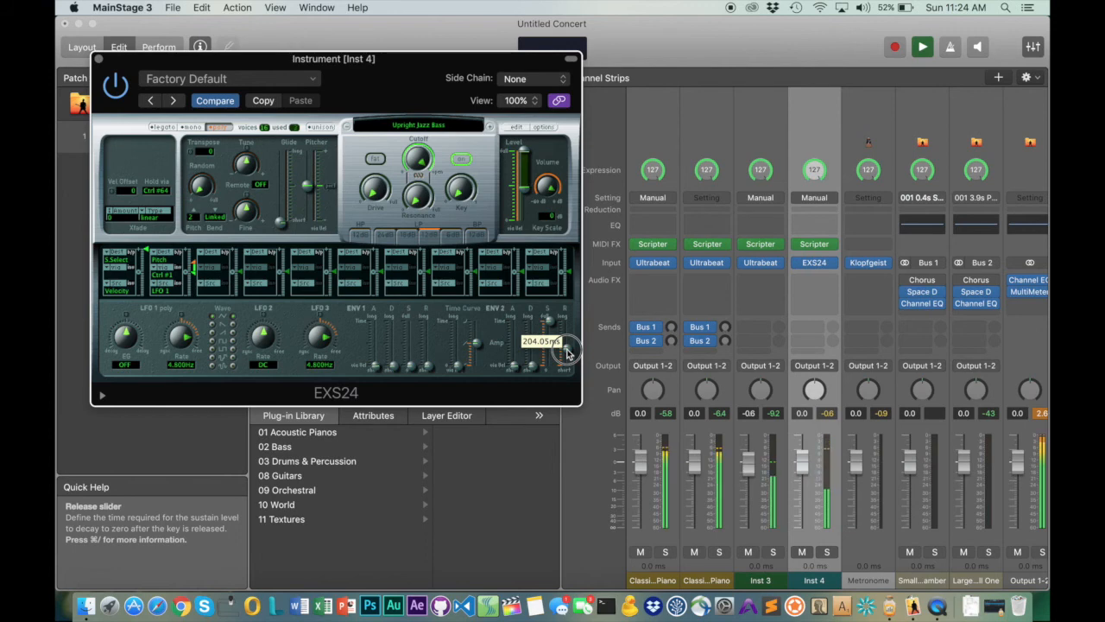
drag(561, 341, 566, 349)
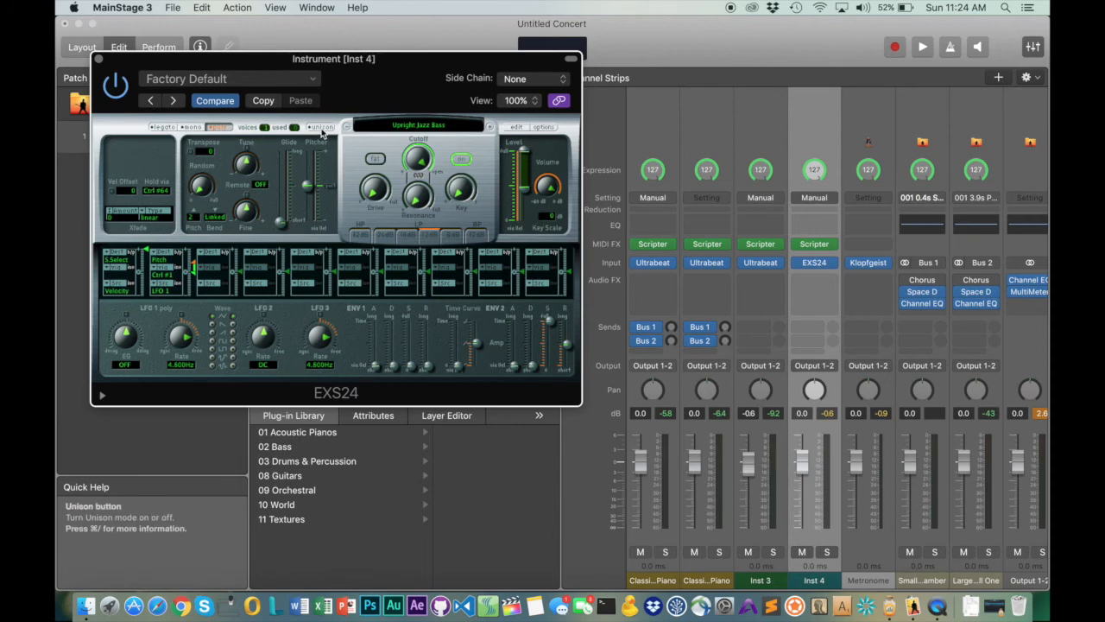
mouse_move(169, 127)
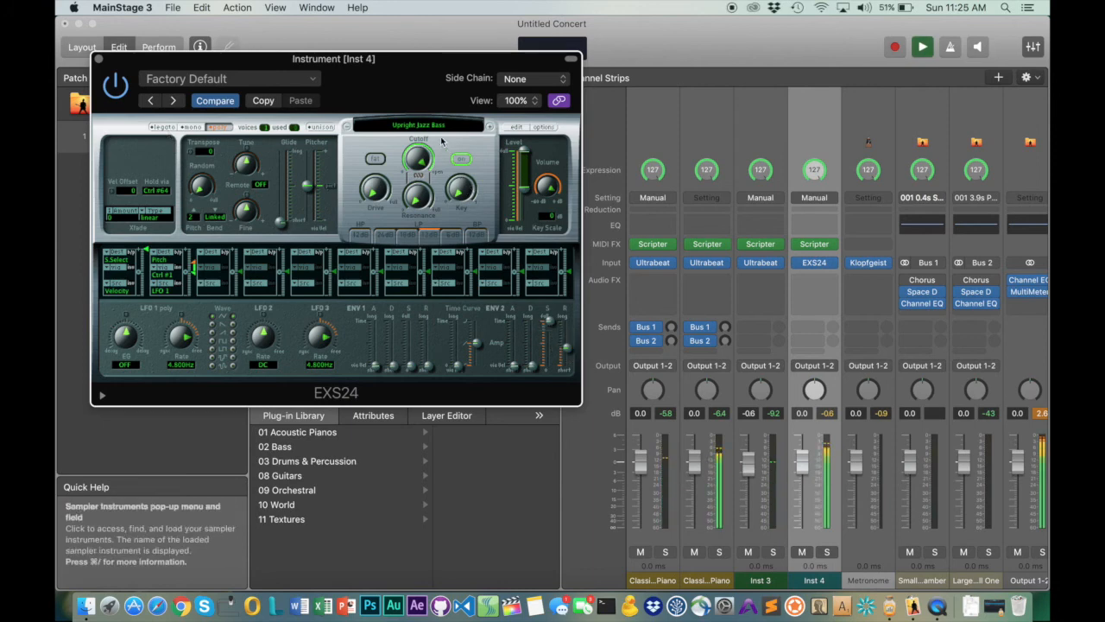
click(418, 125)
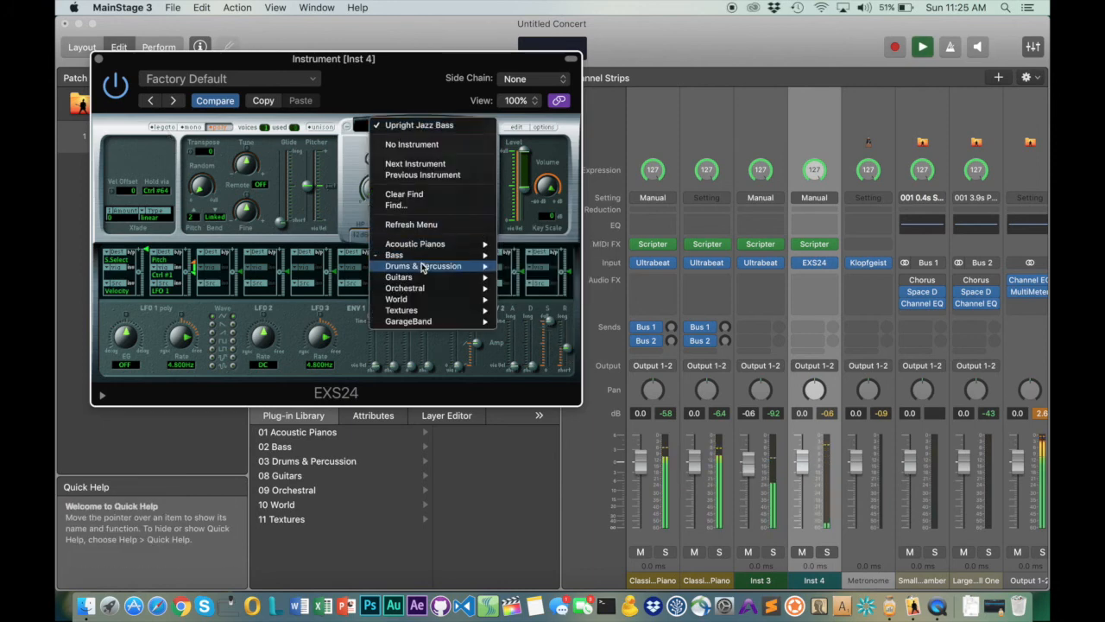
mouse_move(394, 255)
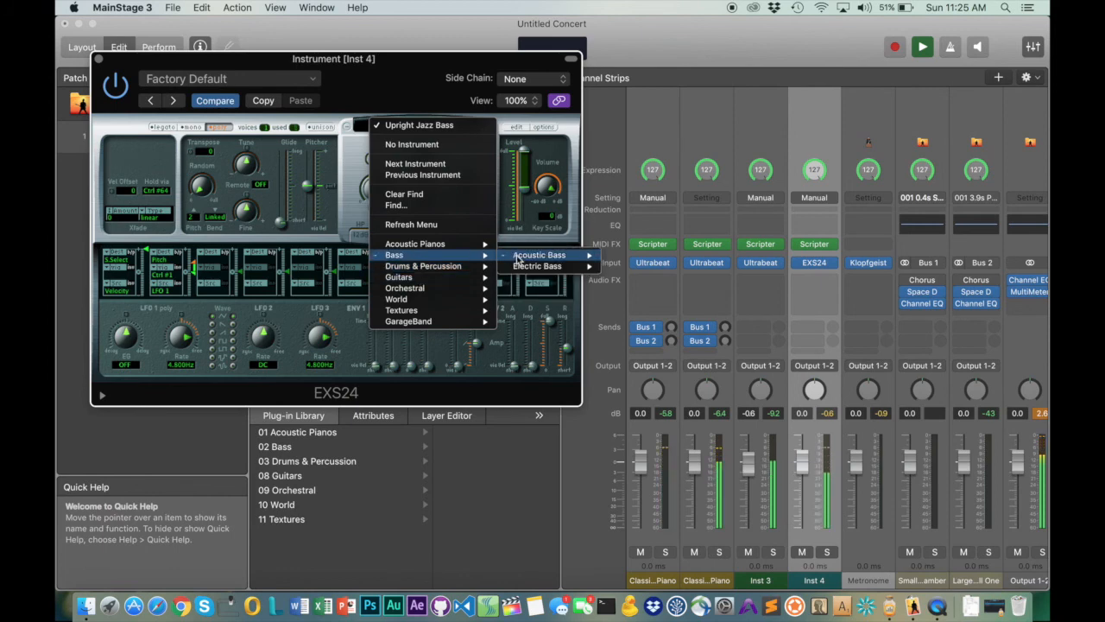
mouse_move(536, 266)
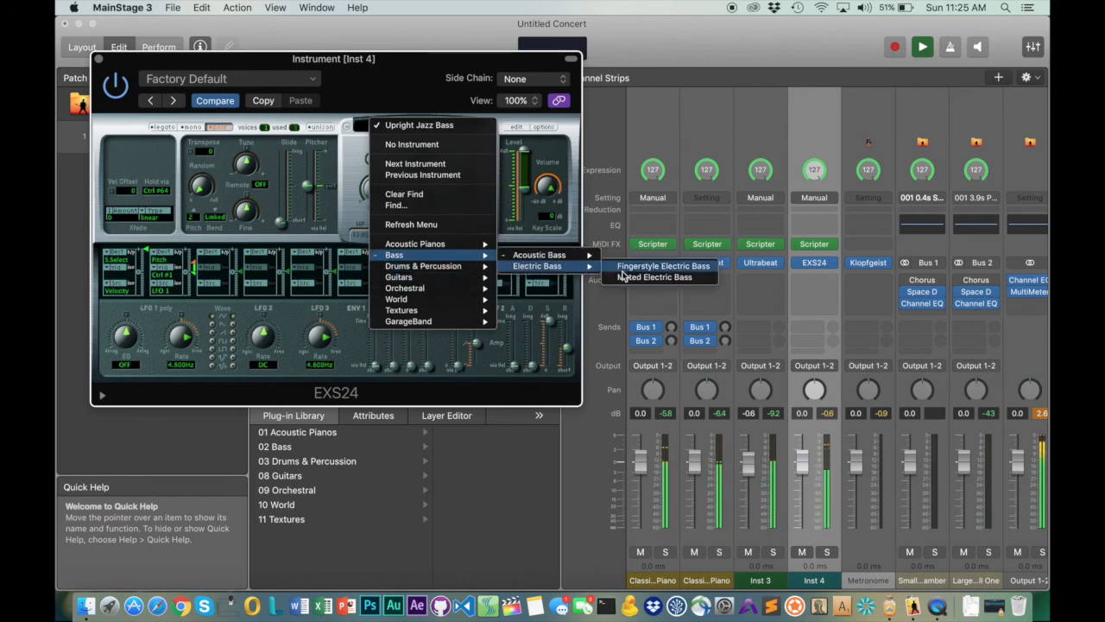
click(658, 276)
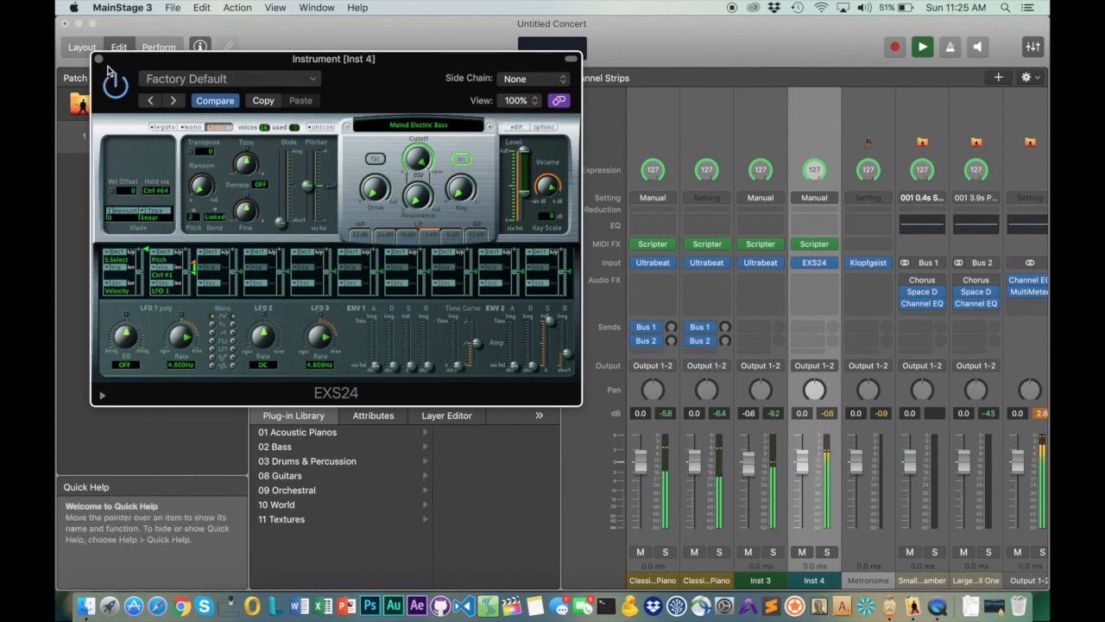
click(98, 59)
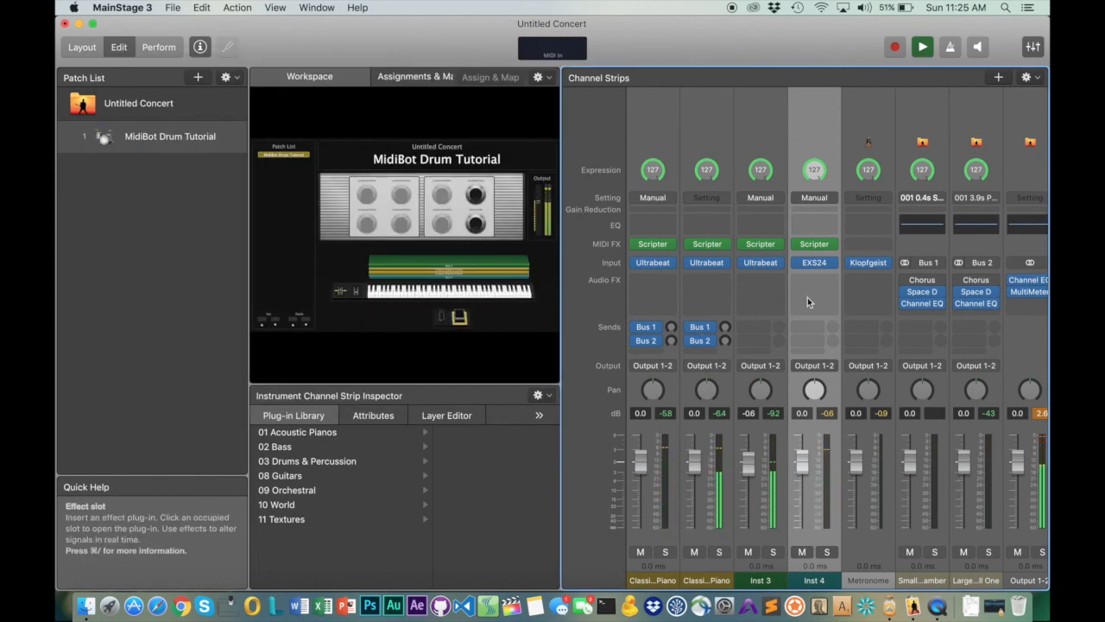
mouse_move(814, 261)
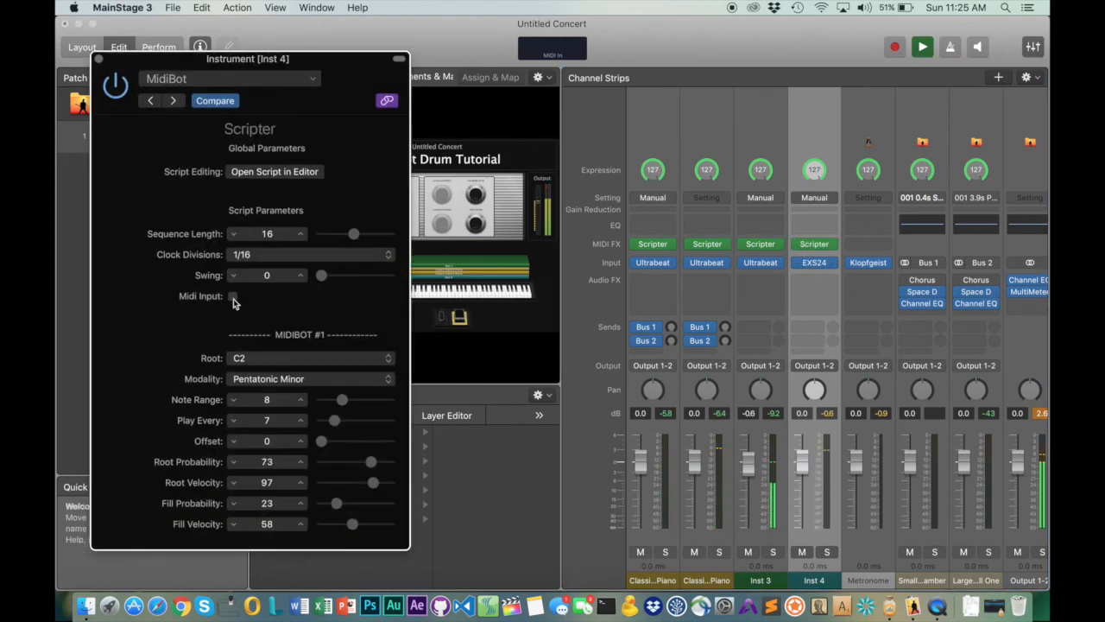
- Close the Inst 4 MidiBot settings, then switch off Midi Input on Inst 3's MidiBot
click(232, 295)
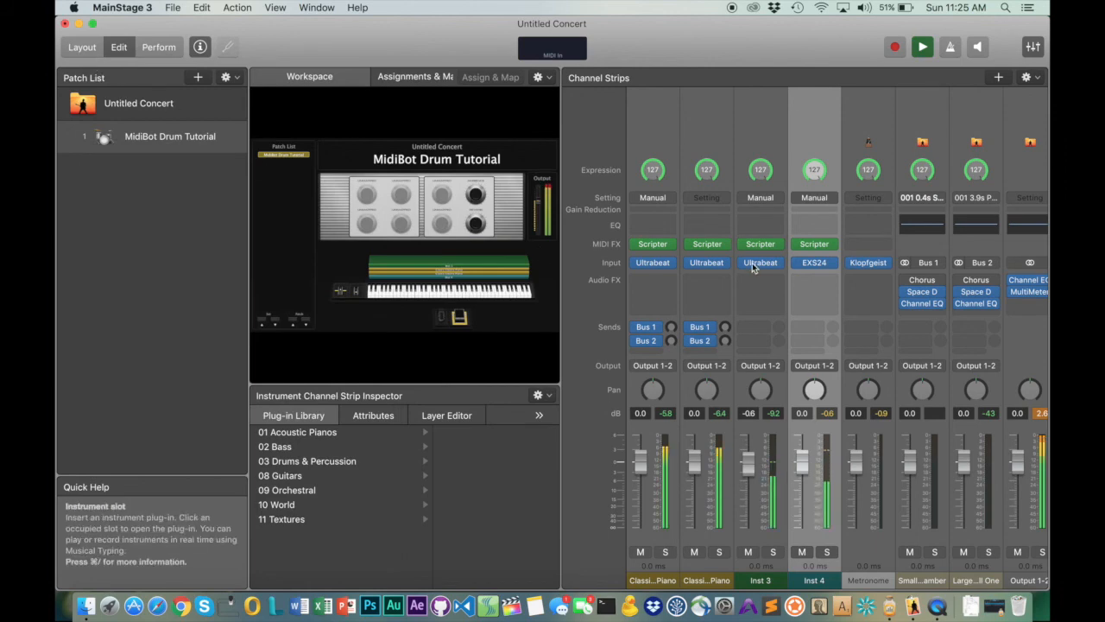
double_click(760, 262)
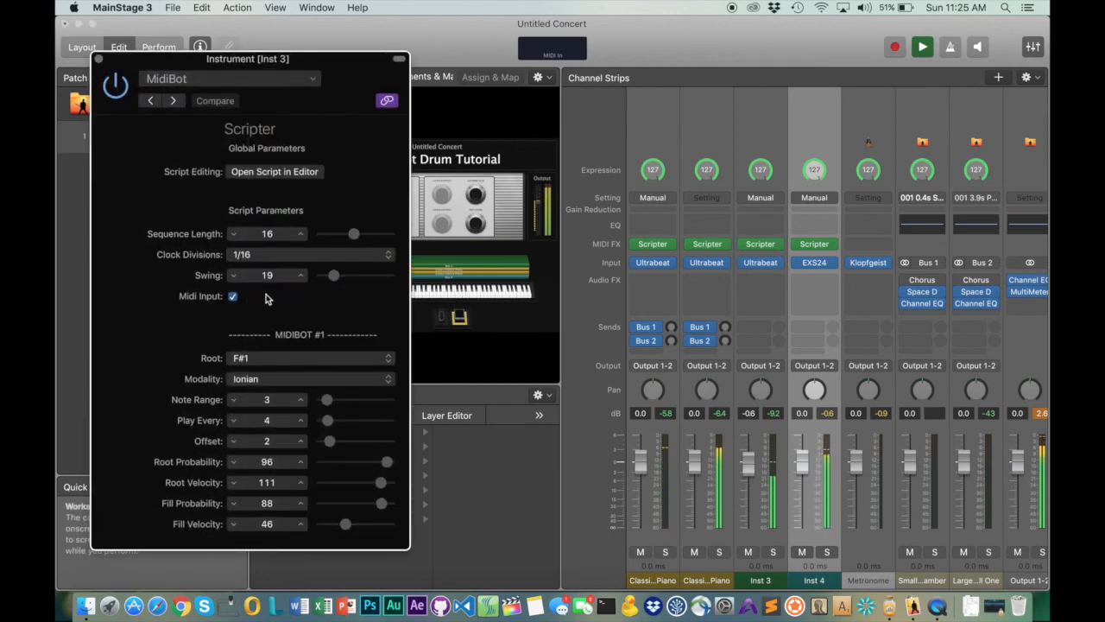
click(232, 296)
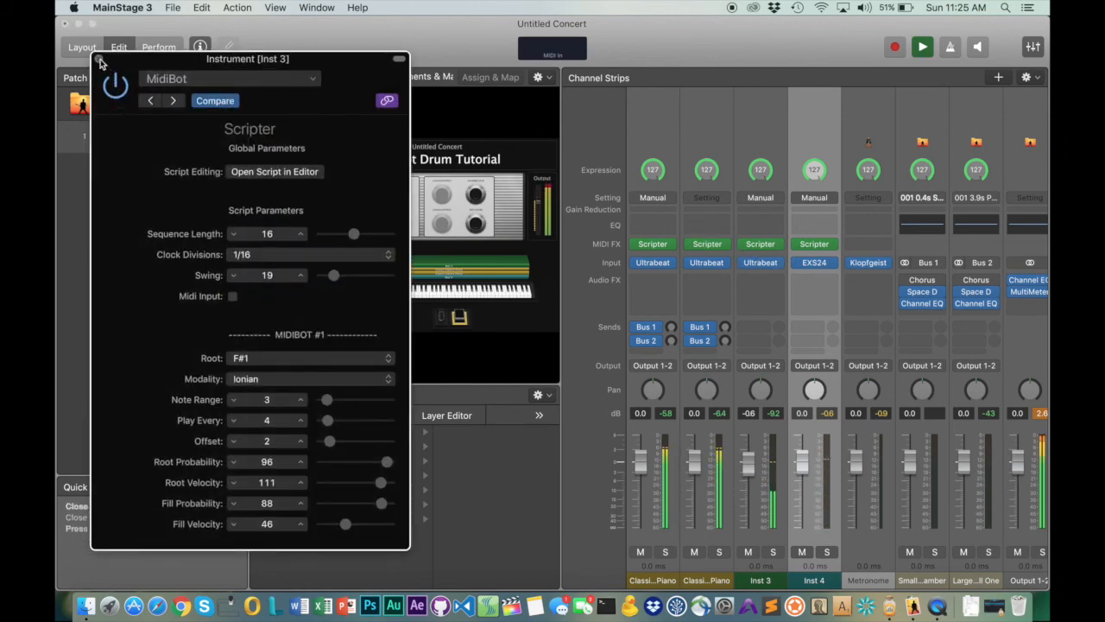